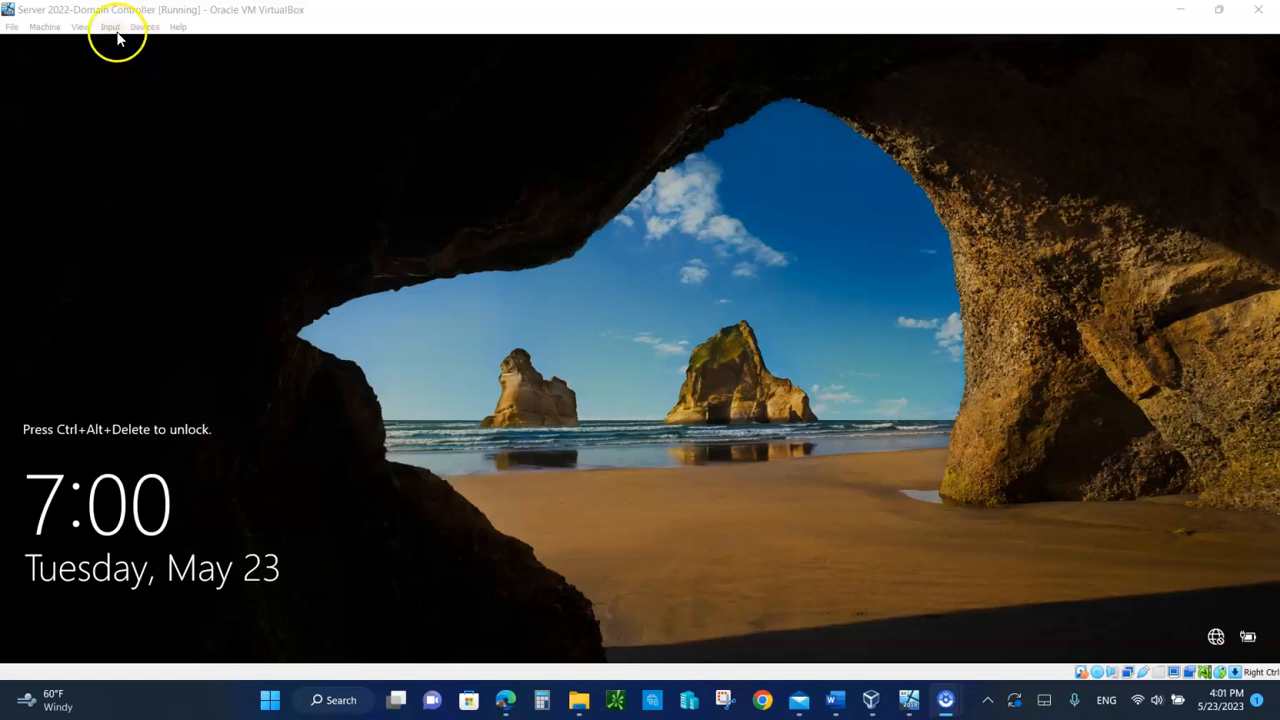
# Step: Send Ctrl-Alt-Del to the server VM and sign in as XYZ\Administrator with the password
pyautogui.click(110, 26)
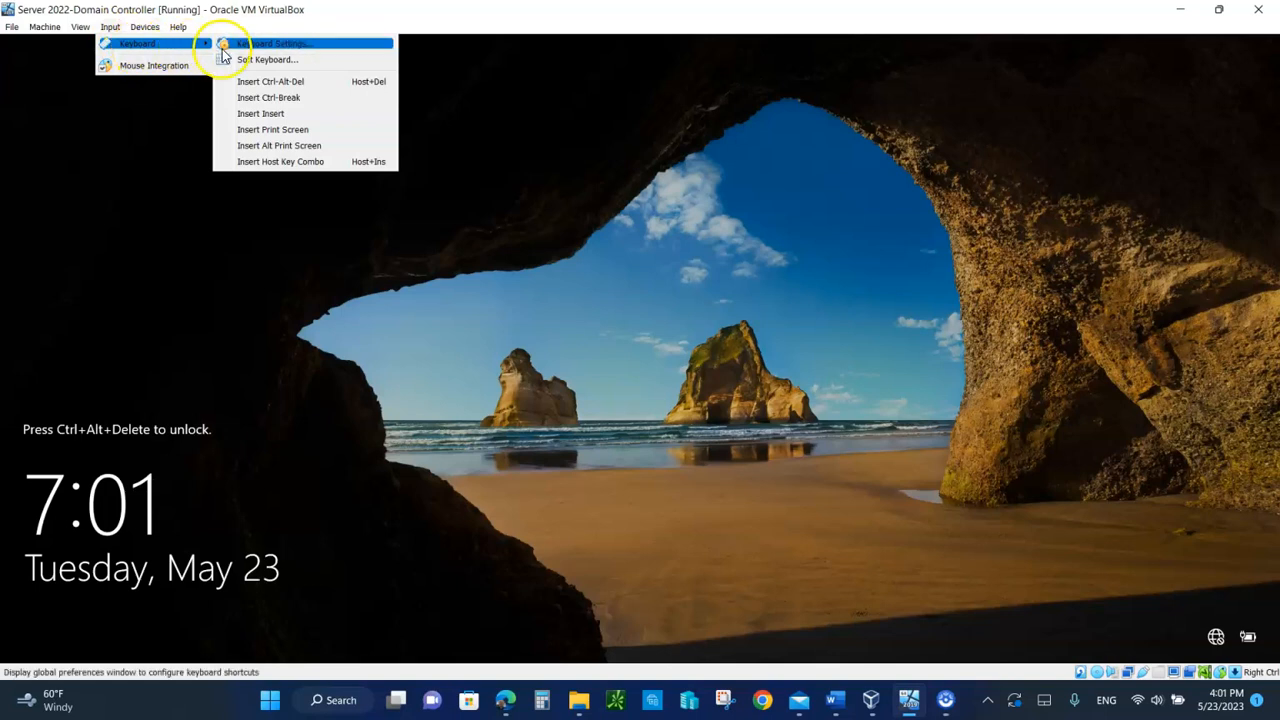
pyautogui.click(270, 80)
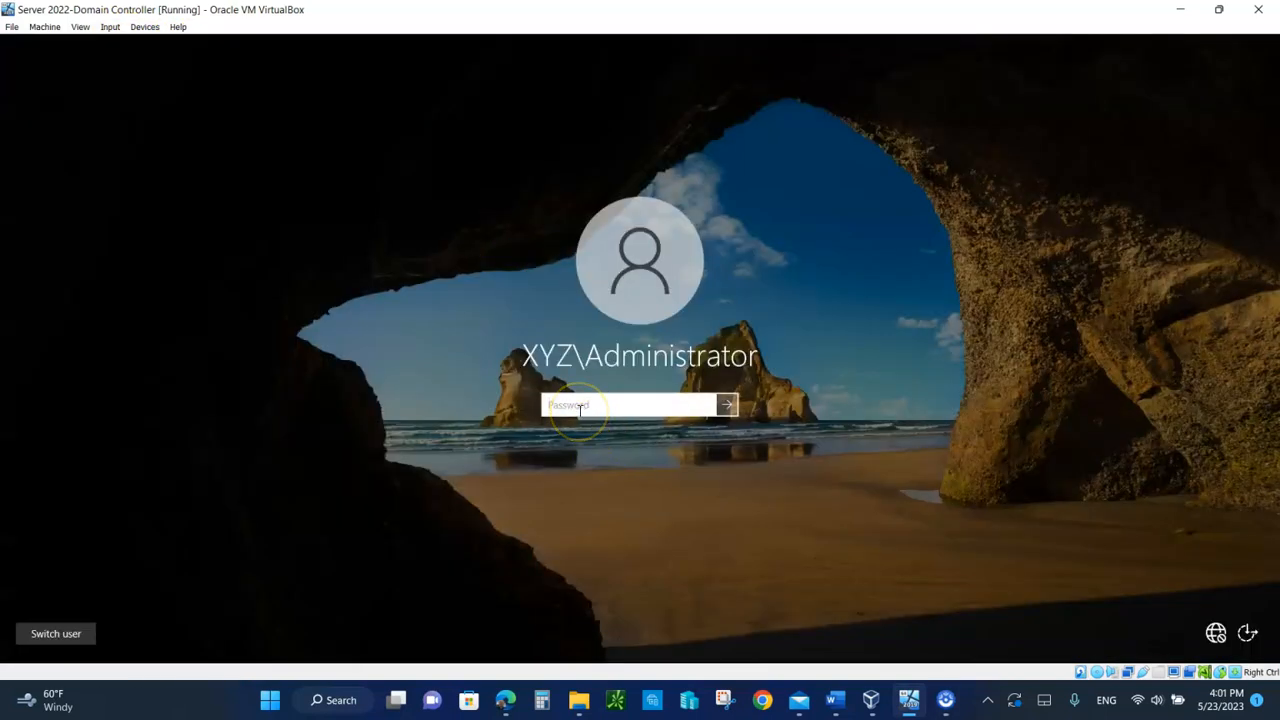
pyautogui.write('password')
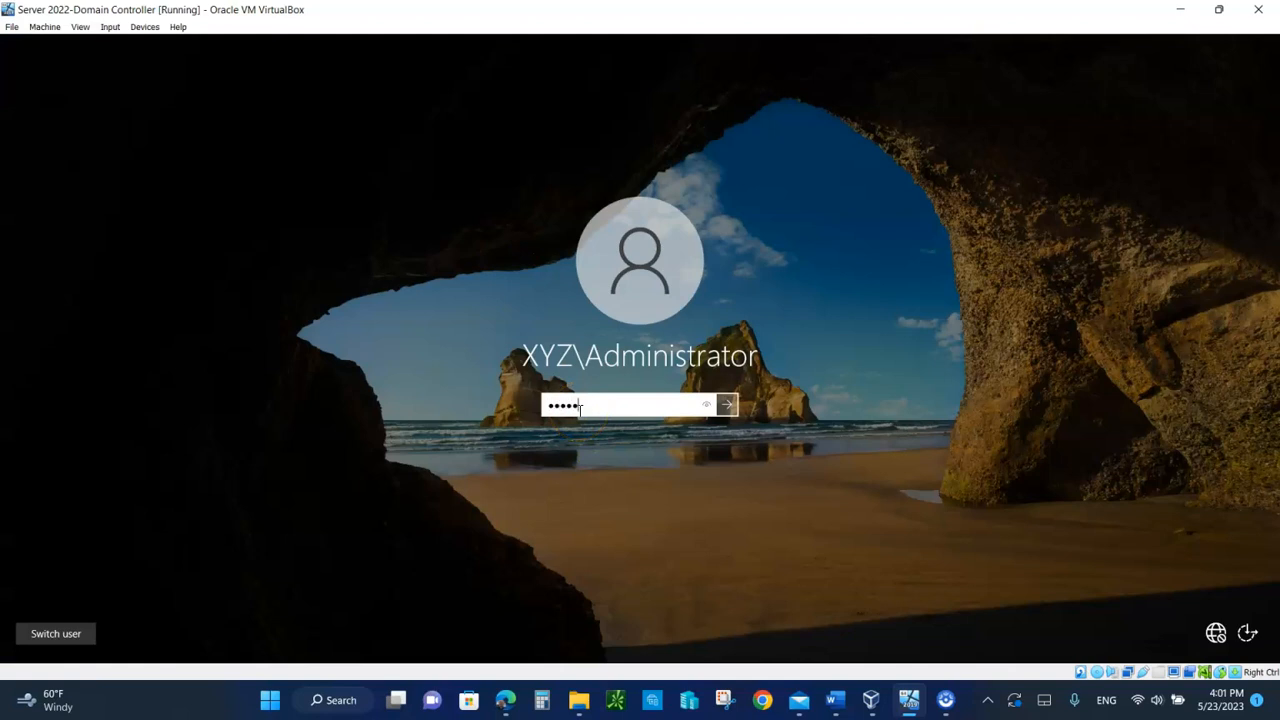
pyautogui.write('password')
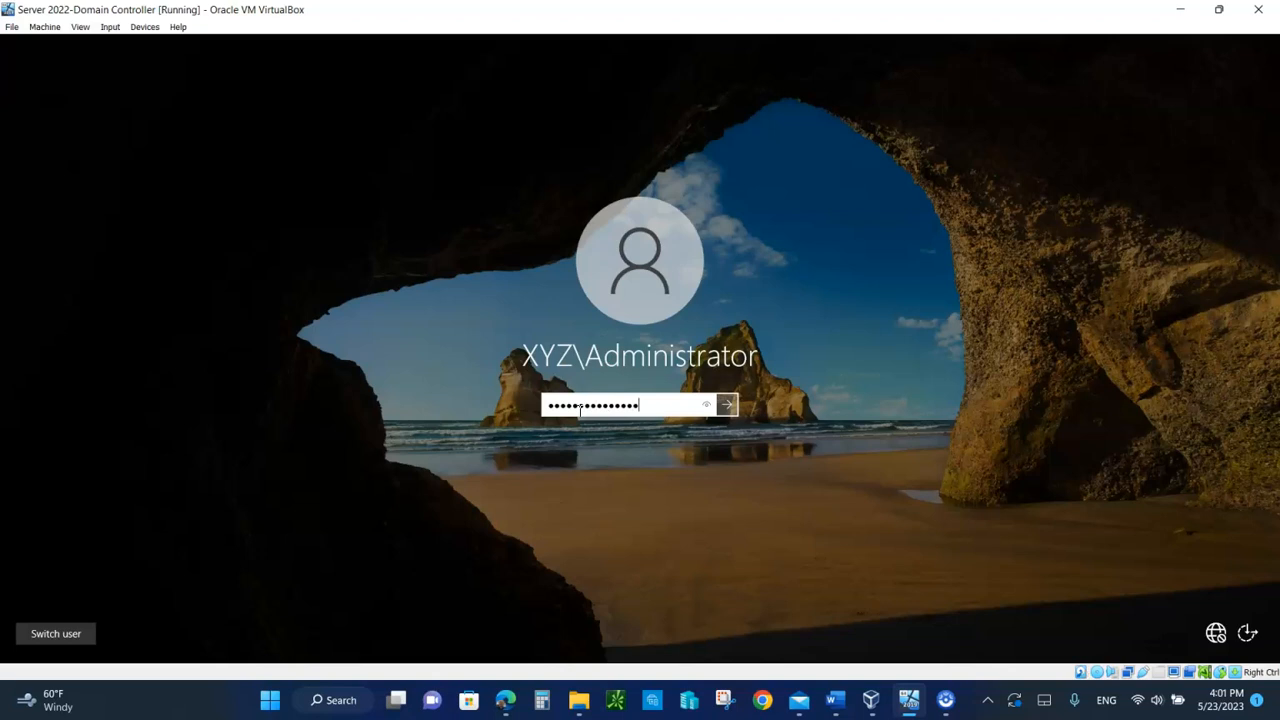
pyautogui.click(726, 404)
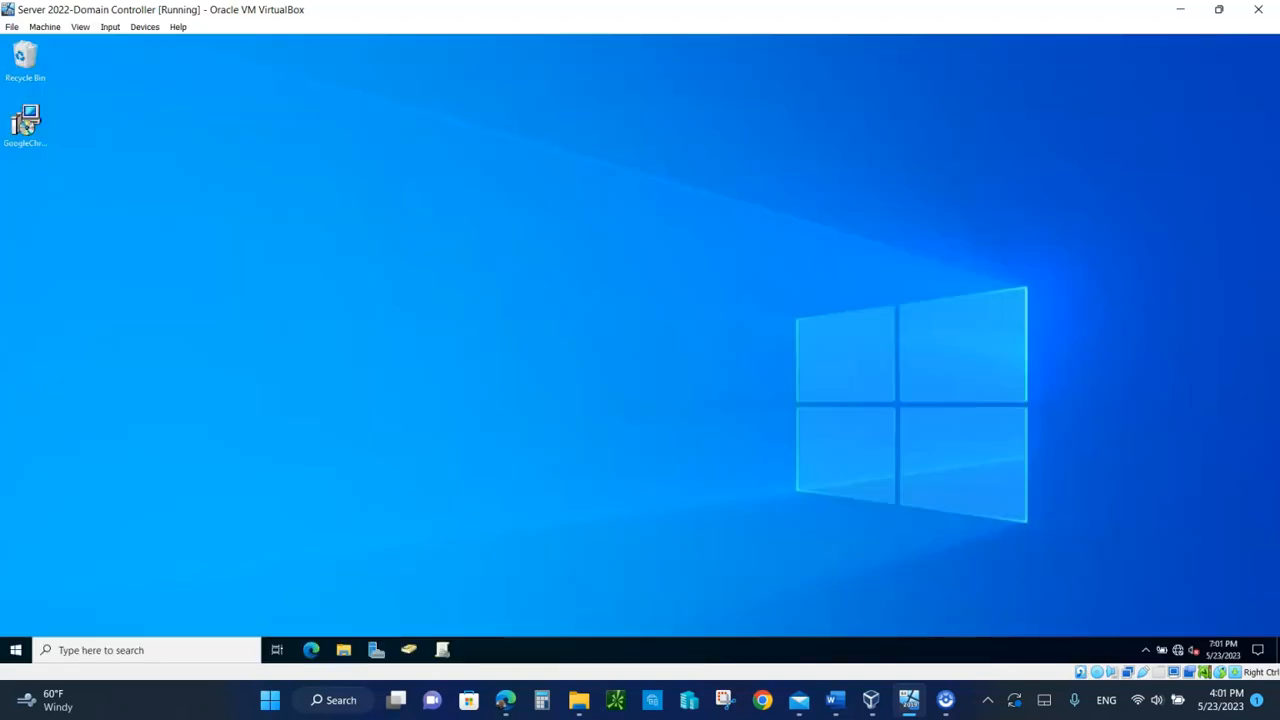
pyautogui.moveTo(510, 522)
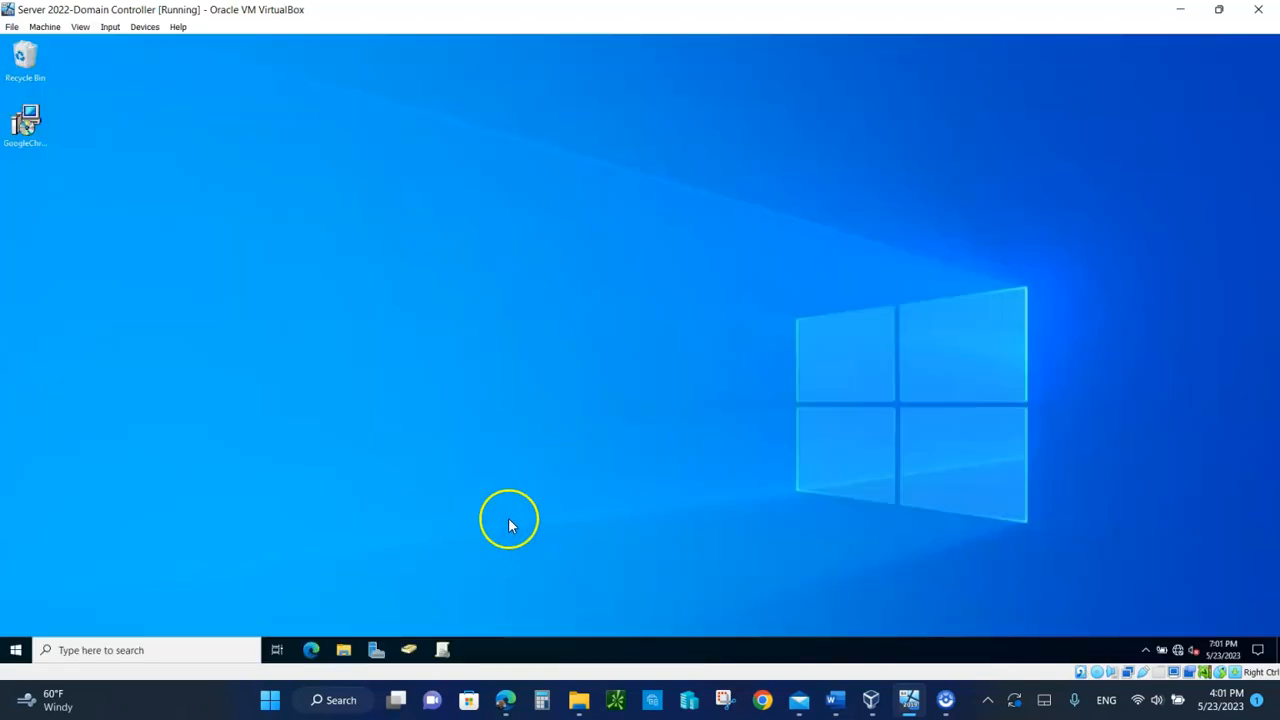
pyautogui.moveTo(444, 632)
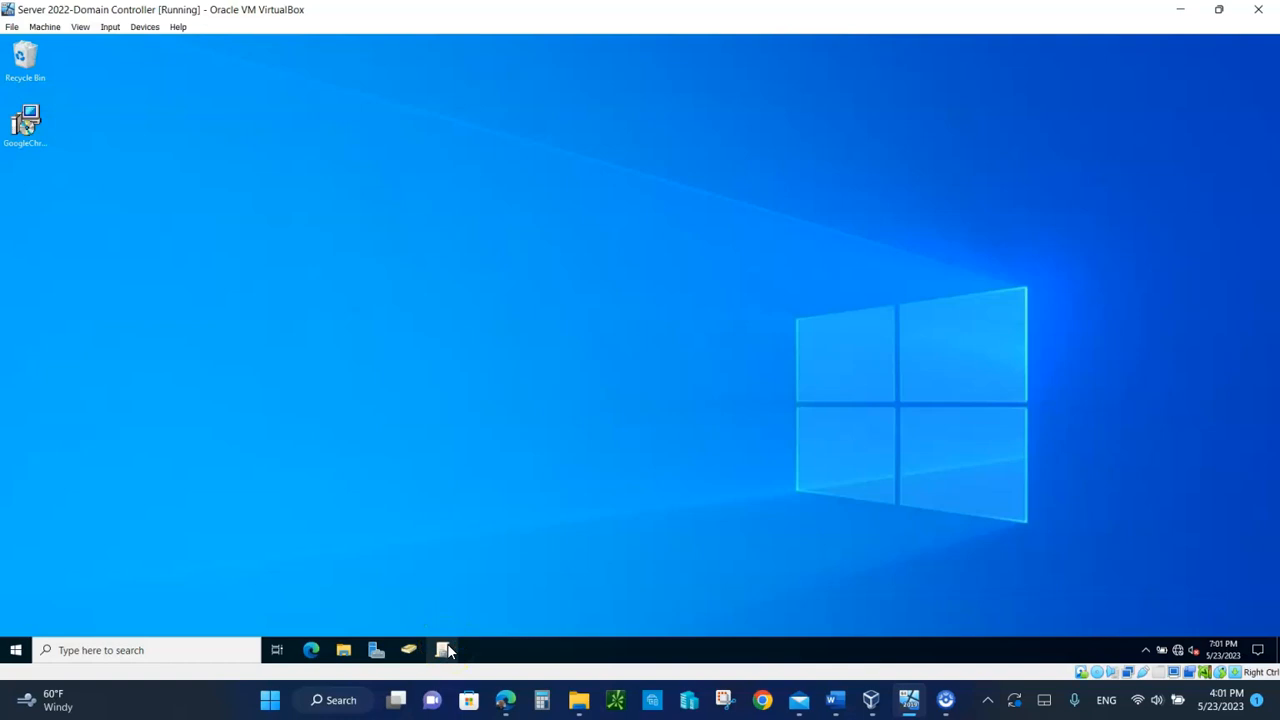
# Step: Launch Group Policy Management, expand Group Policy Objects and edit the Default Domain Policy
pyautogui.click(444, 650)
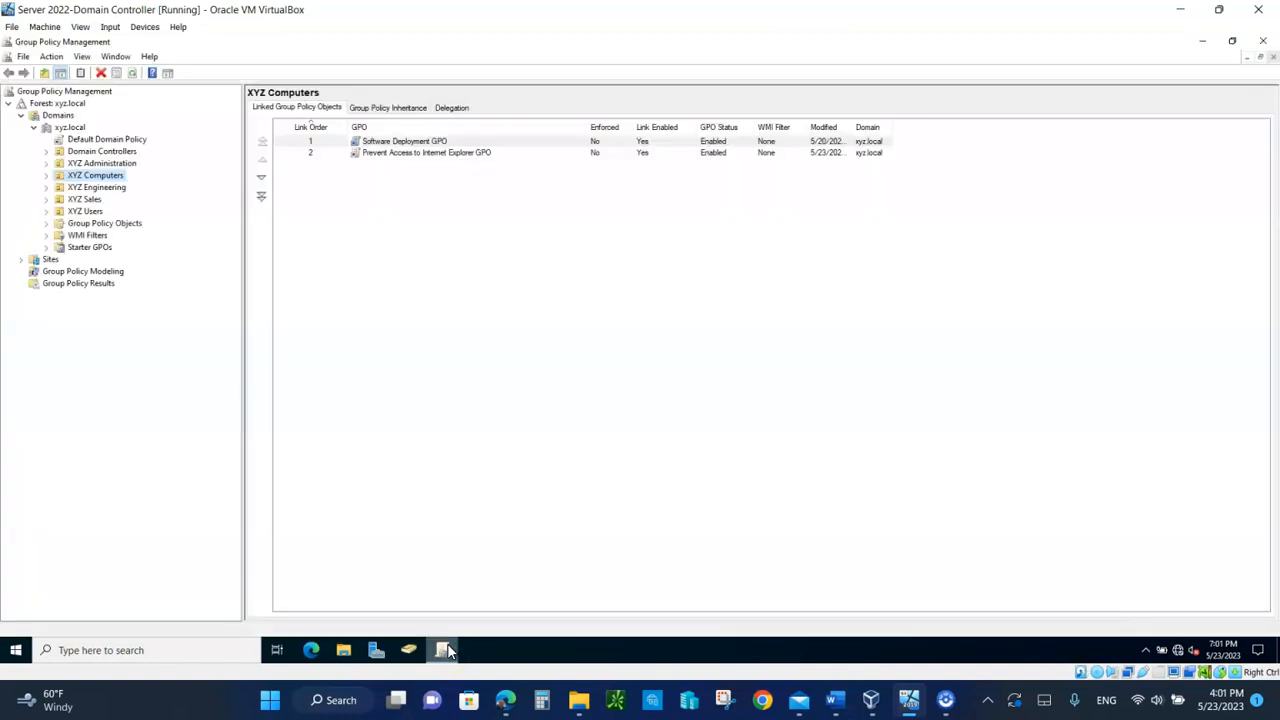
pyautogui.moveTo(236, 360)
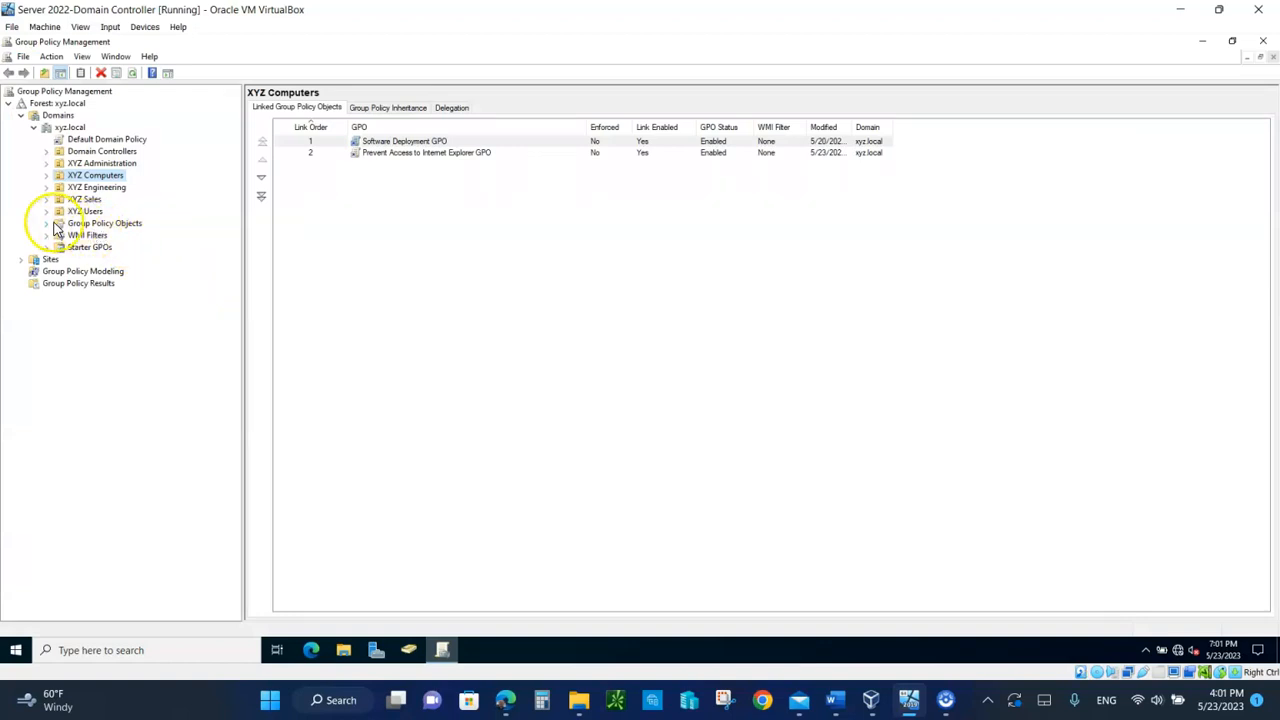
pyautogui.click(46, 224)
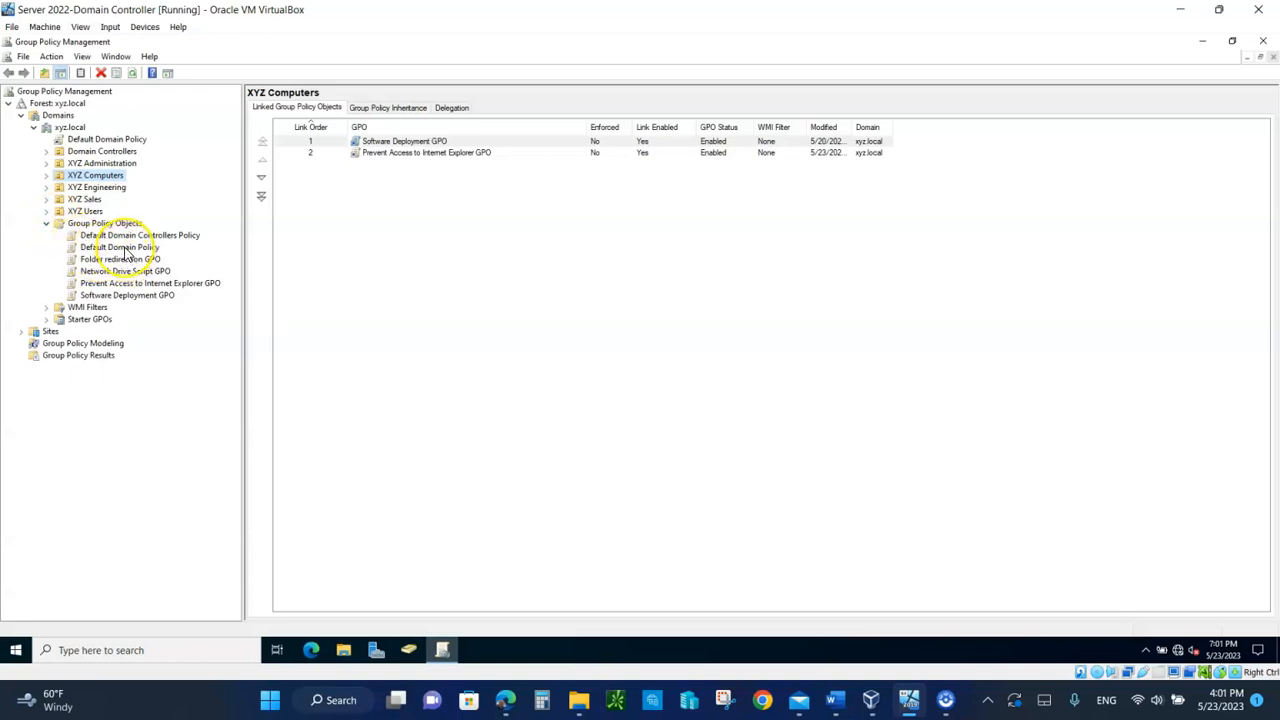
pyautogui.rightClick(118, 248)
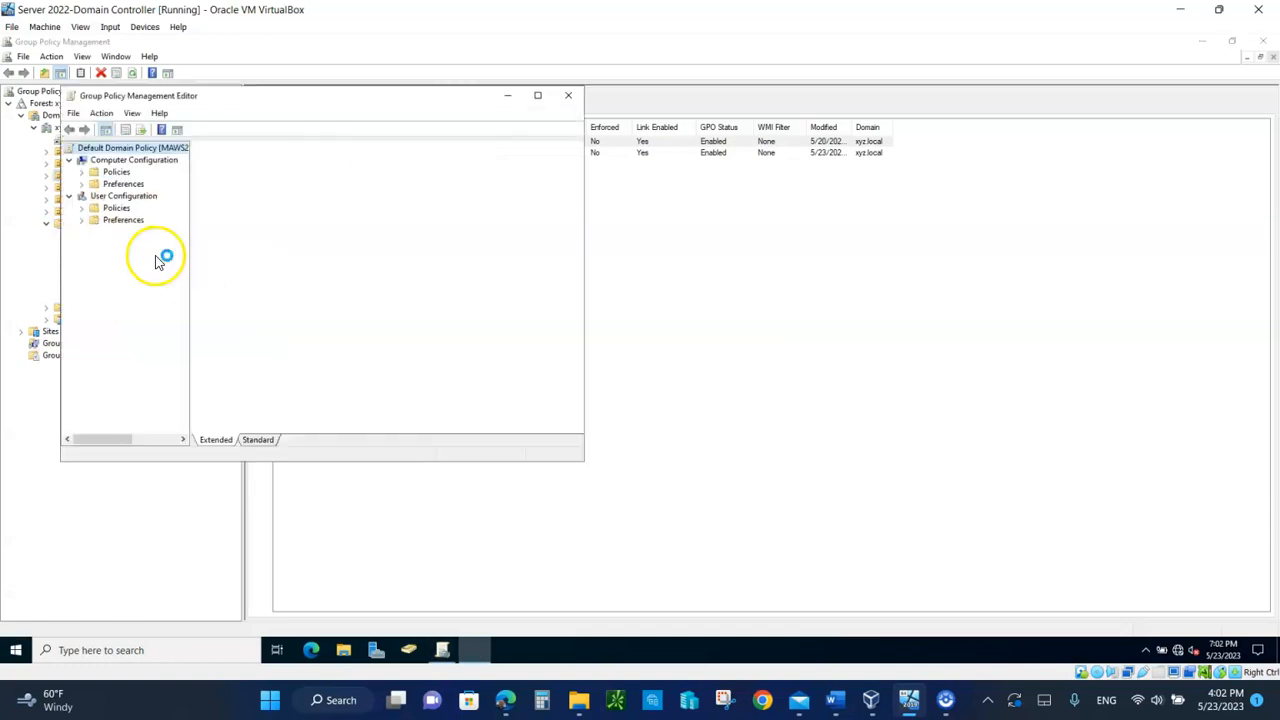
# Step: Expand Computer Configuration down to Security Settings > Account Policies and select Password Policy
pyautogui.click(132, 148)
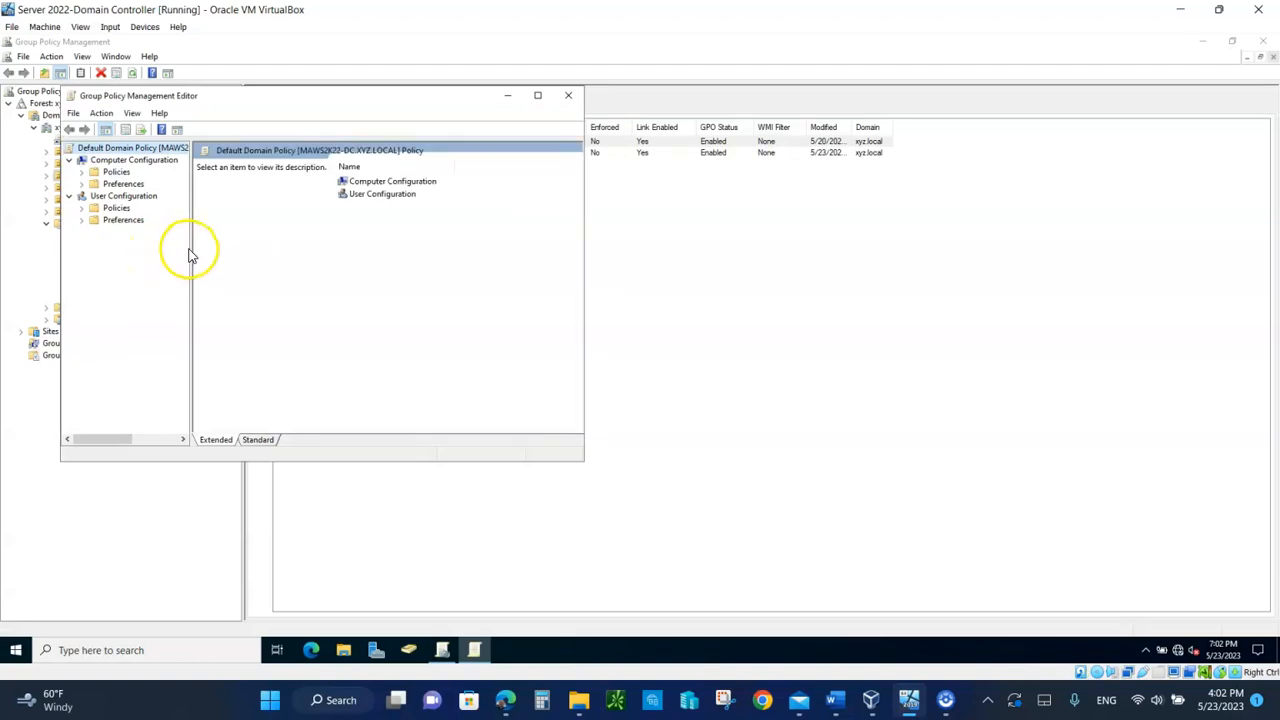
pyautogui.moveTo(196, 248)
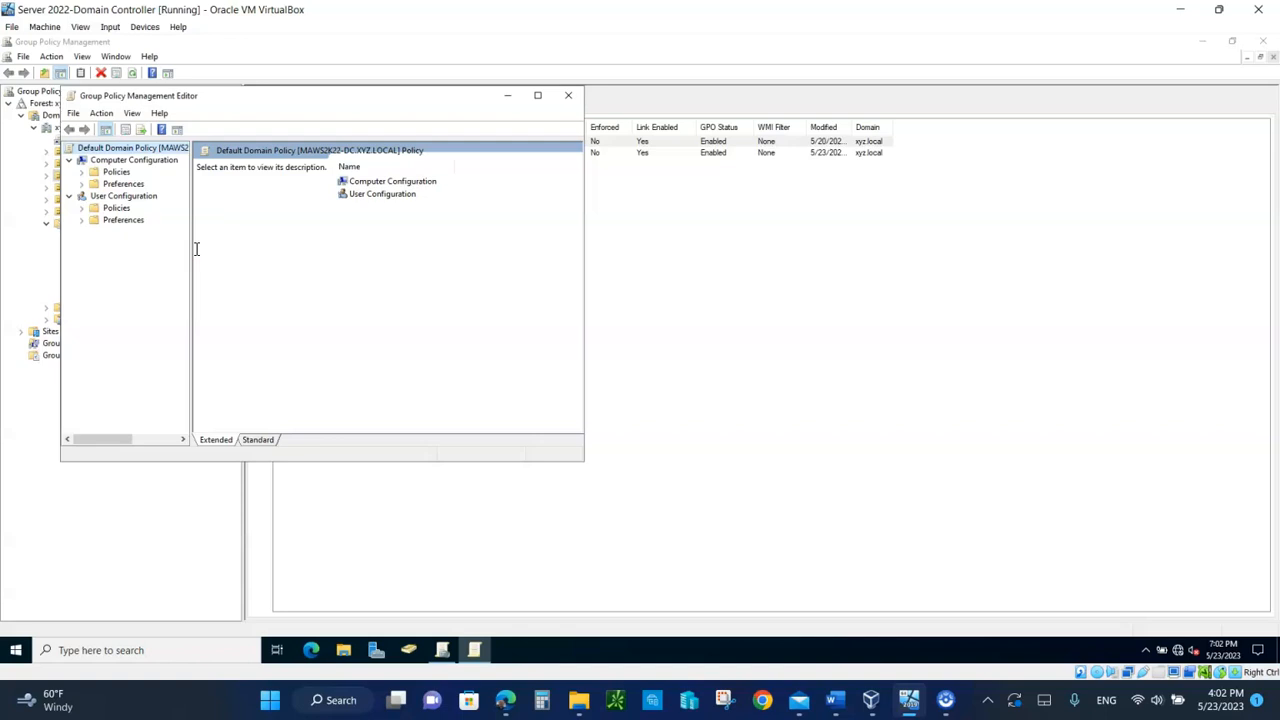
pyautogui.moveTo(162, 248)
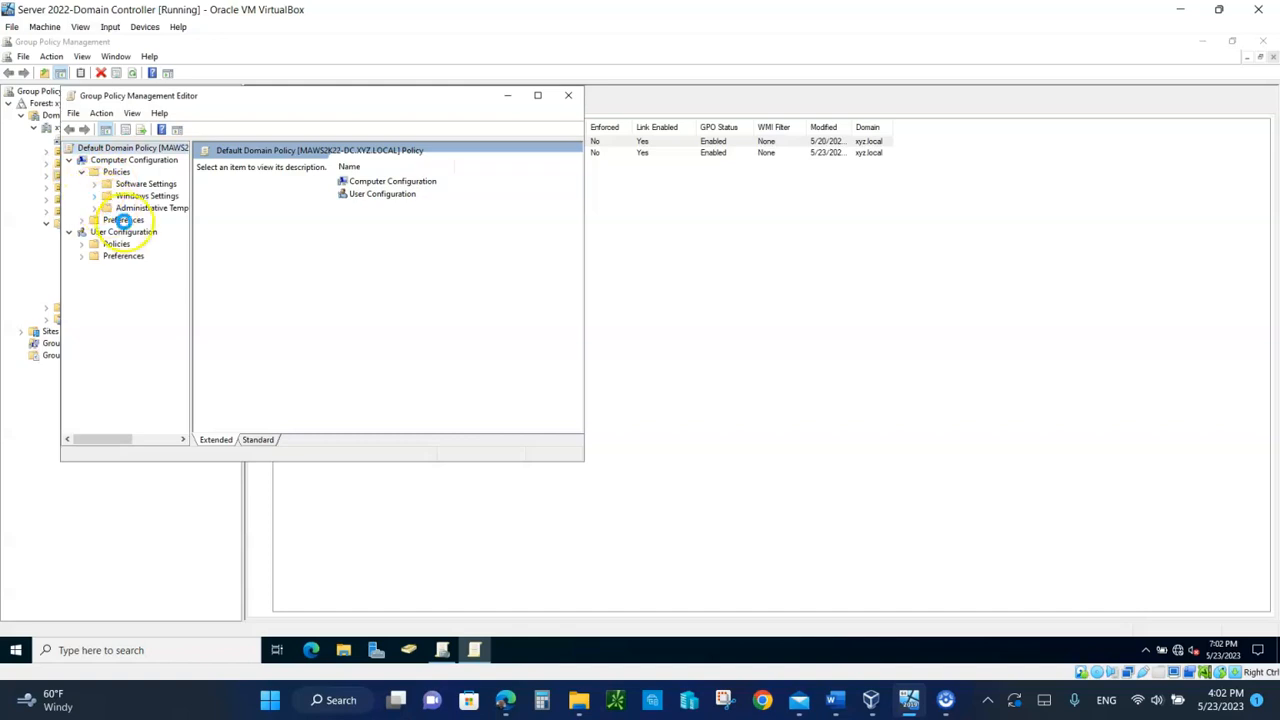
pyautogui.click(94, 196)
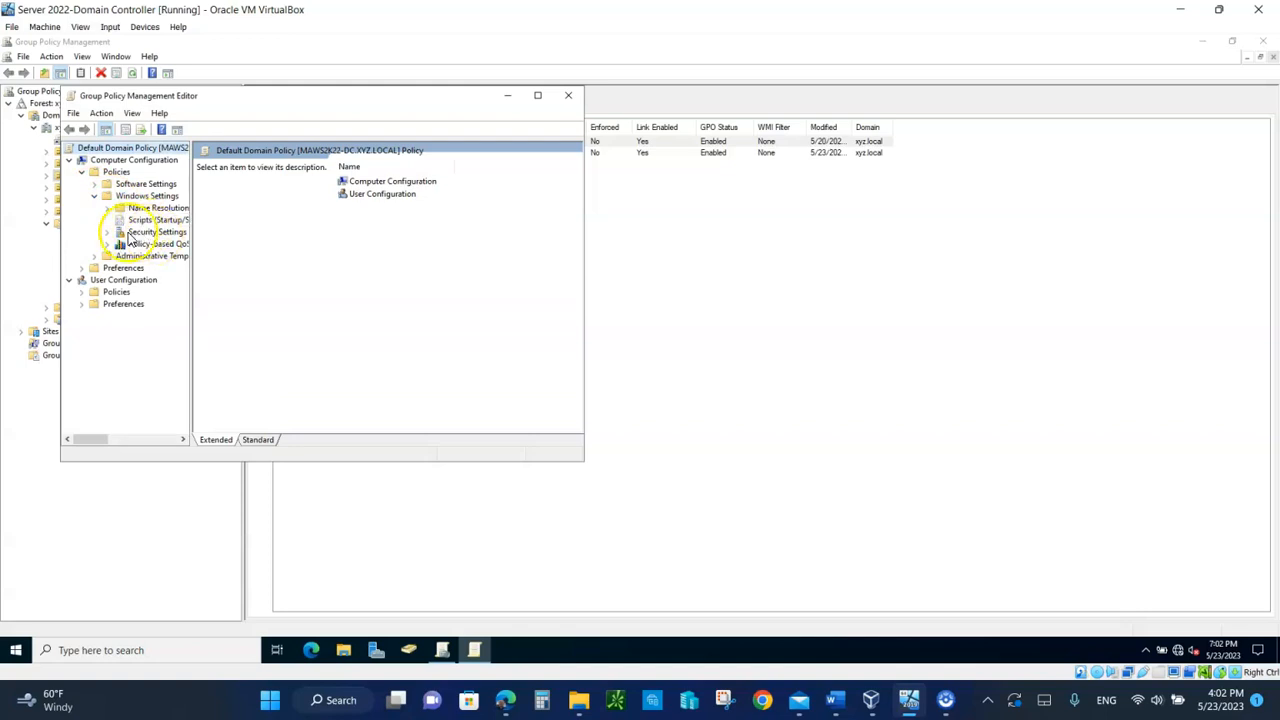
pyautogui.click(108, 232)
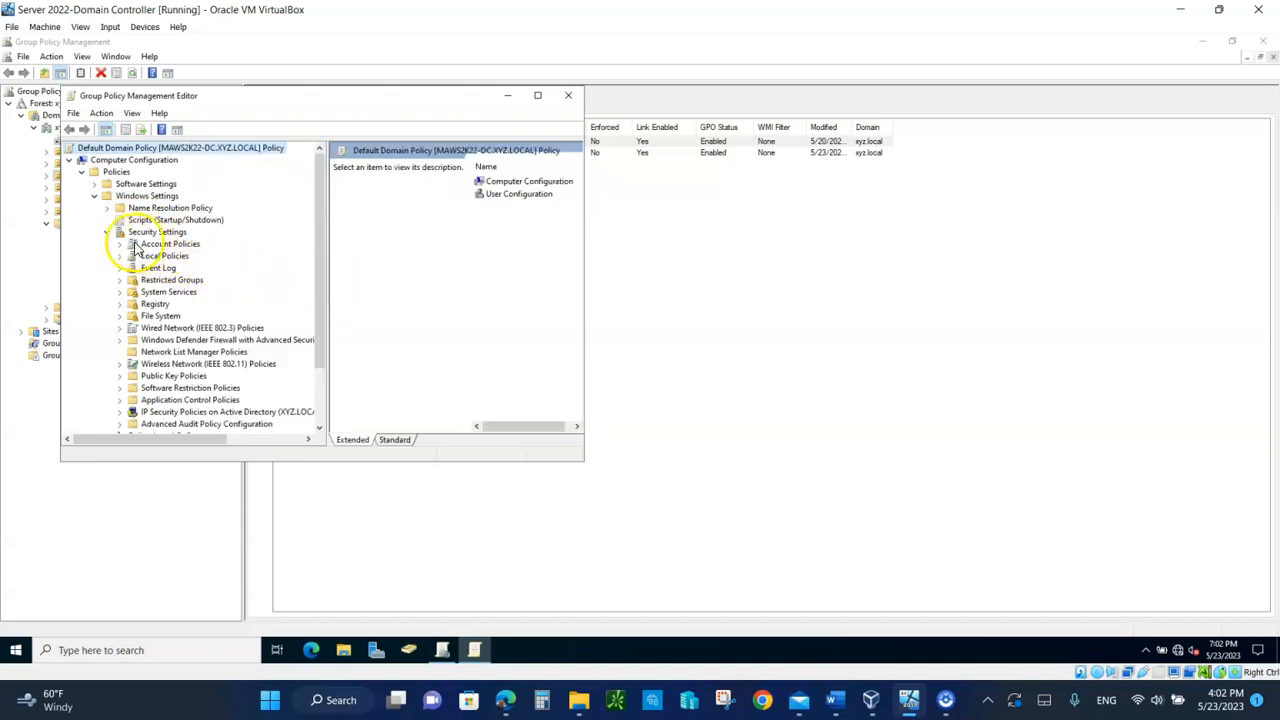
pyautogui.click(120, 244)
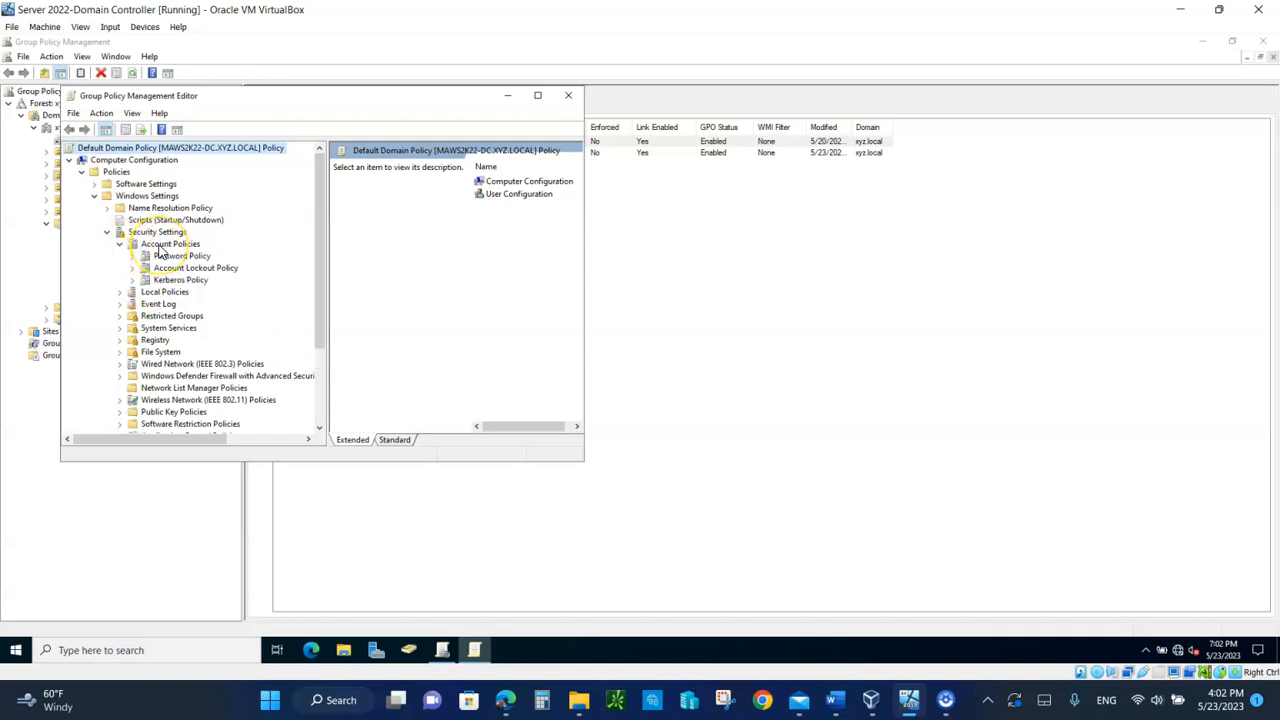
pyautogui.click(170, 244)
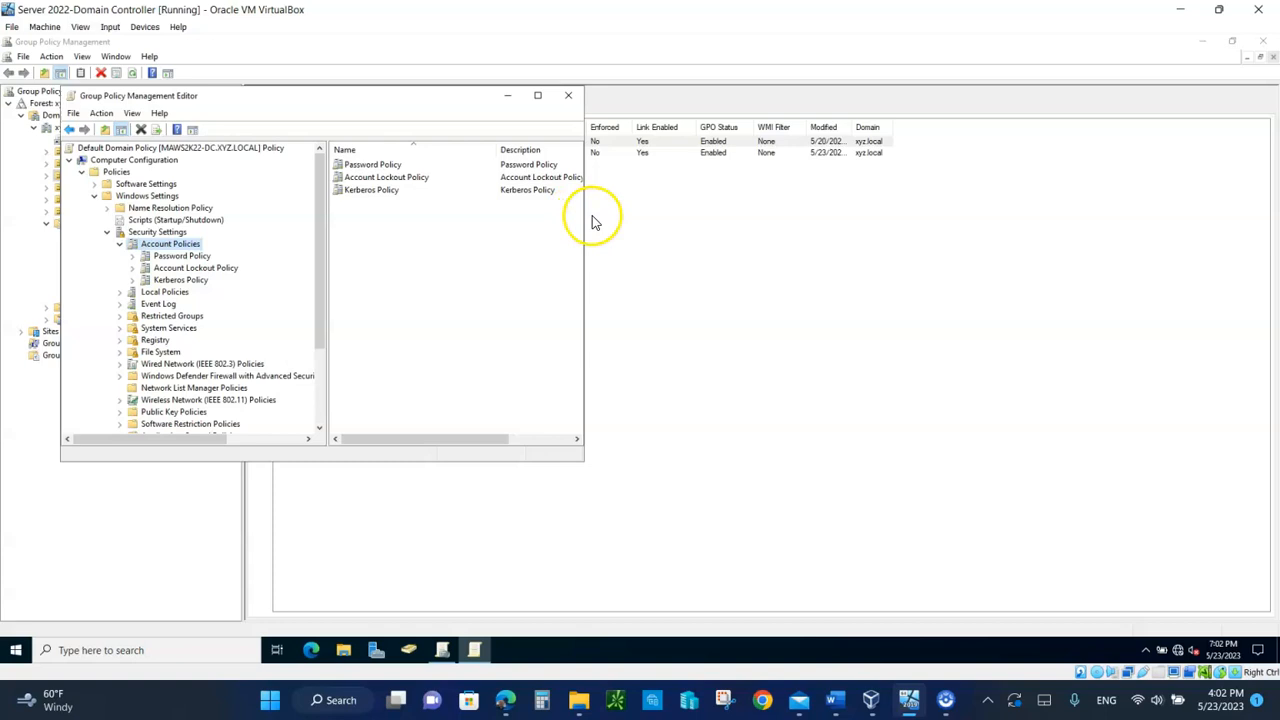
pyautogui.moveTo(584, 260); pyautogui.dragTo(790, 260)
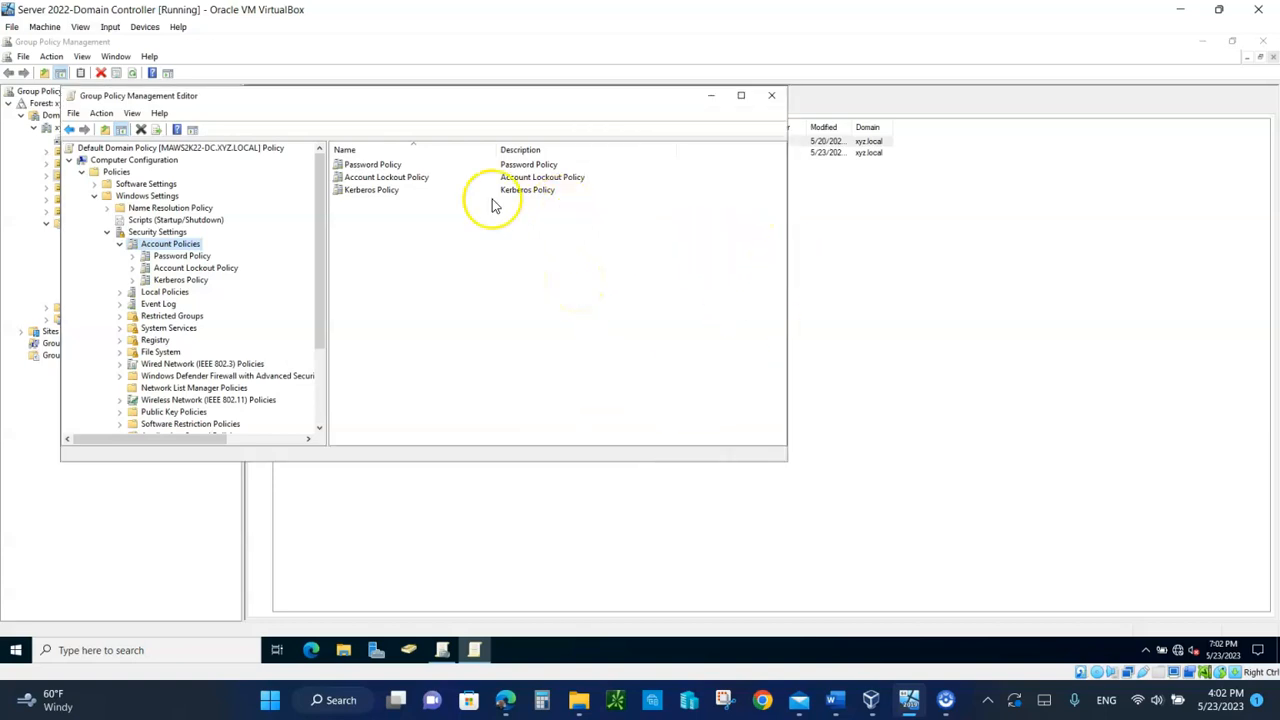
pyautogui.moveTo(372, 200)
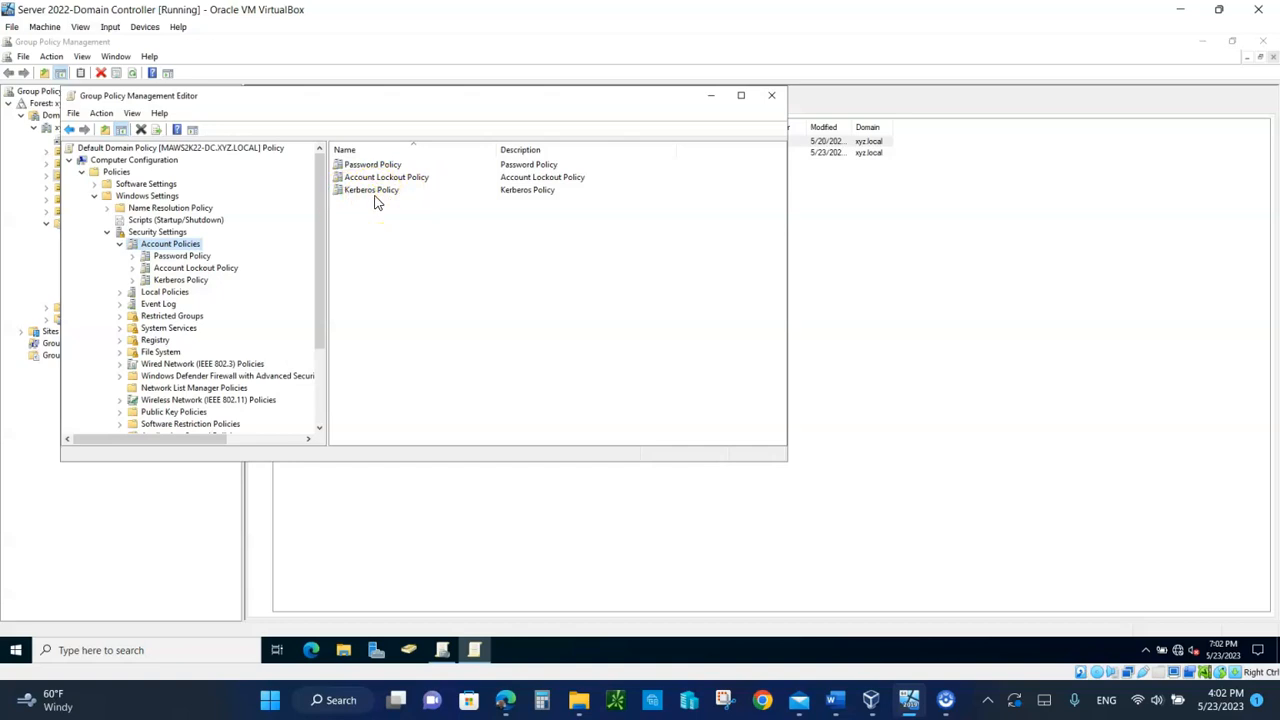
pyautogui.click(372, 164)
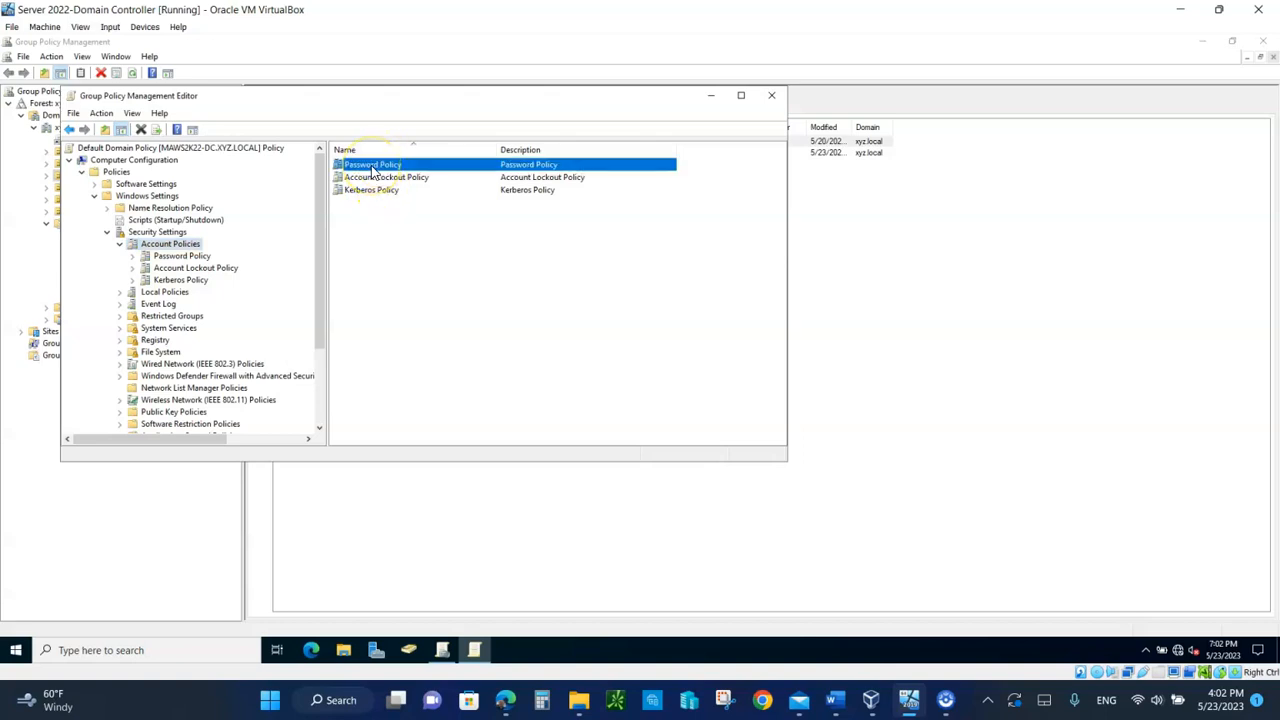
# Step: Change Maximum password age from 42 to 60 days in the Password Policy
pyautogui.doubleClick(372, 164)
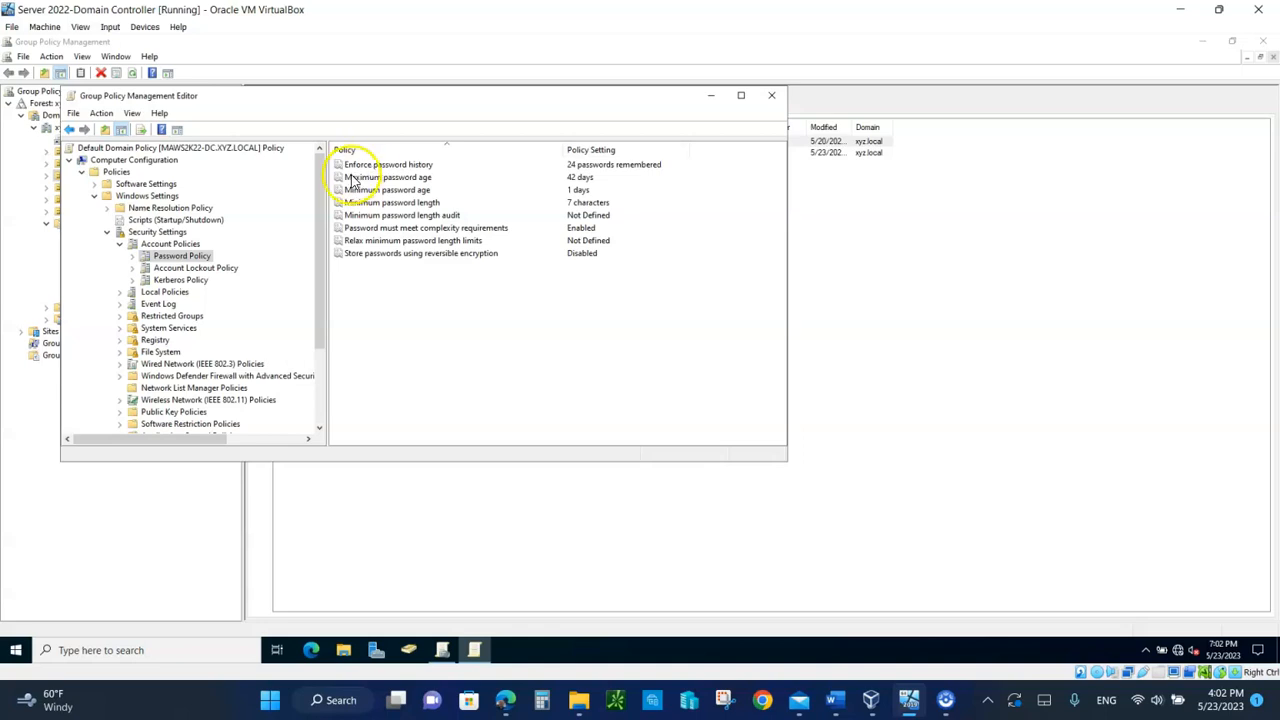
pyautogui.moveTo(536, 178)
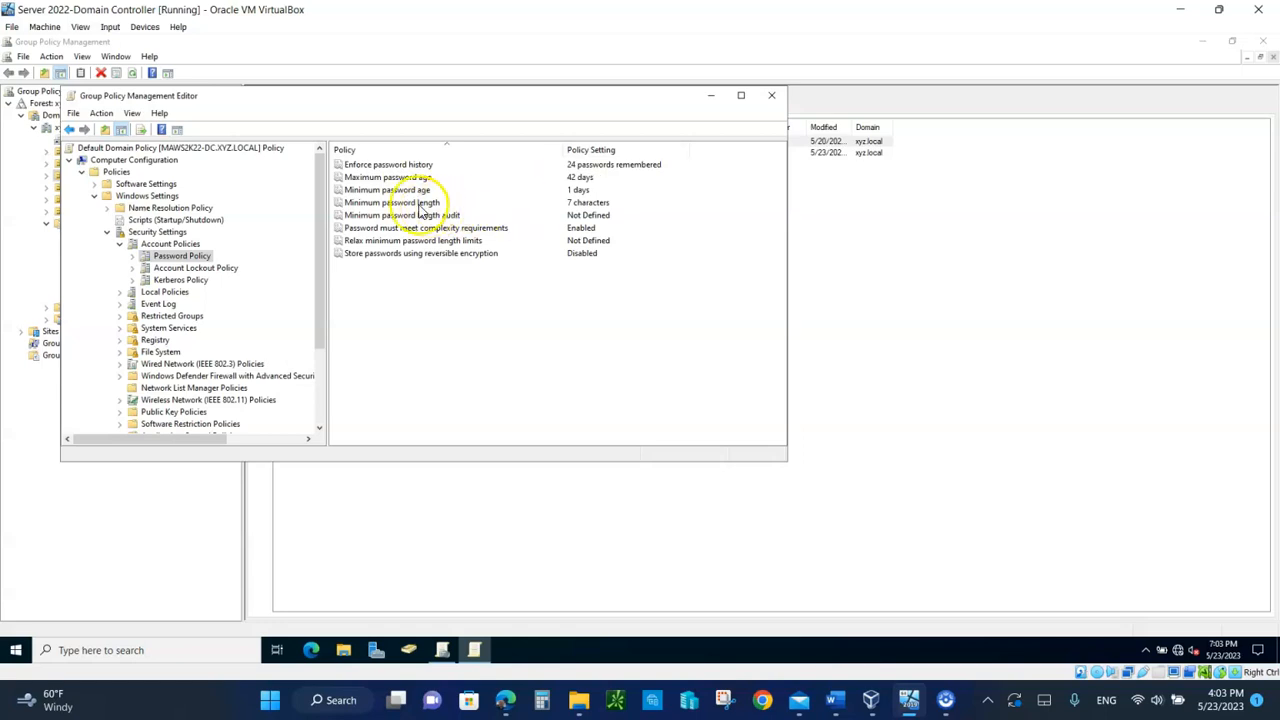
pyautogui.moveTo(388, 192)
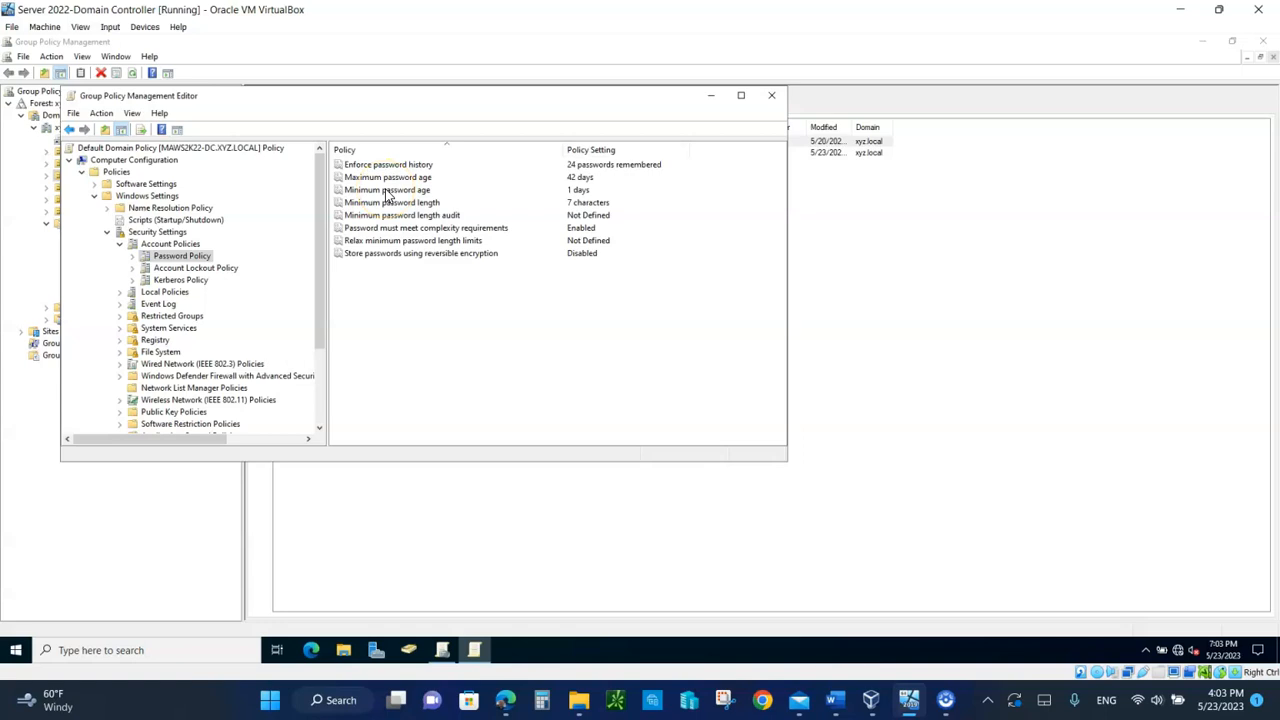
pyautogui.click(388, 188)
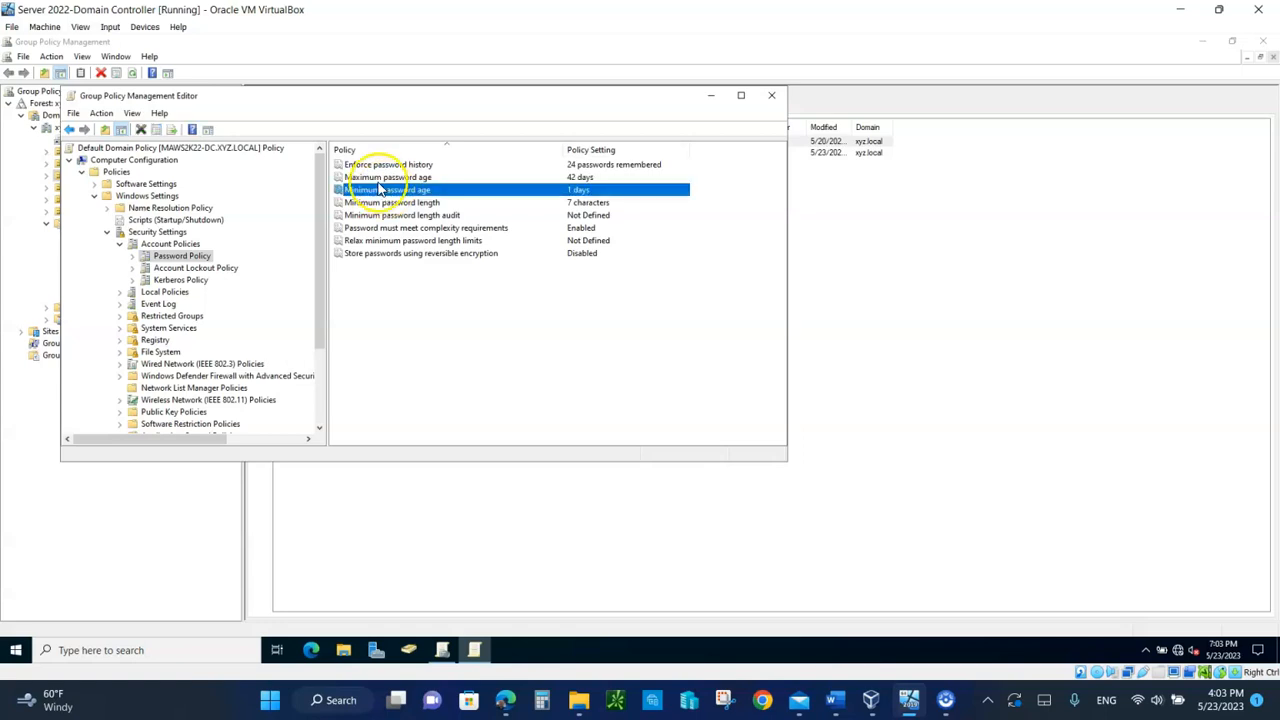
pyautogui.click(388, 176)
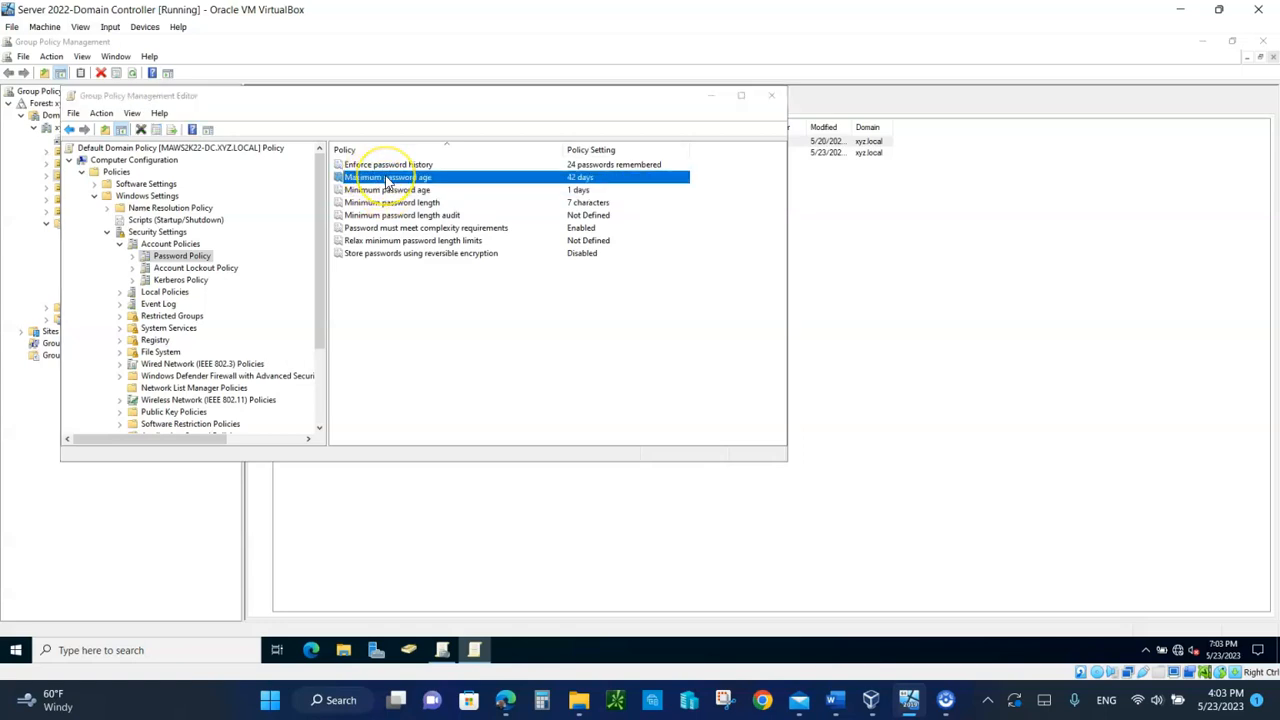
pyautogui.doubleClick(386, 176)
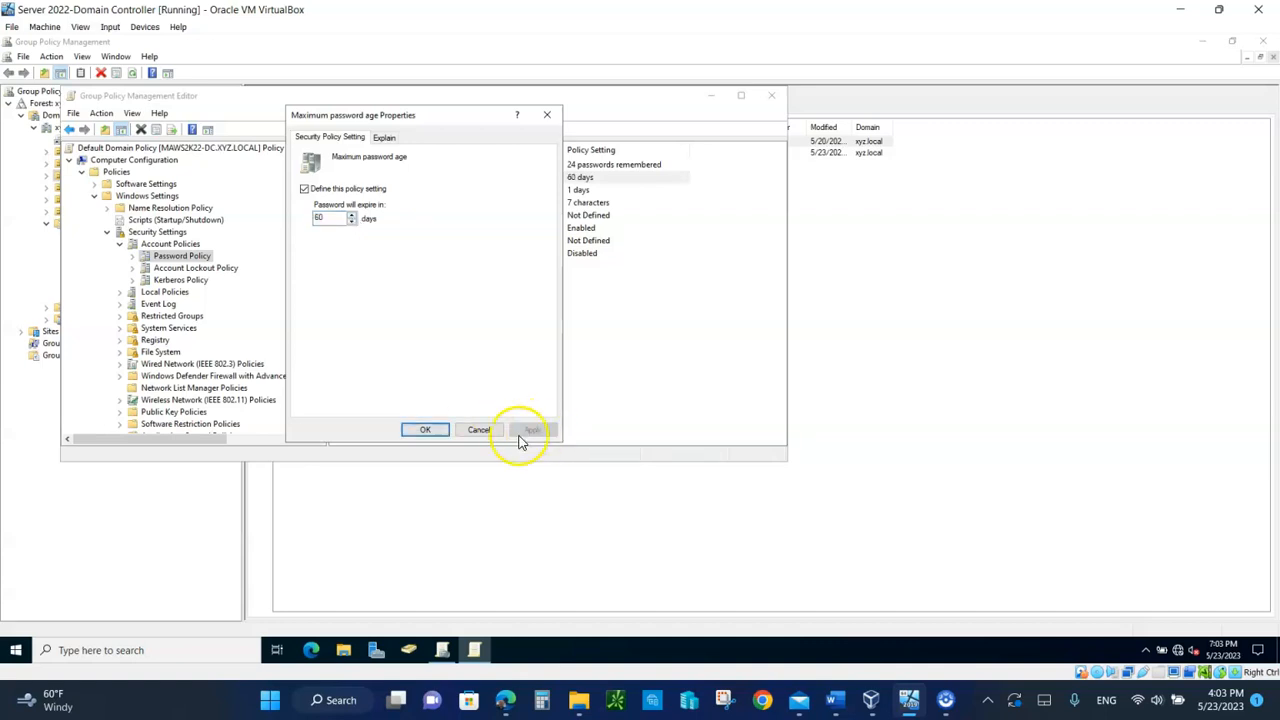
pyautogui.click(424, 428)
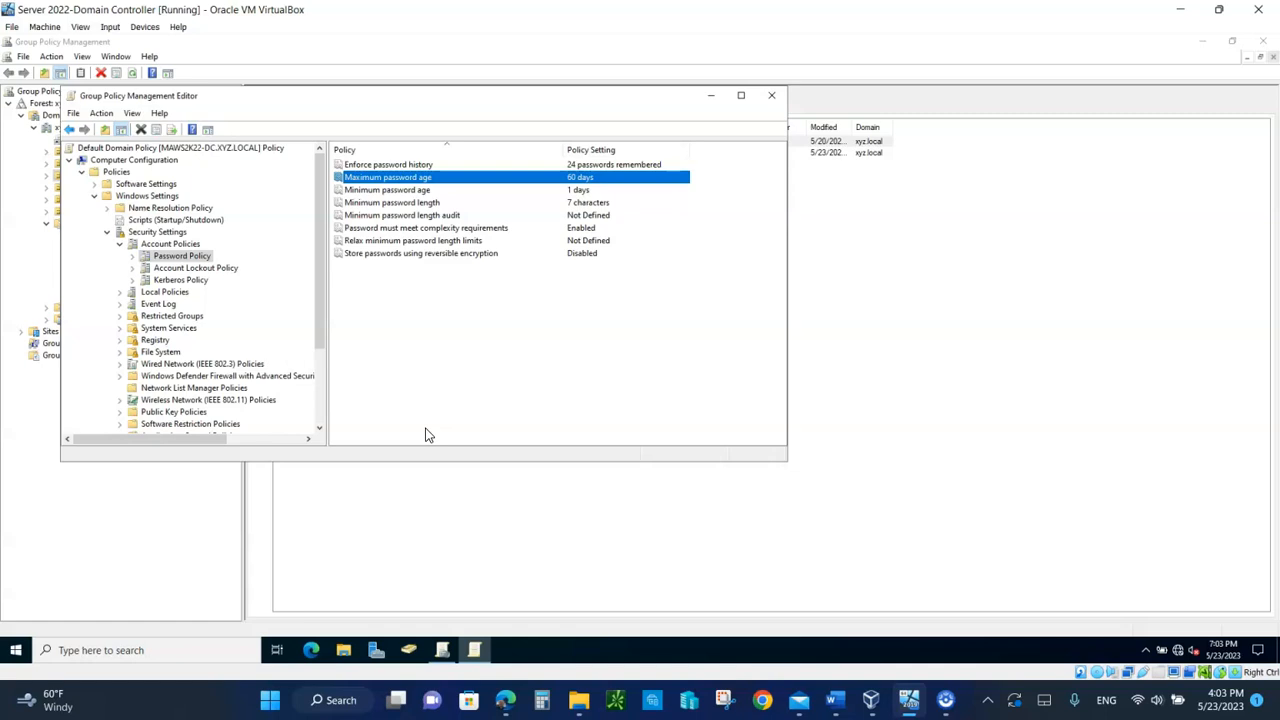
pyautogui.moveTo(408, 262)
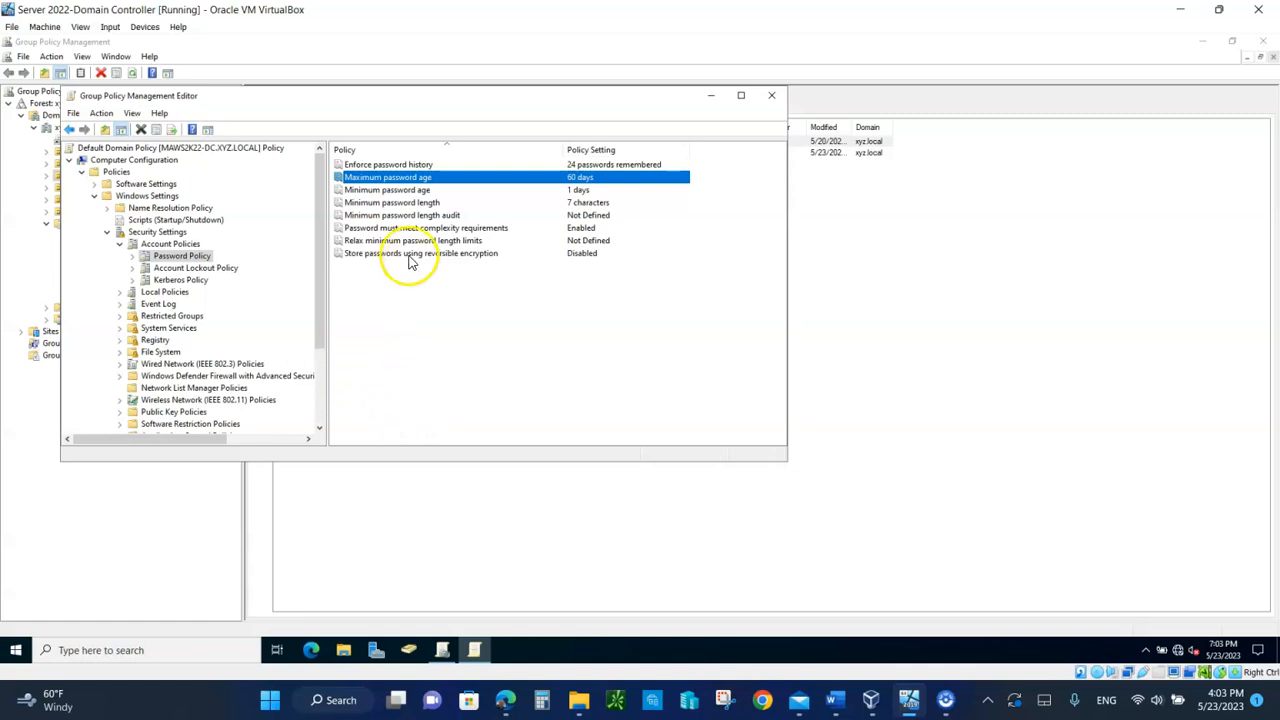
# Step: Change Minimum password length from 7 to 8 characters and apply it
pyautogui.click(392, 202)
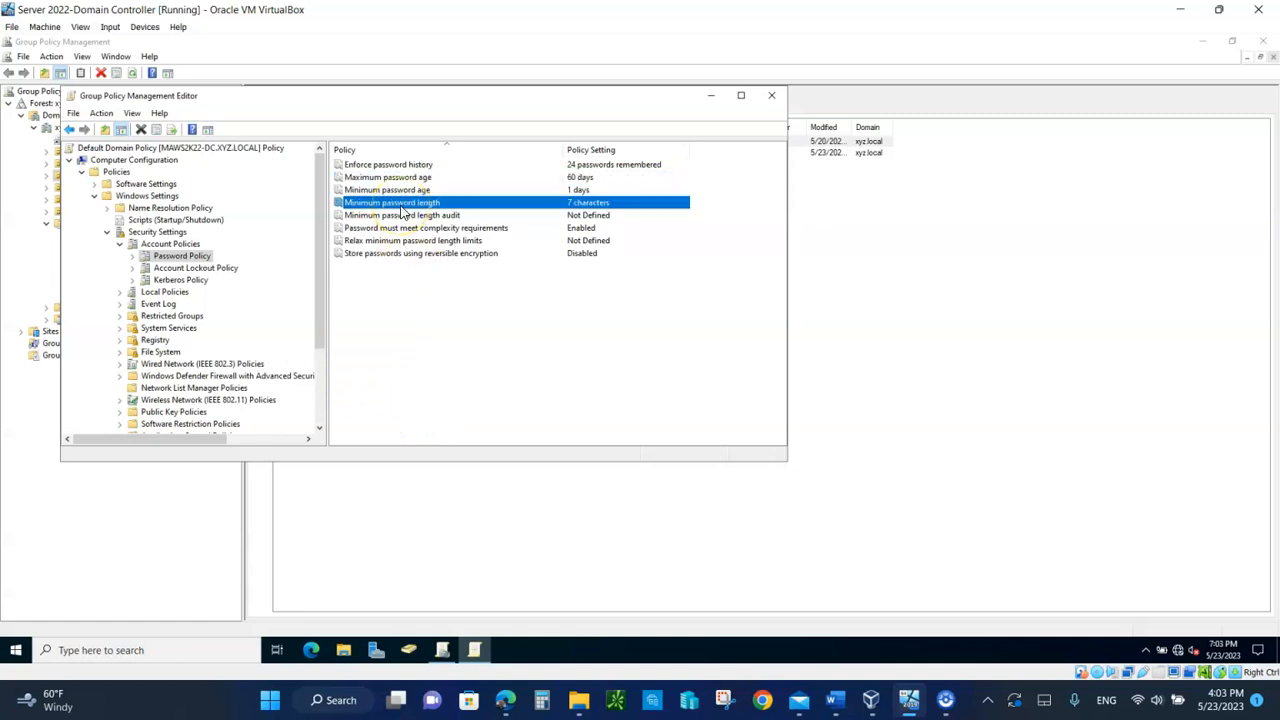
pyautogui.doubleClick(392, 202)
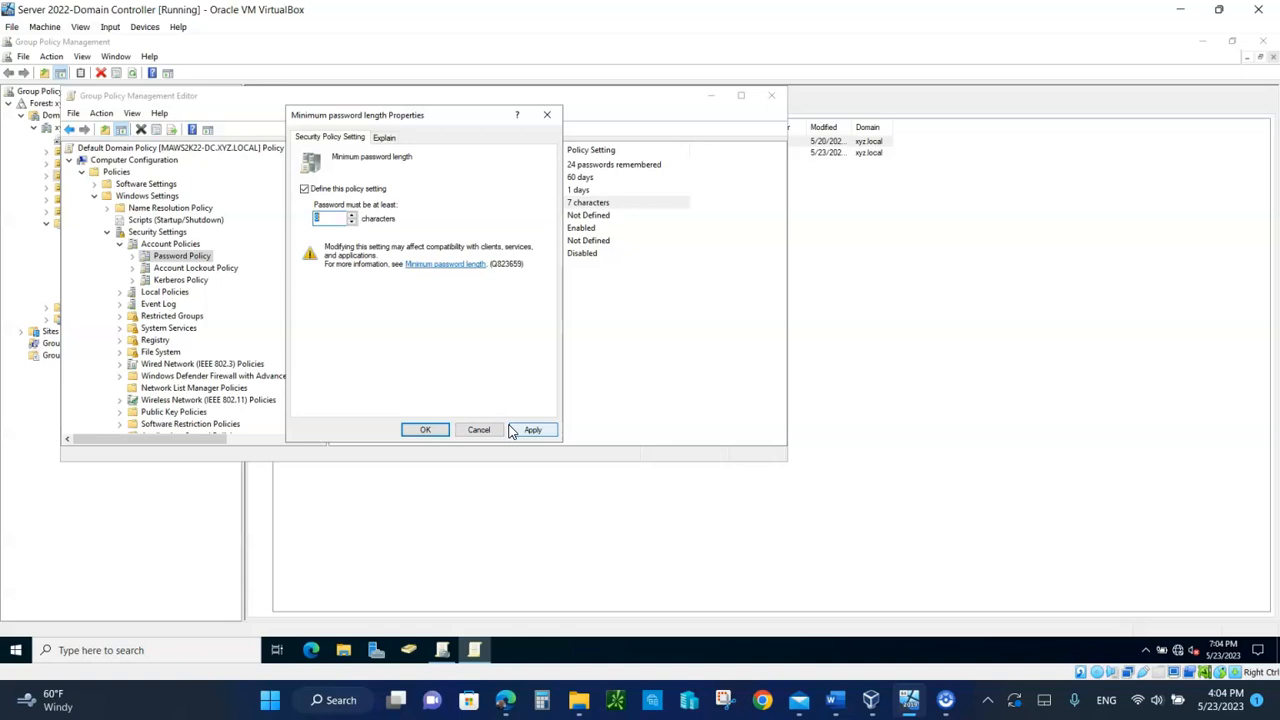
pyautogui.moveTo(532, 428)
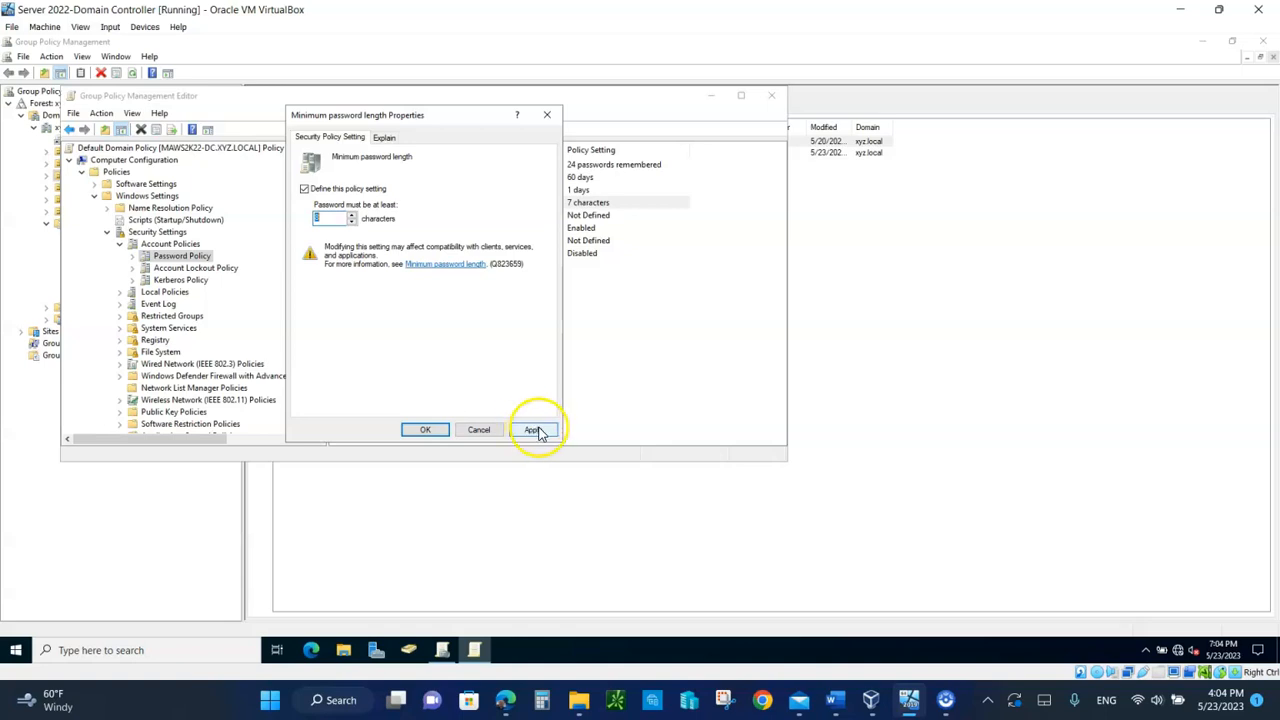
pyautogui.click(532, 428)
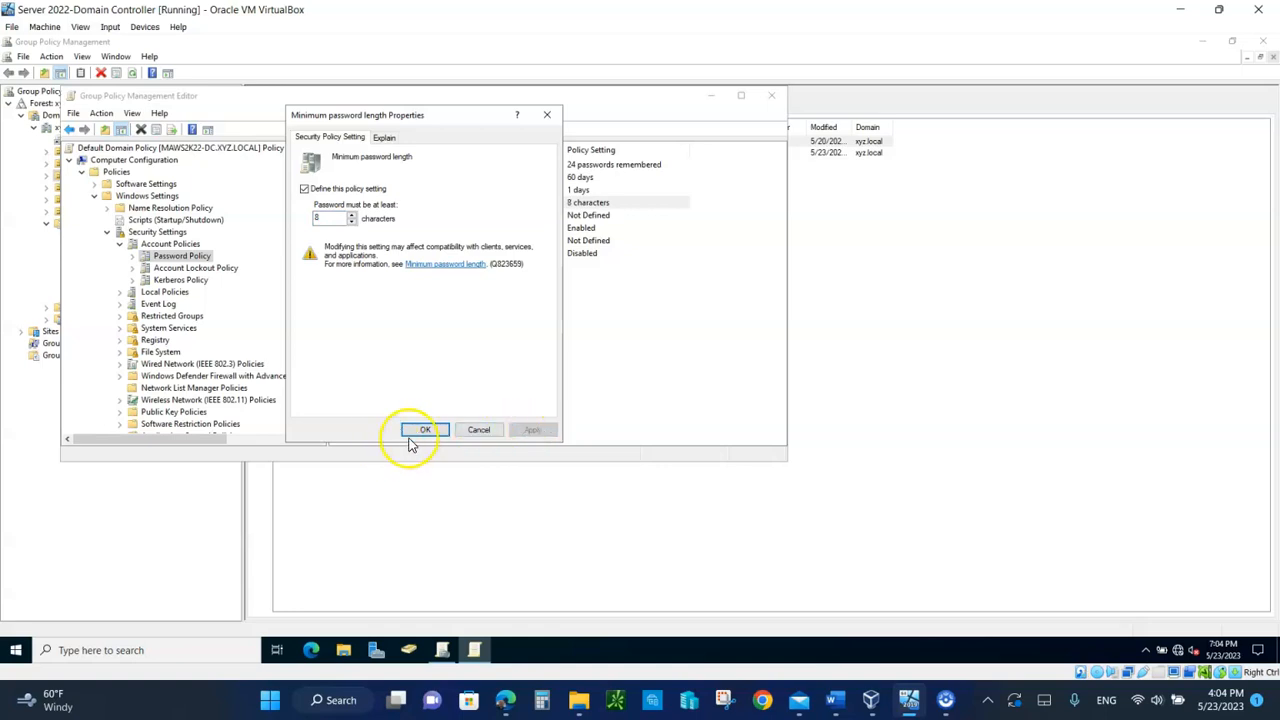
pyautogui.click(424, 428)
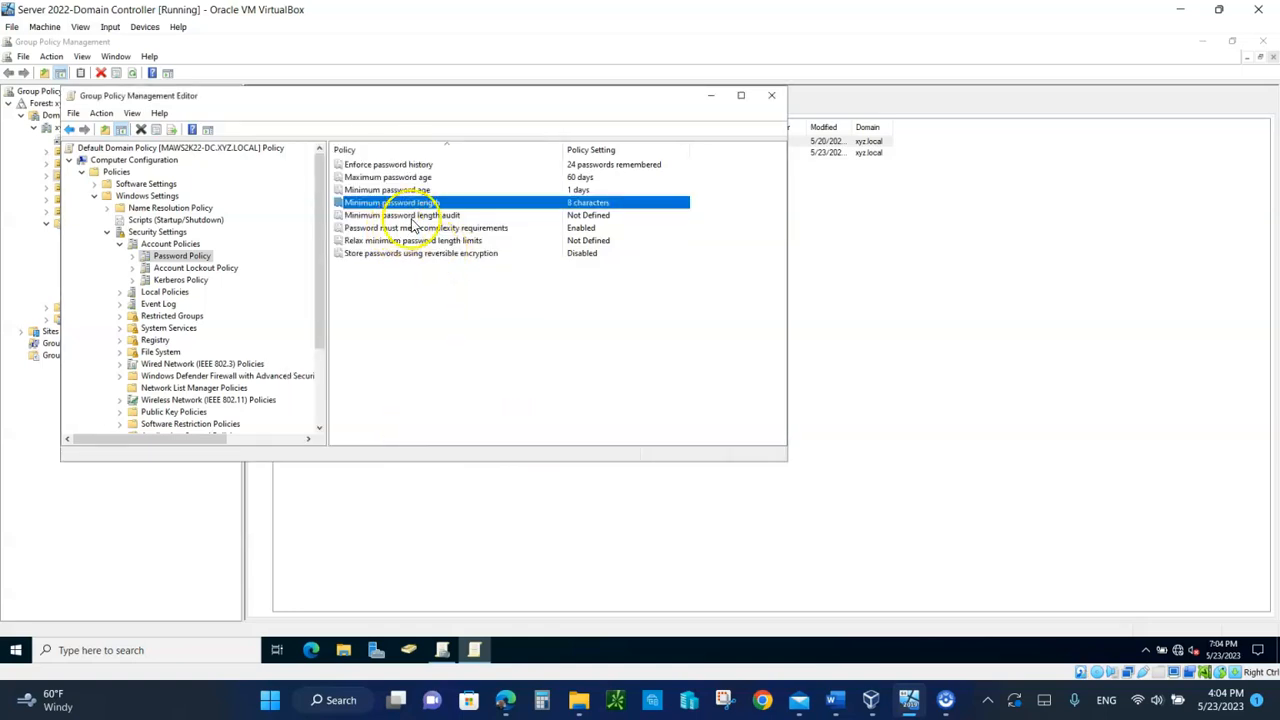
pyautogui.moveTo(390, 240)
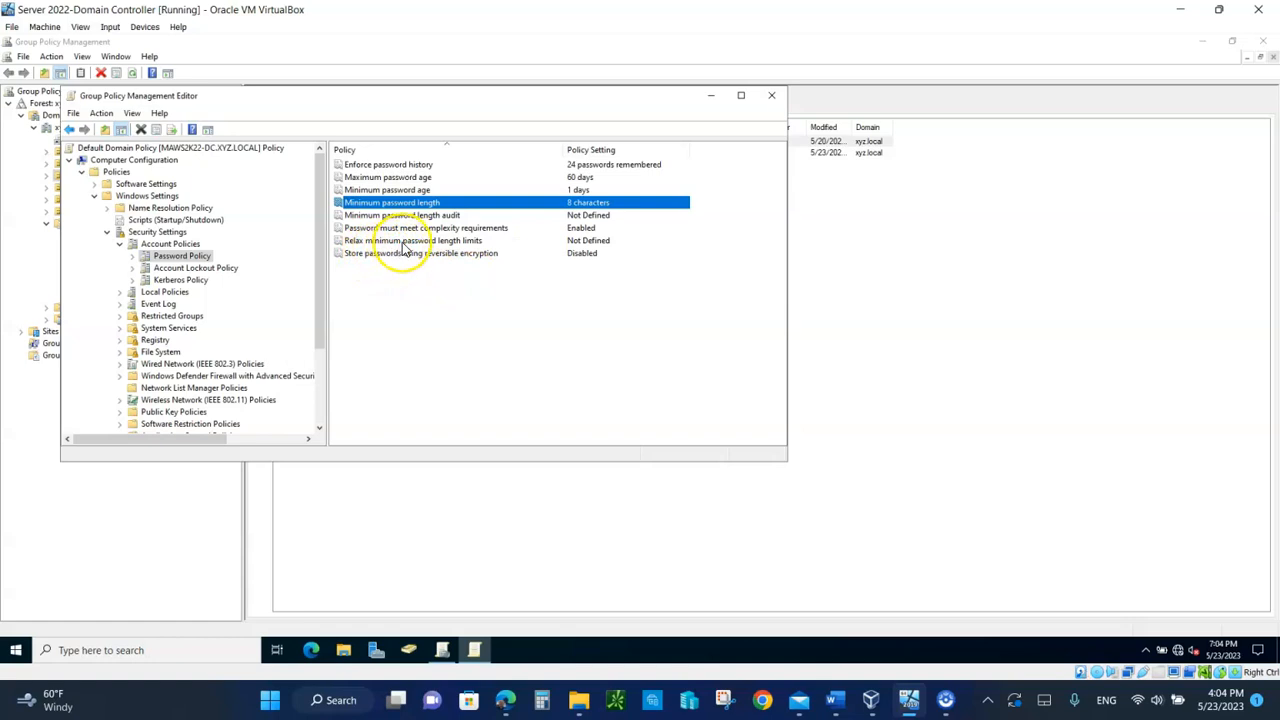
pyautogui.moveTo(408, 268)
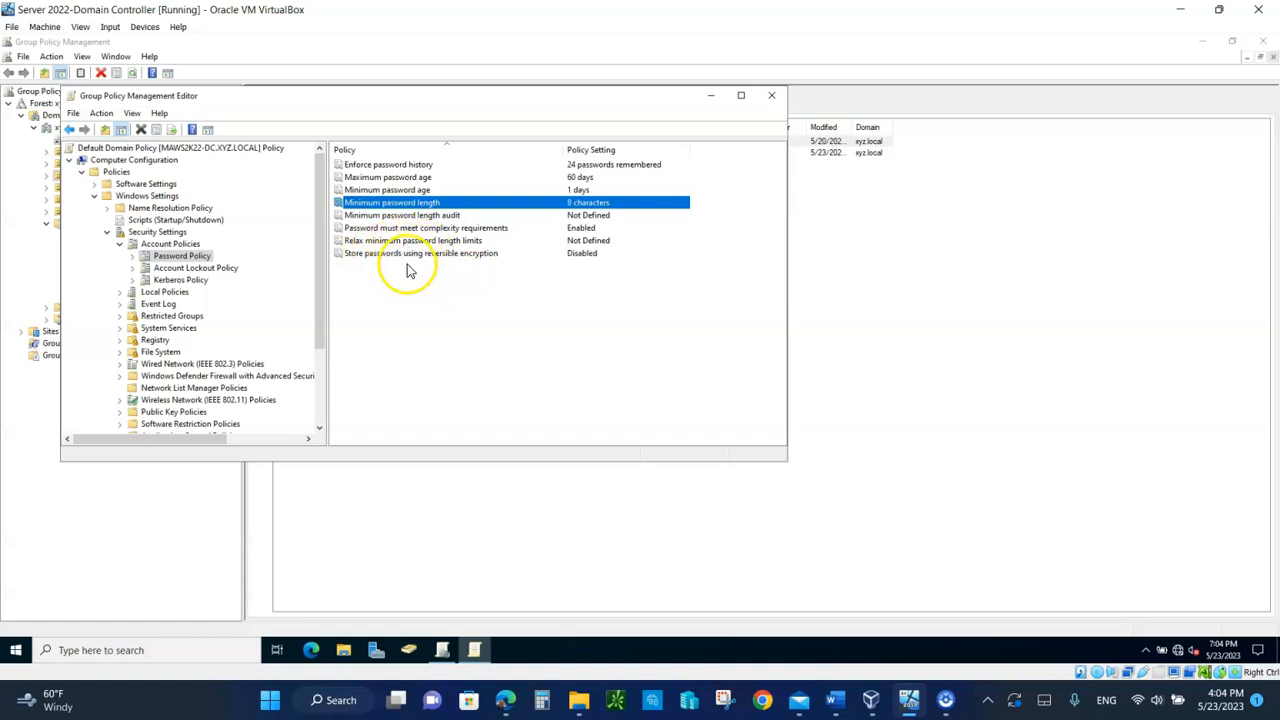
pyautogui.moveTo(360, 224)
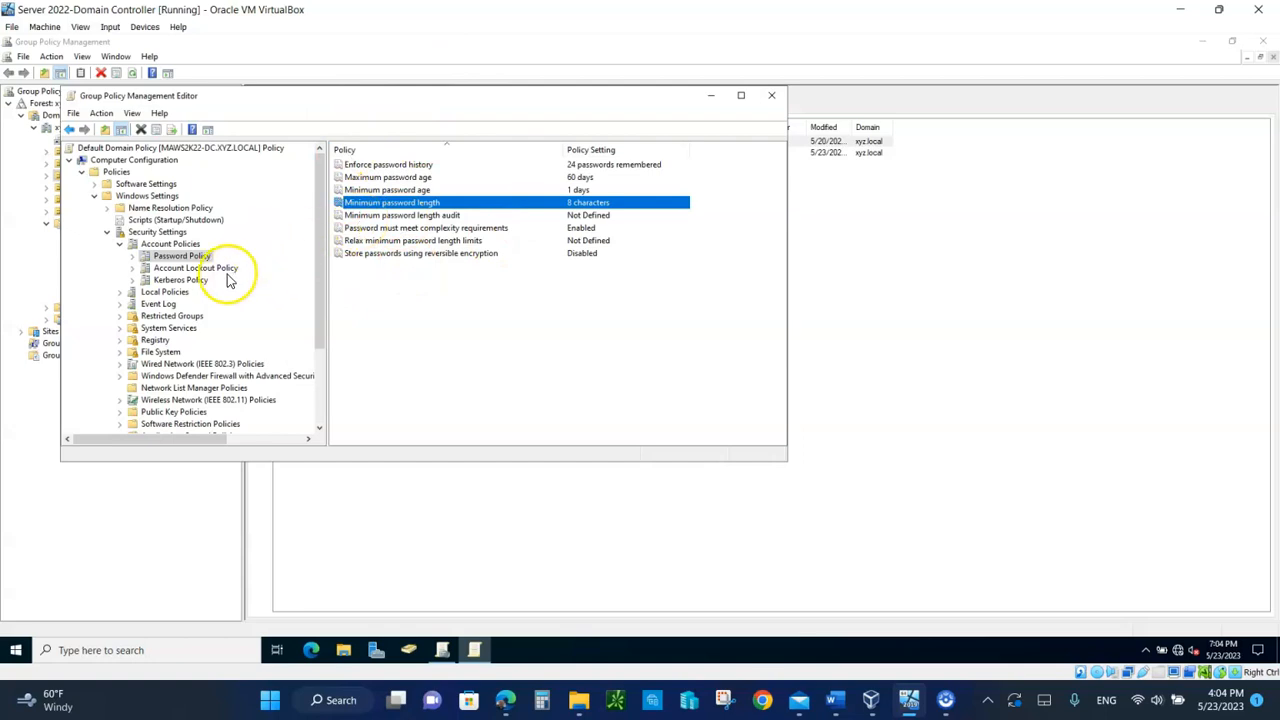
pyautogui.moveTo(204, 270)
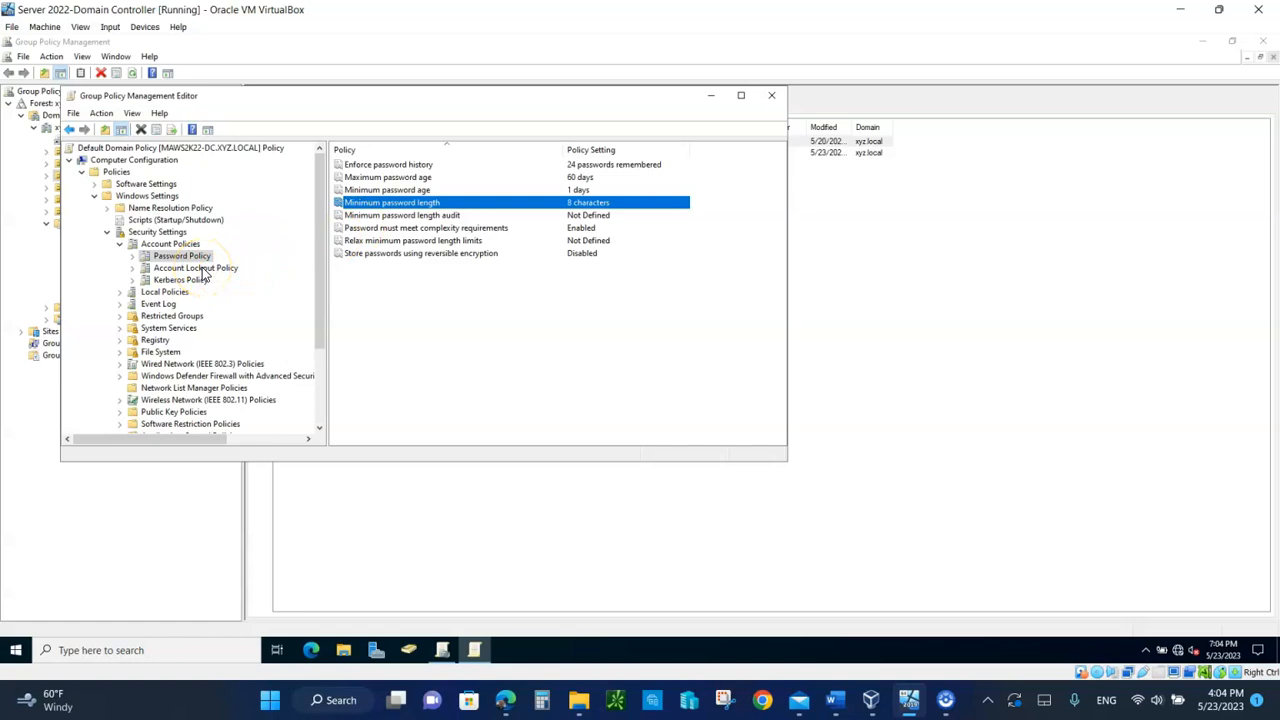
# Step: Set Account lockout duration to 30 minutes, accepting the suggested 5-attempt threshold and 30-minute reset
pyautogui.click(196, 268)
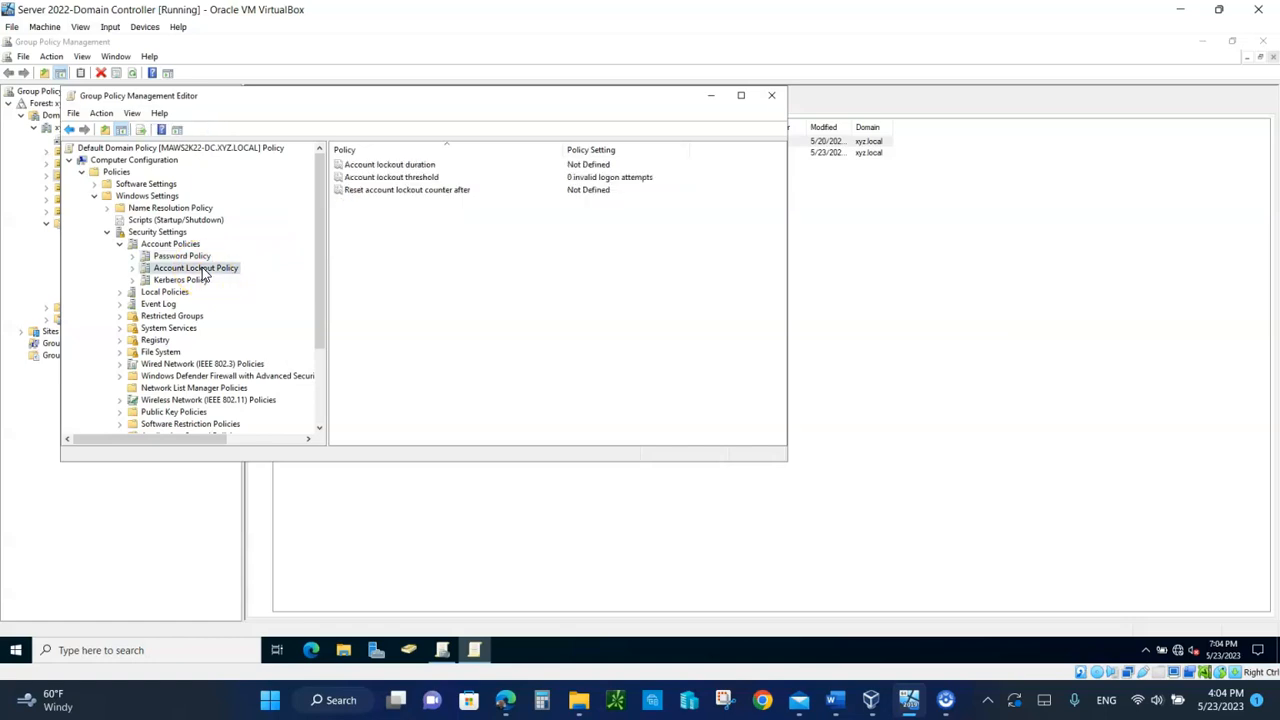
pyautogui.moveTo(212, 284)
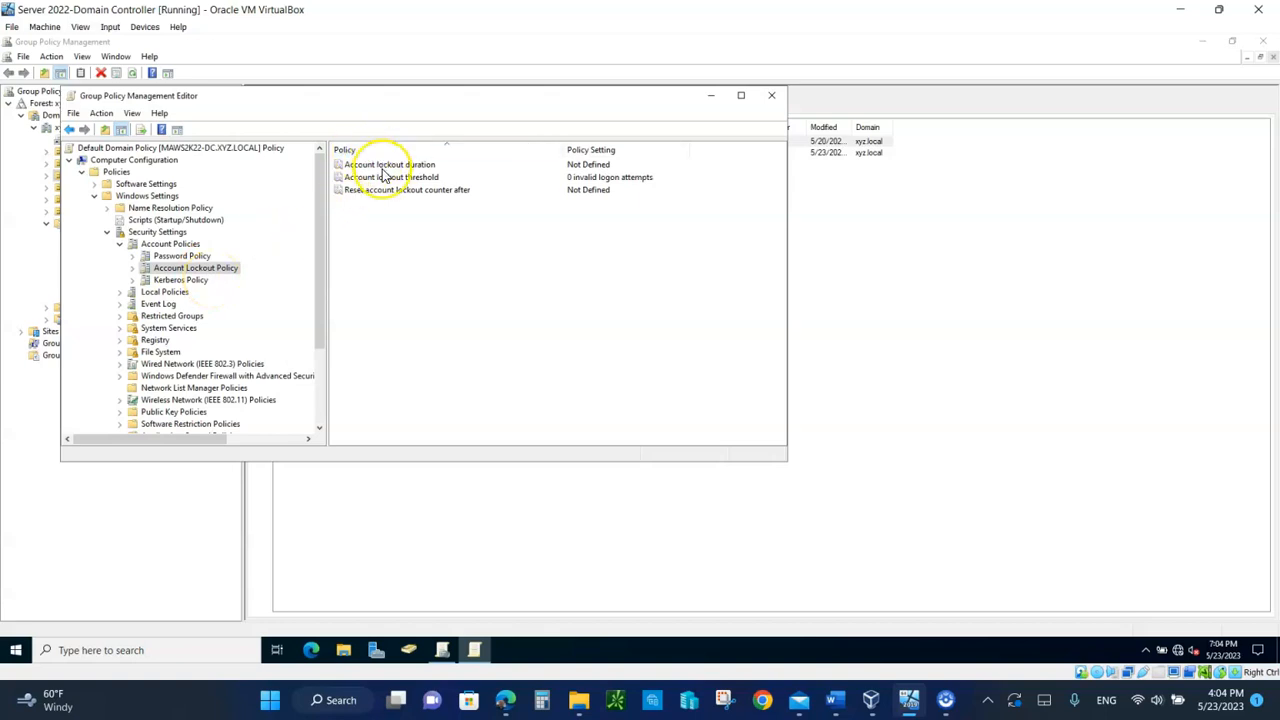
pyautogui.click(390, 164)
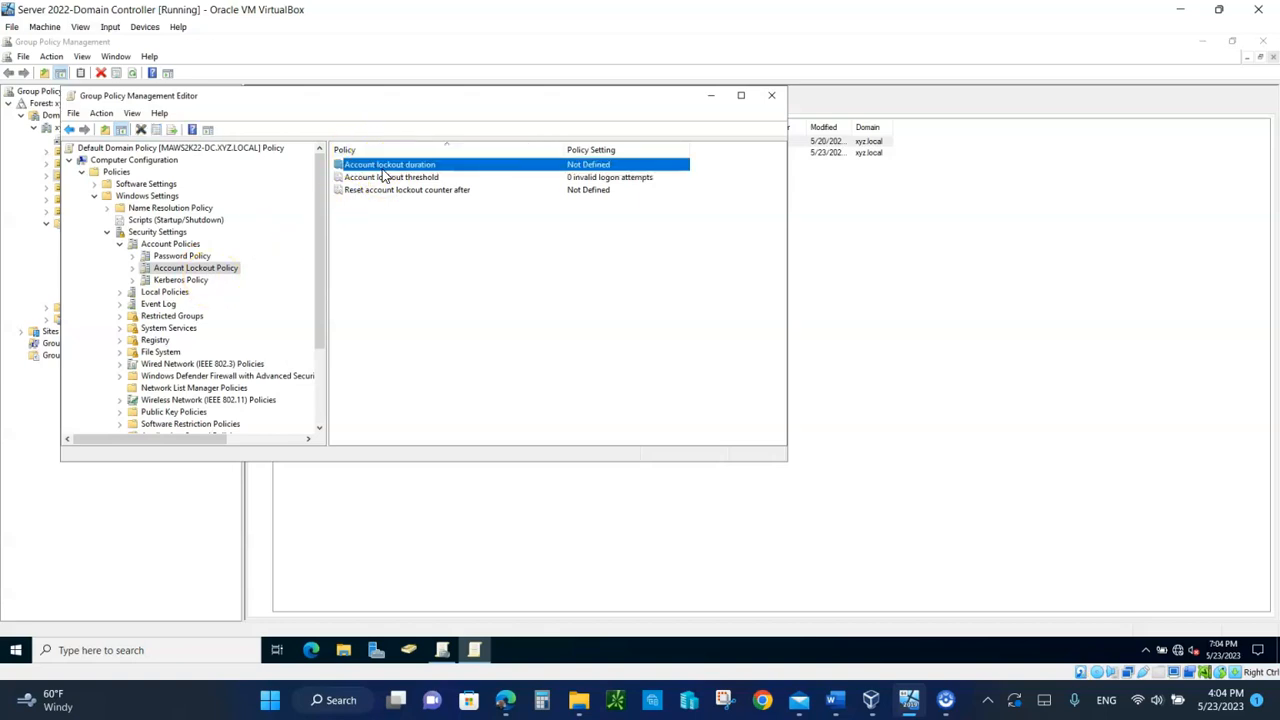
pyautogui.doubleClick(388, 164)
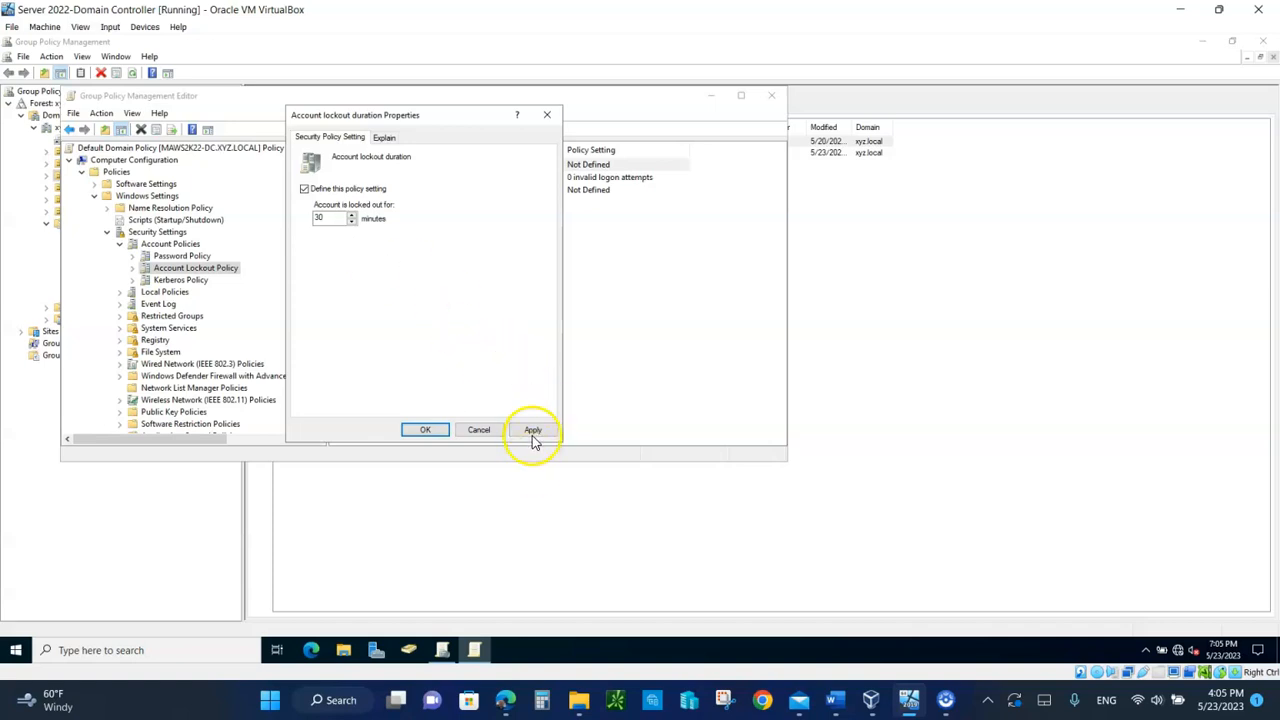
pyautogui.click(532, 428)
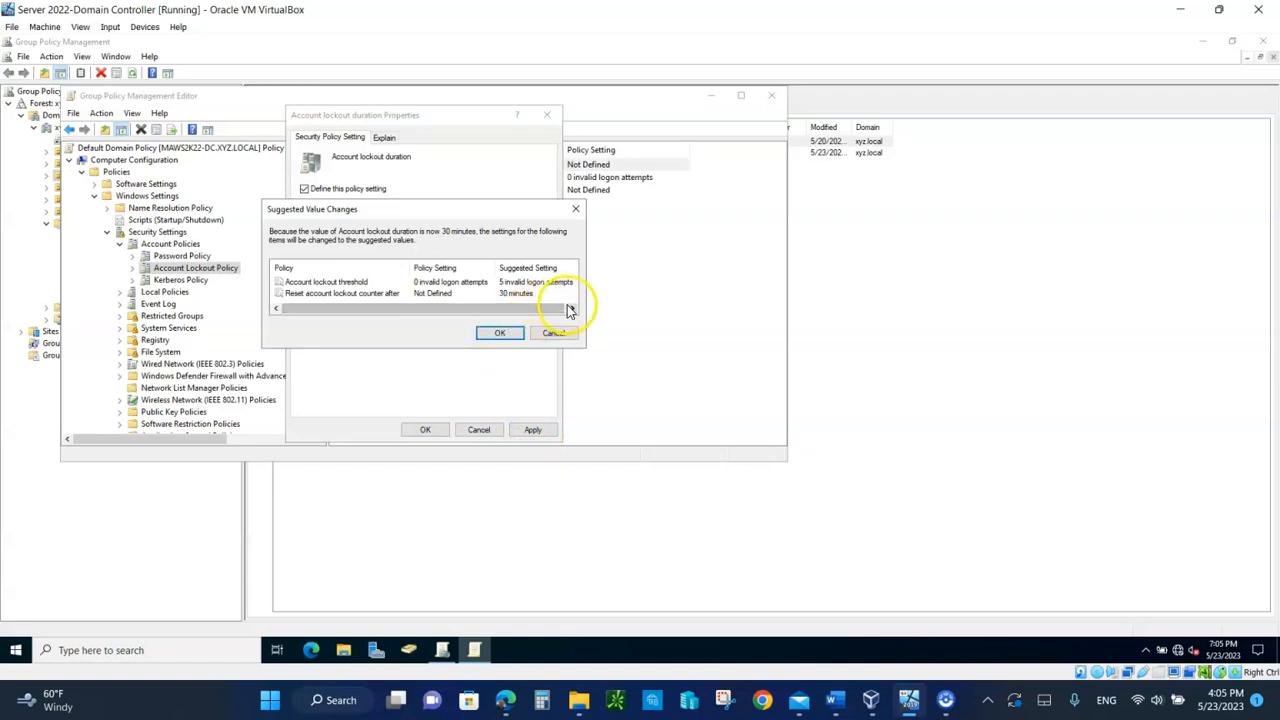
pyautogui.moveTo(510, 292)
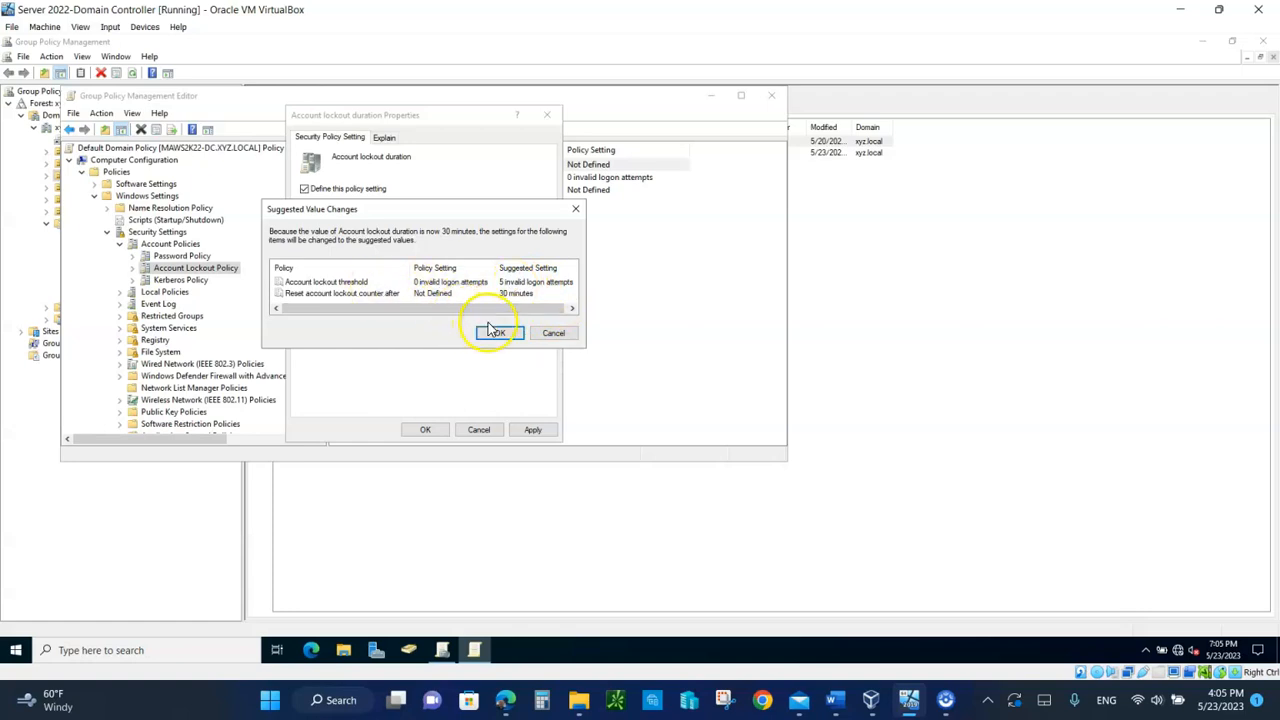
pyautogui.click(496, 332)
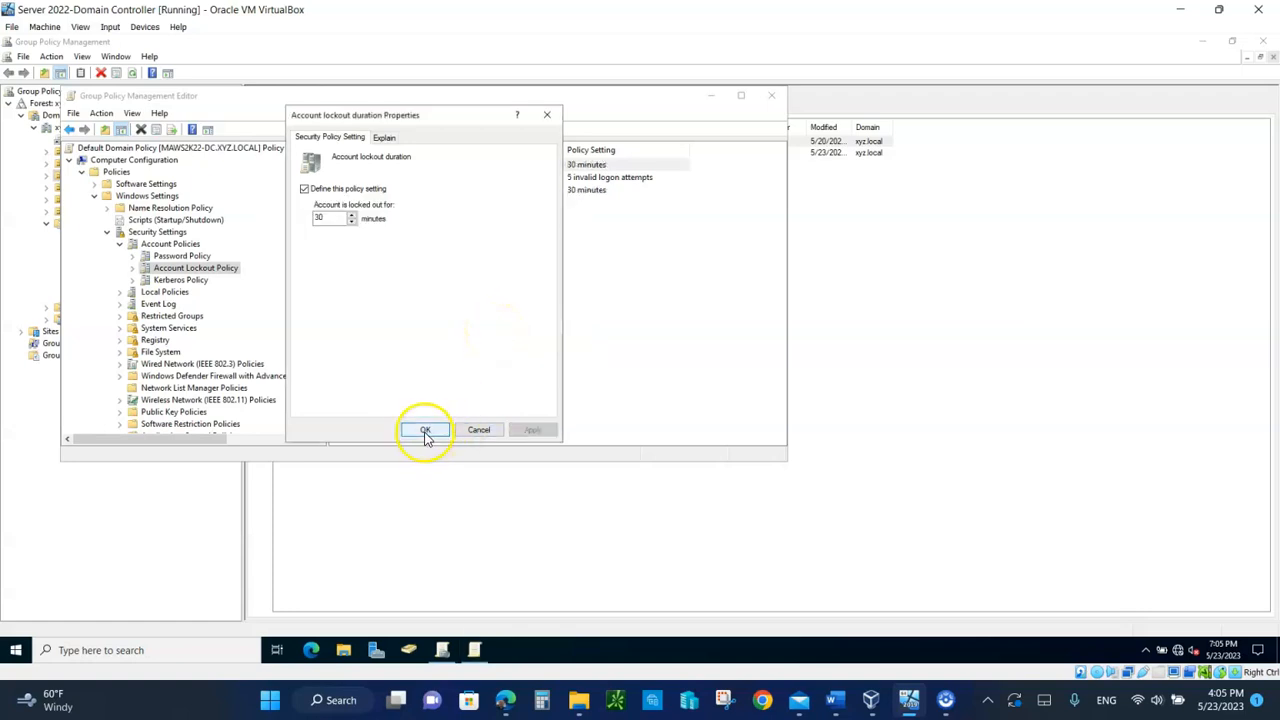
pyautogui.click(424, 428)
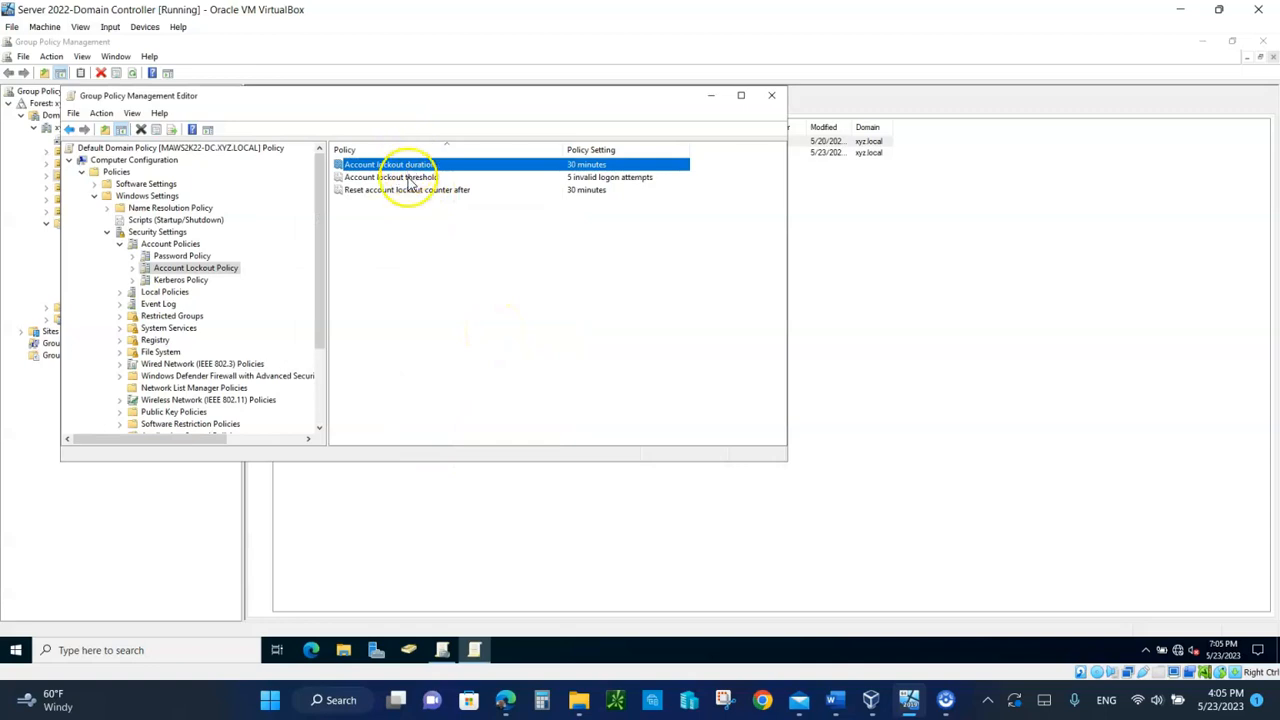
# Step: Change Account lockout threshold from 5 to 3 invalid logon attempts
pyautogui.doubleClick(388, 176)
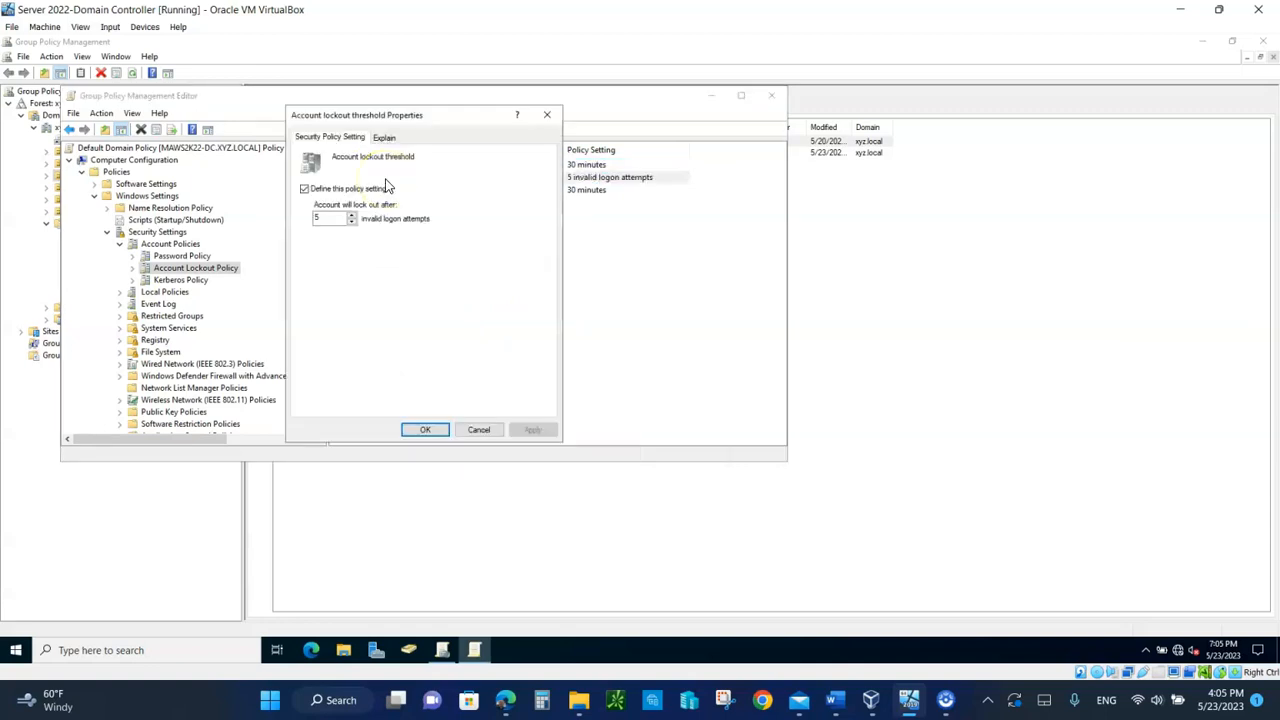
pyautogui.click(350, 220)
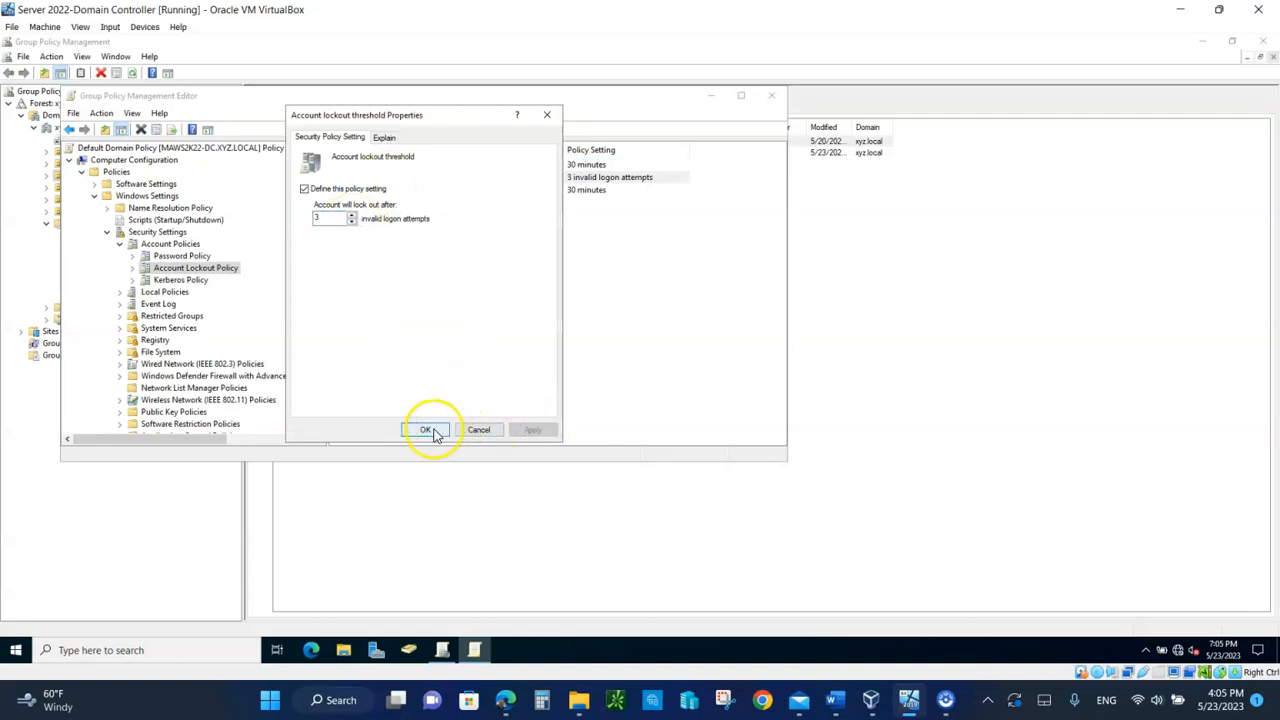
pyautogui.click(424, 428)
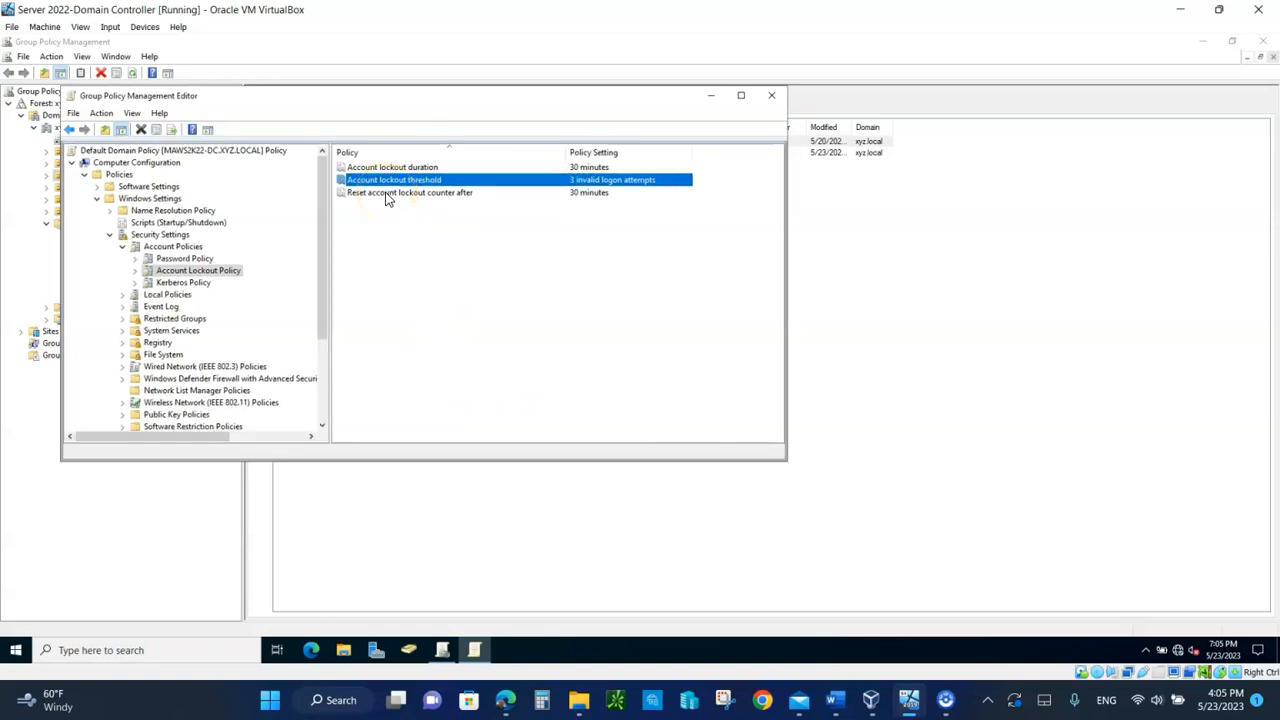
pyautogui.moveTo(586, 200)
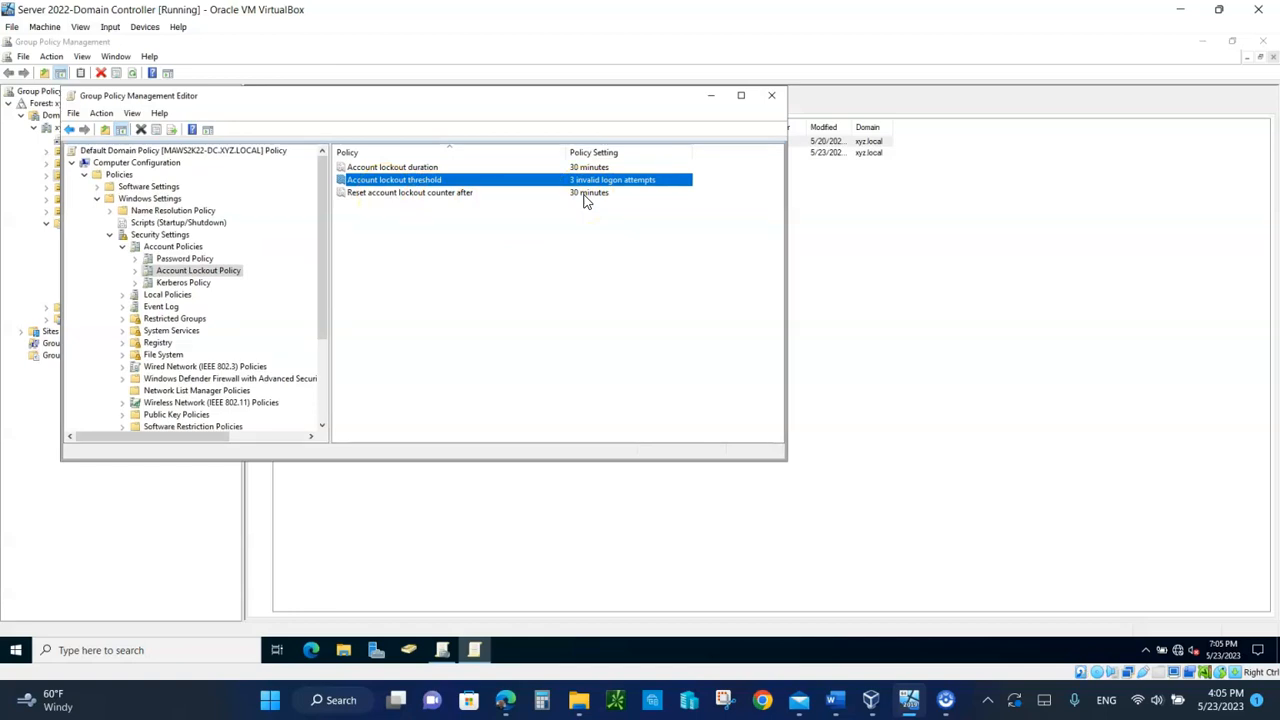
pyautogui.moveTo(556, 204)
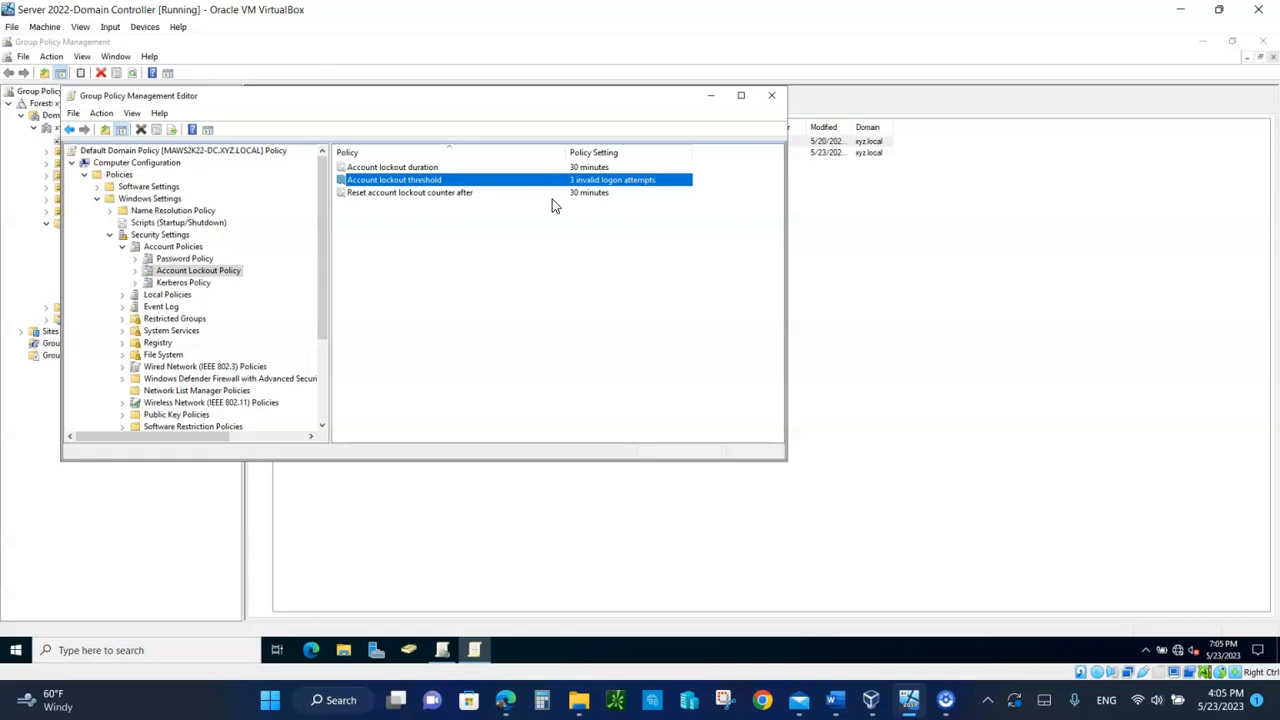
pyautogui.moveTo(748, 100)
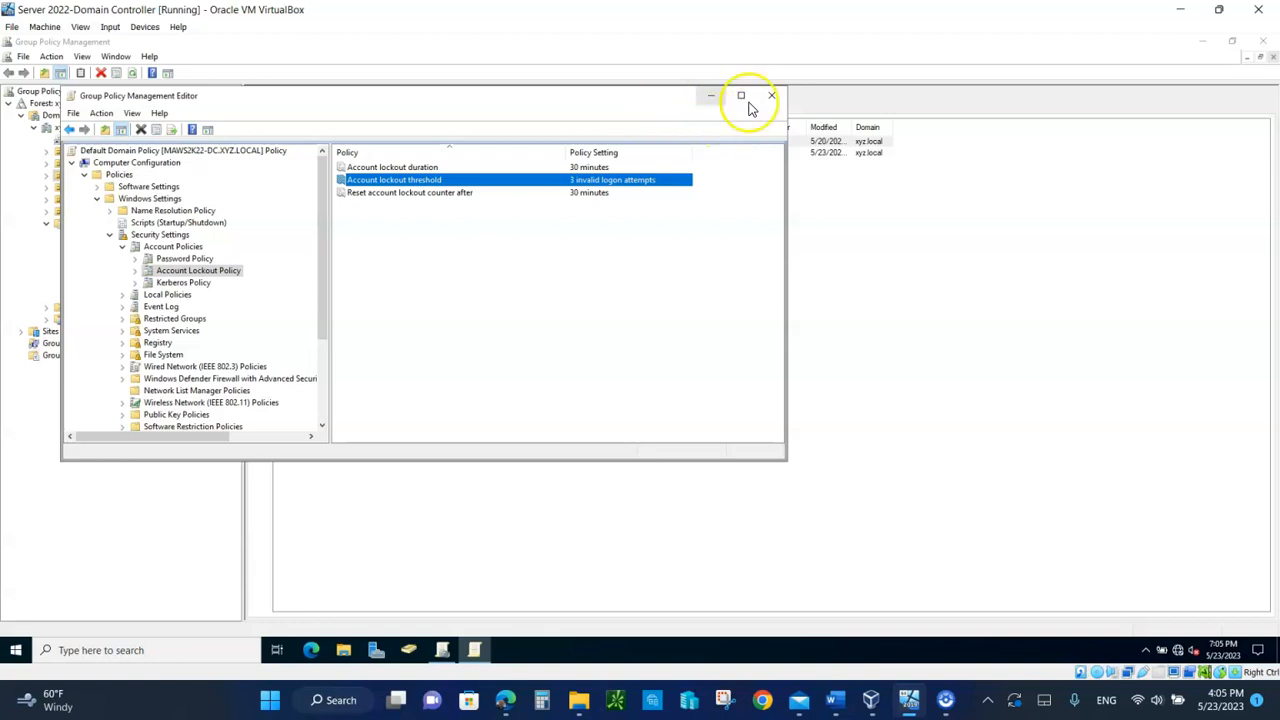
# Step: Close the Group Policy Management Editor, returning to the XYZ Computers linked GPOs
pyautogui.click(772, 96)
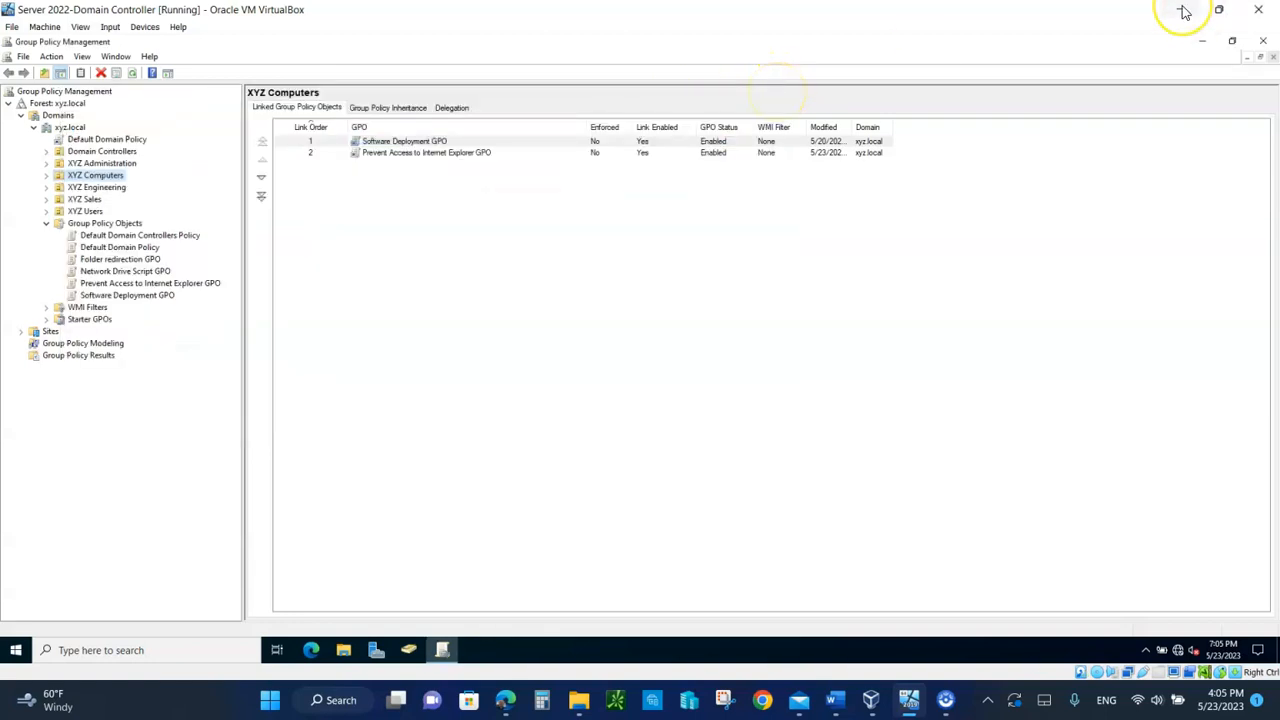
pyautogui.moveTo(1184, 12)
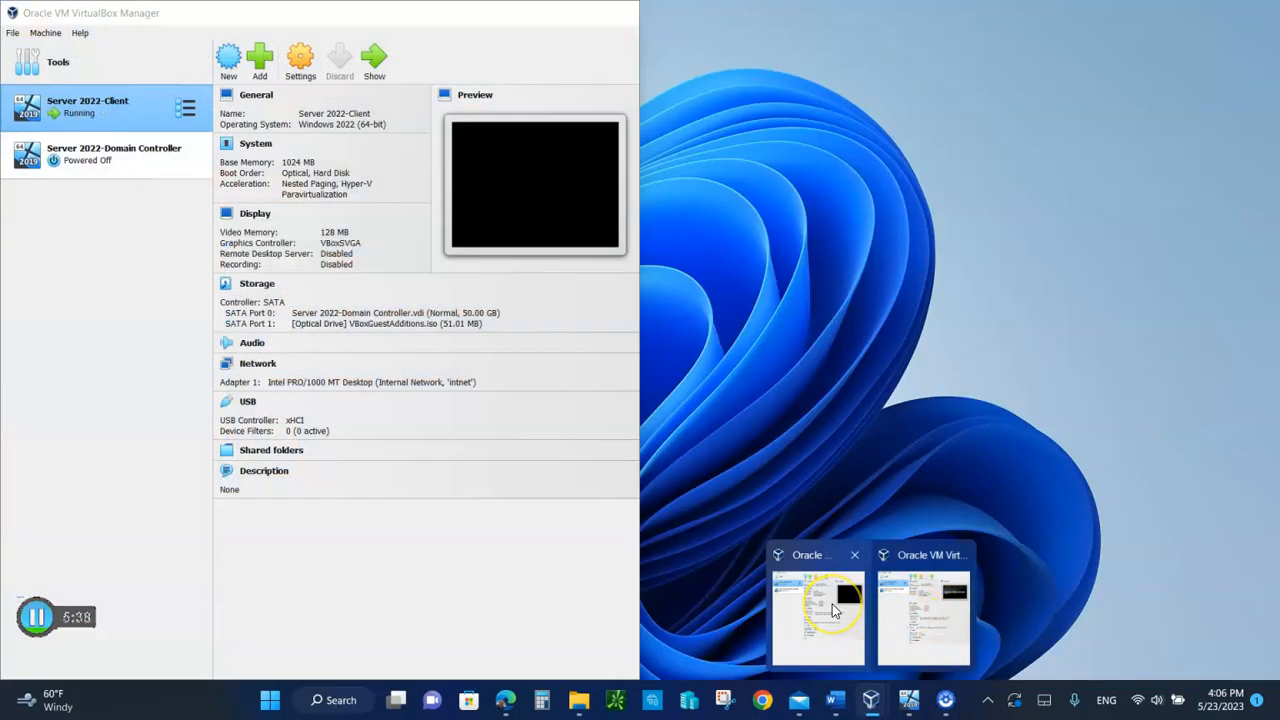
pyautogui.moveTo(818, 616)
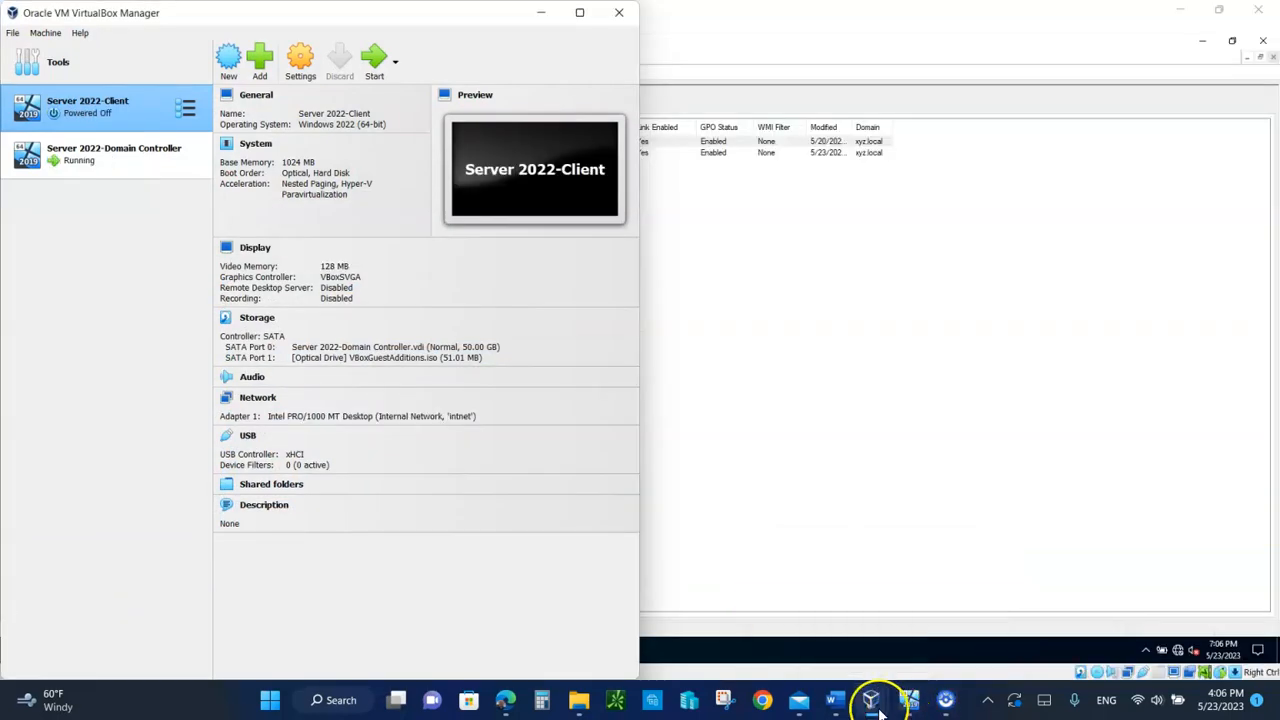
pyautogui.moveTo(870, 698)
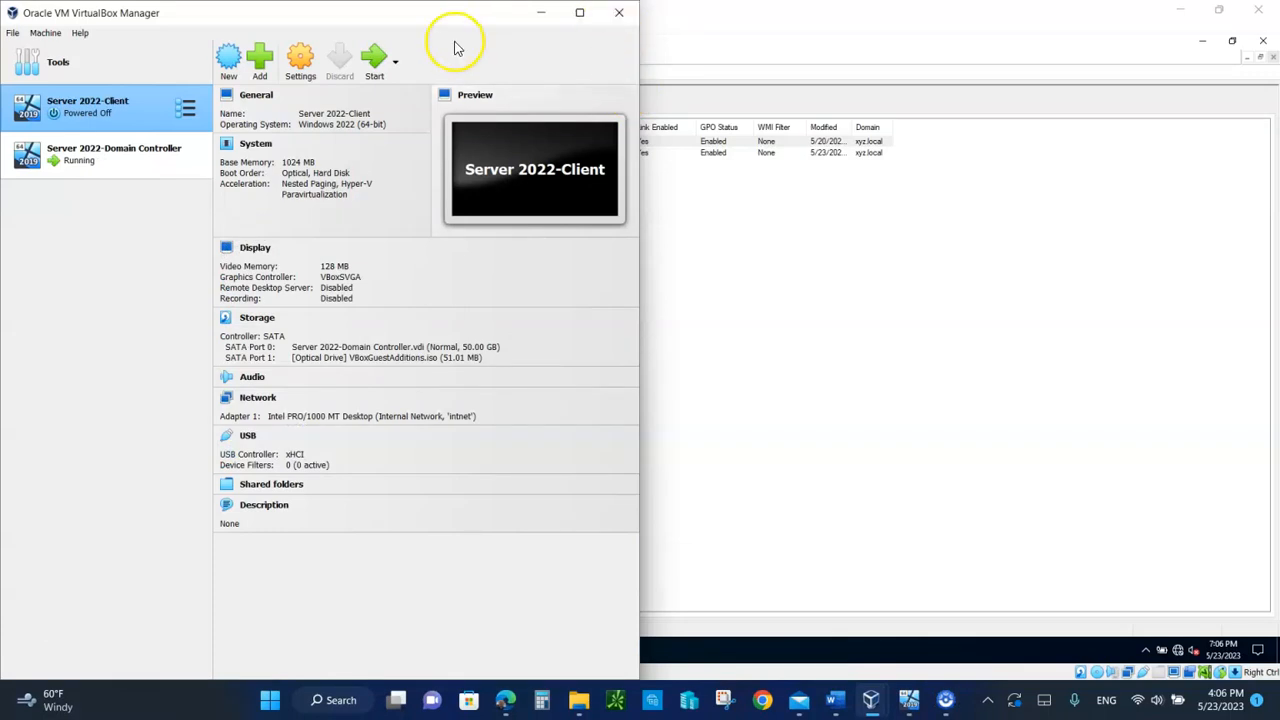
pyautogui.moveTo(100, 156)
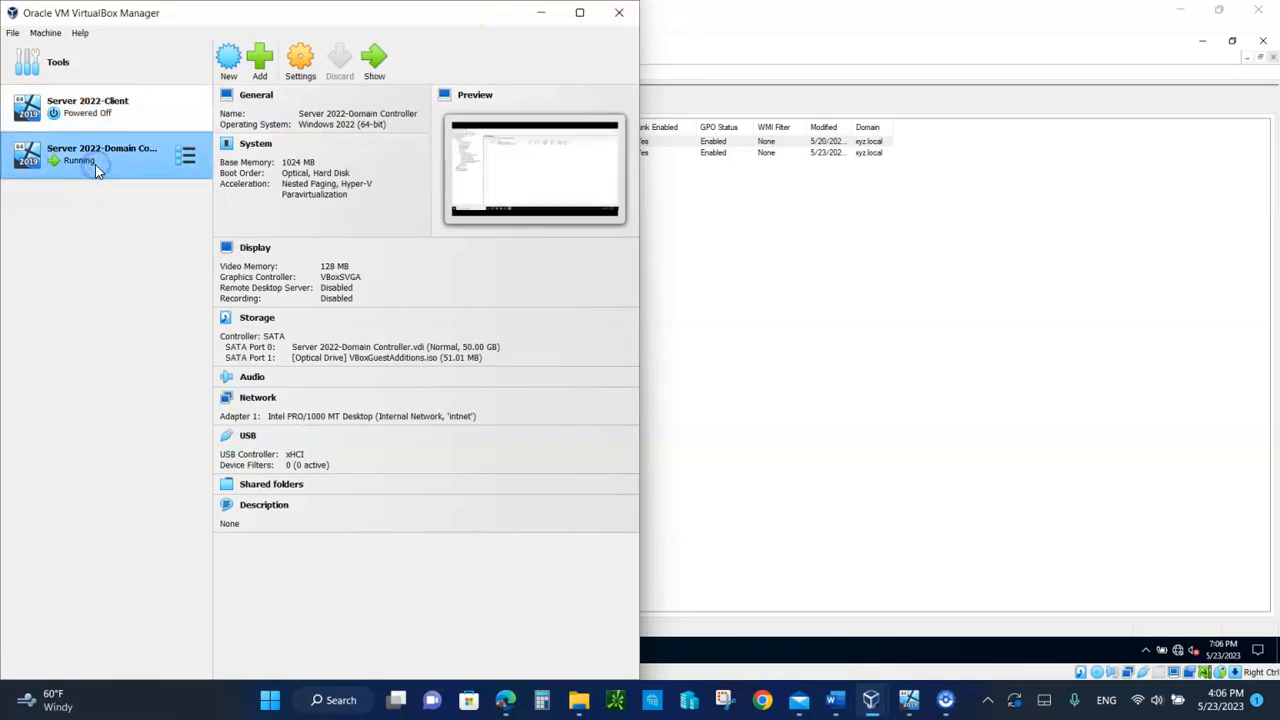
# Step: Start the Server 2022-Client VM in VirtualBox Manager and bring its booting window forward
pyautogui.click(88, 108)
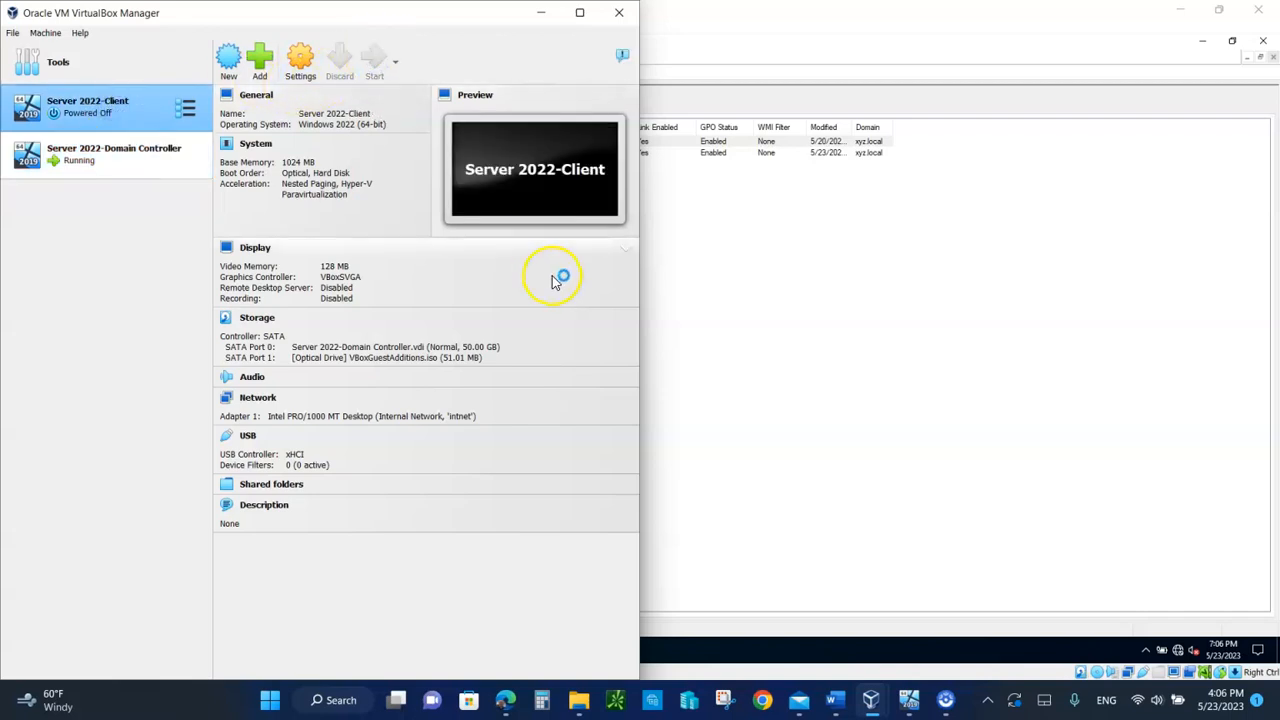
pyautogui.click(374, 60)
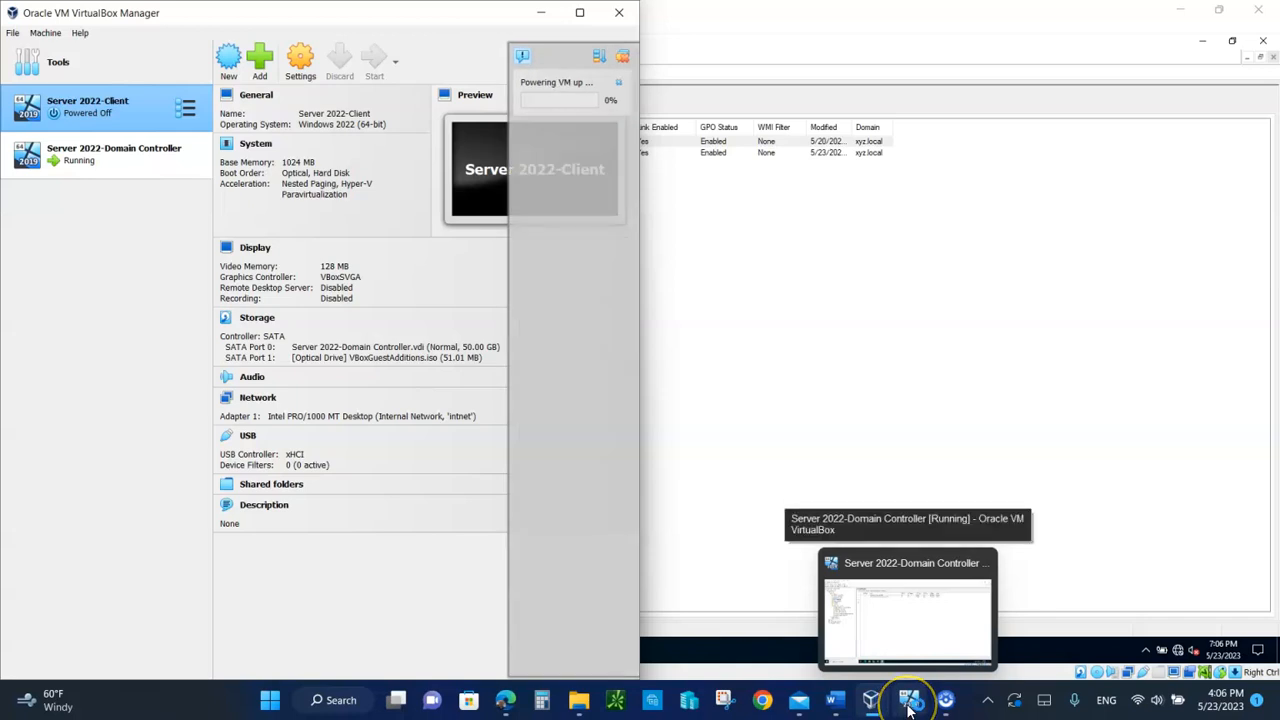
pyautogui.click(908, 610)
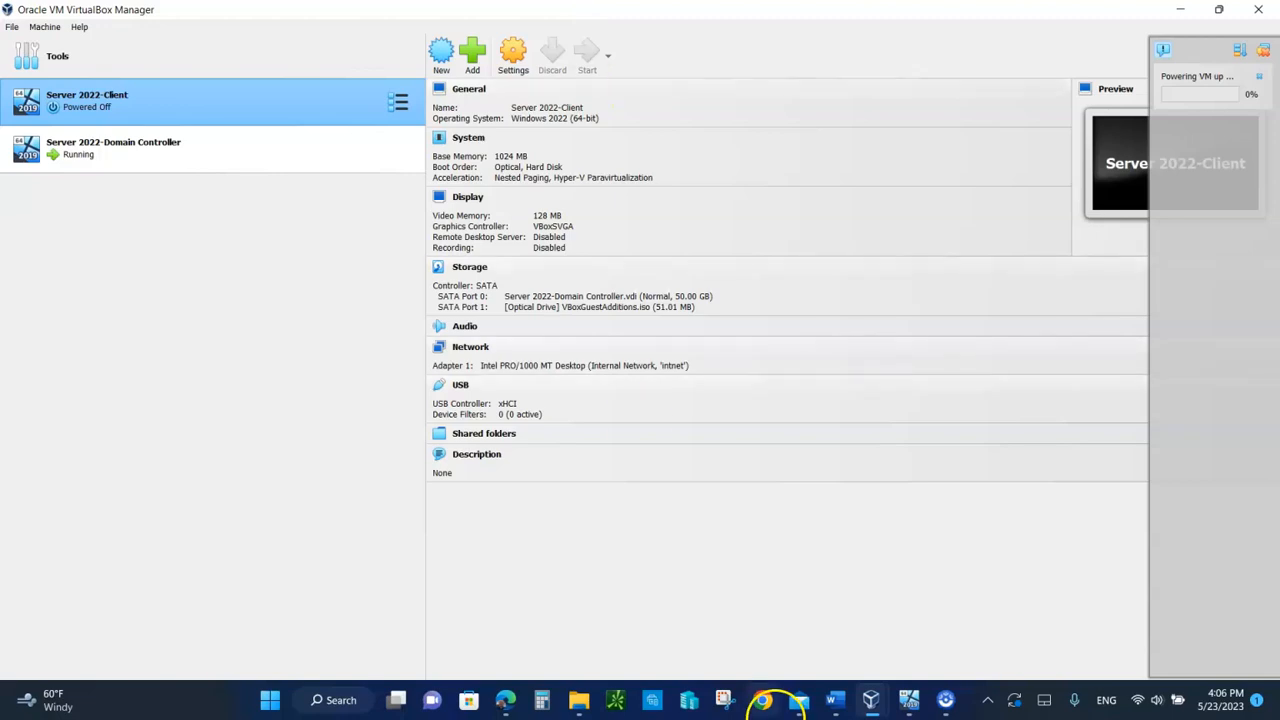
pyautogui.click(588, 56)
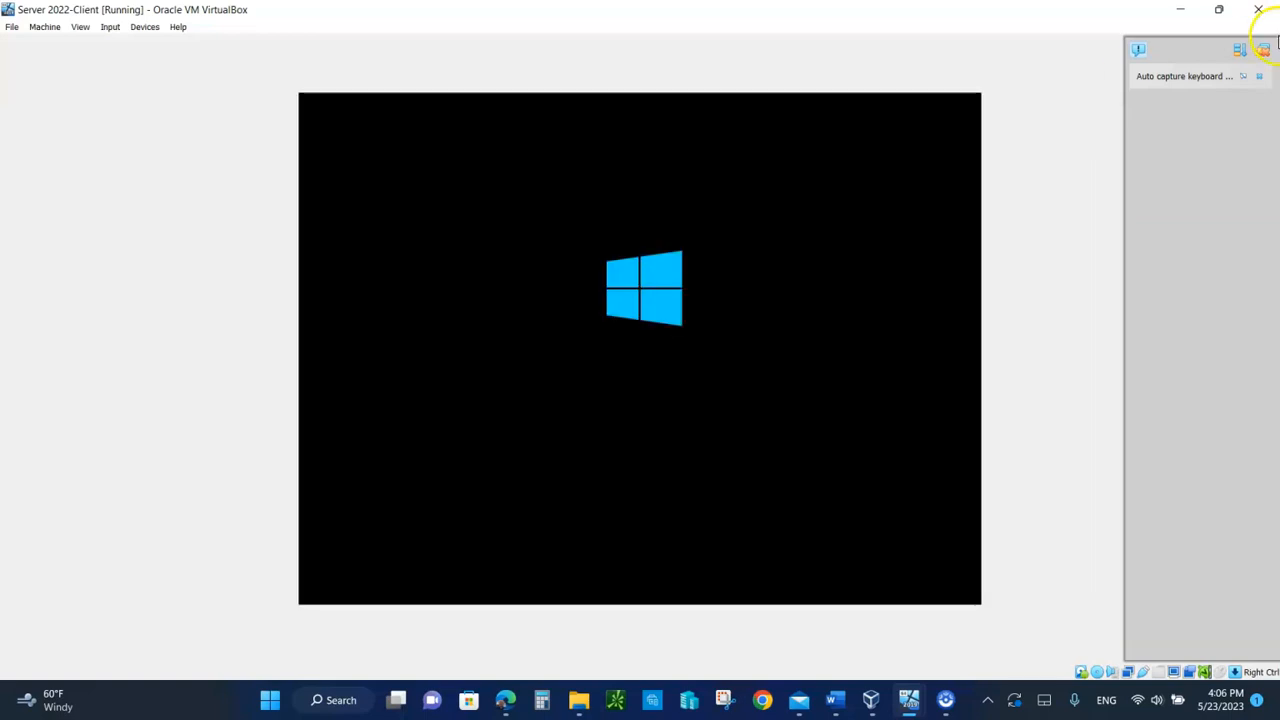
# Step: Dismiss the keyboard auto-capture notice and send Ctrl-Alt-Del to reach the client sign-in screen
pyautogui.click(1264, 50)
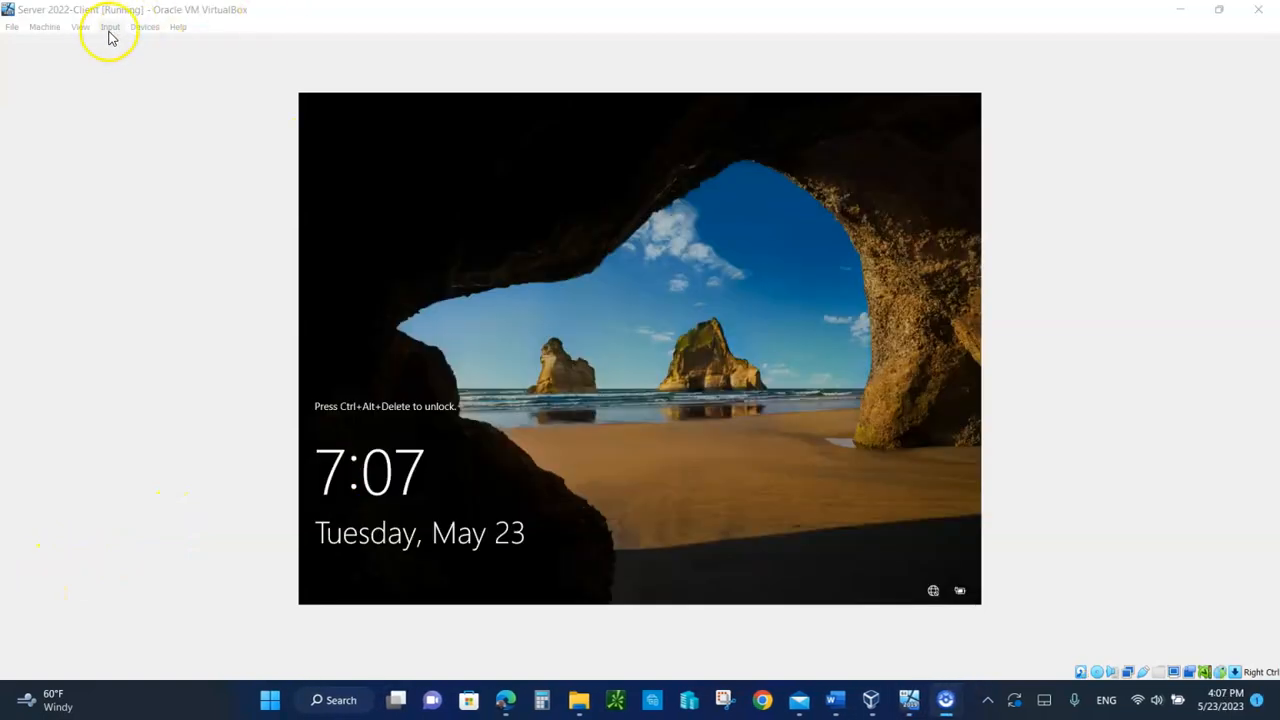
pyautogui.click(110, 28)
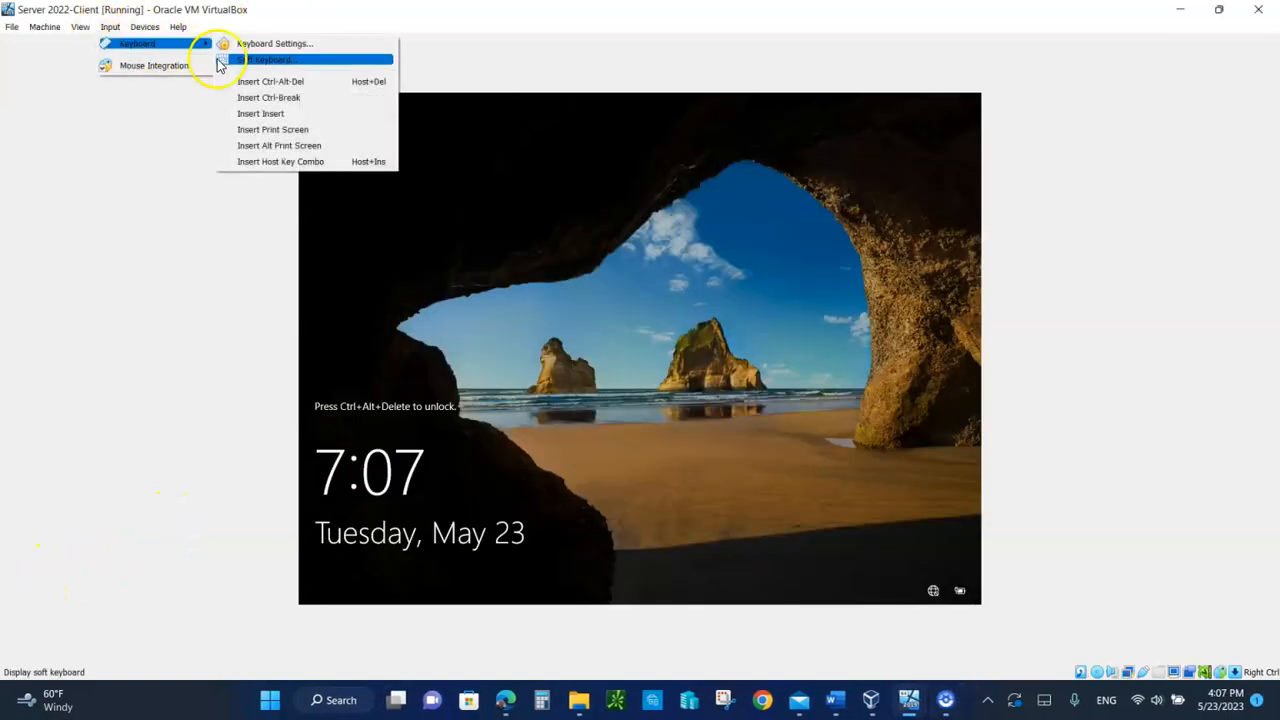
pyautogui.click(270, 80)
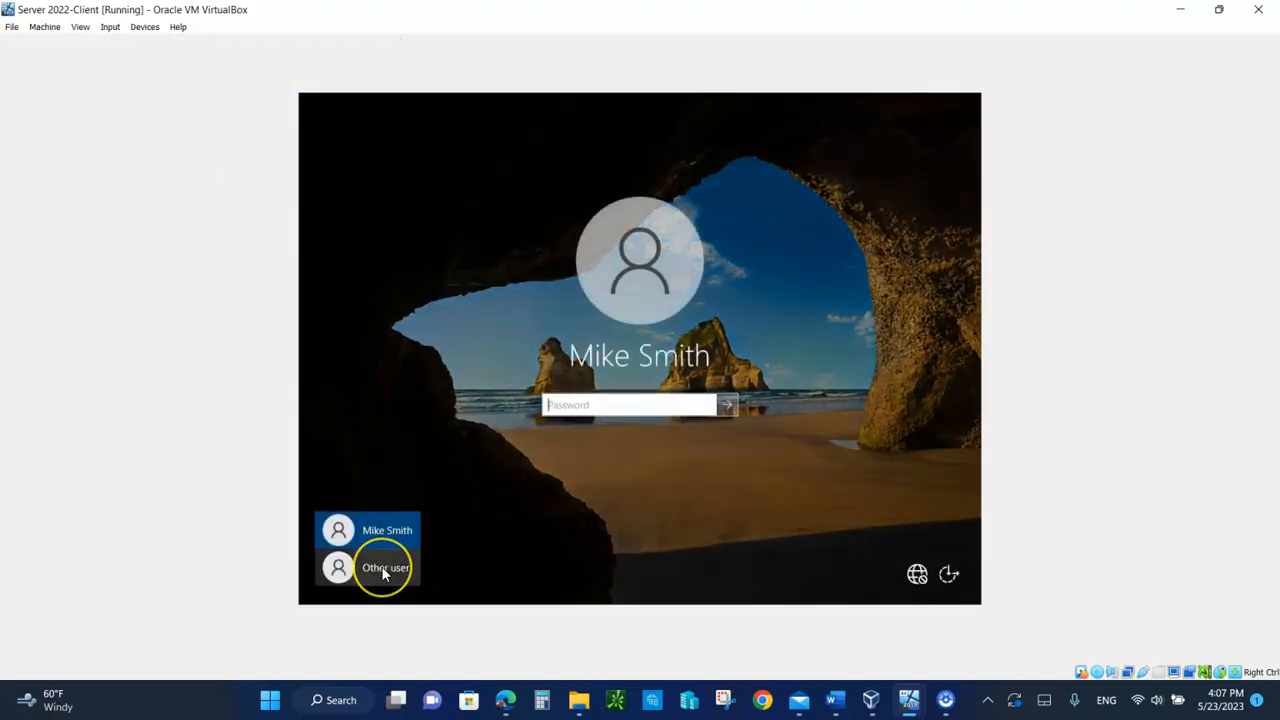
# Step: Attempt to sign in as jdoe with the password and get the locked-out message
pyautogui.click(384, 568)
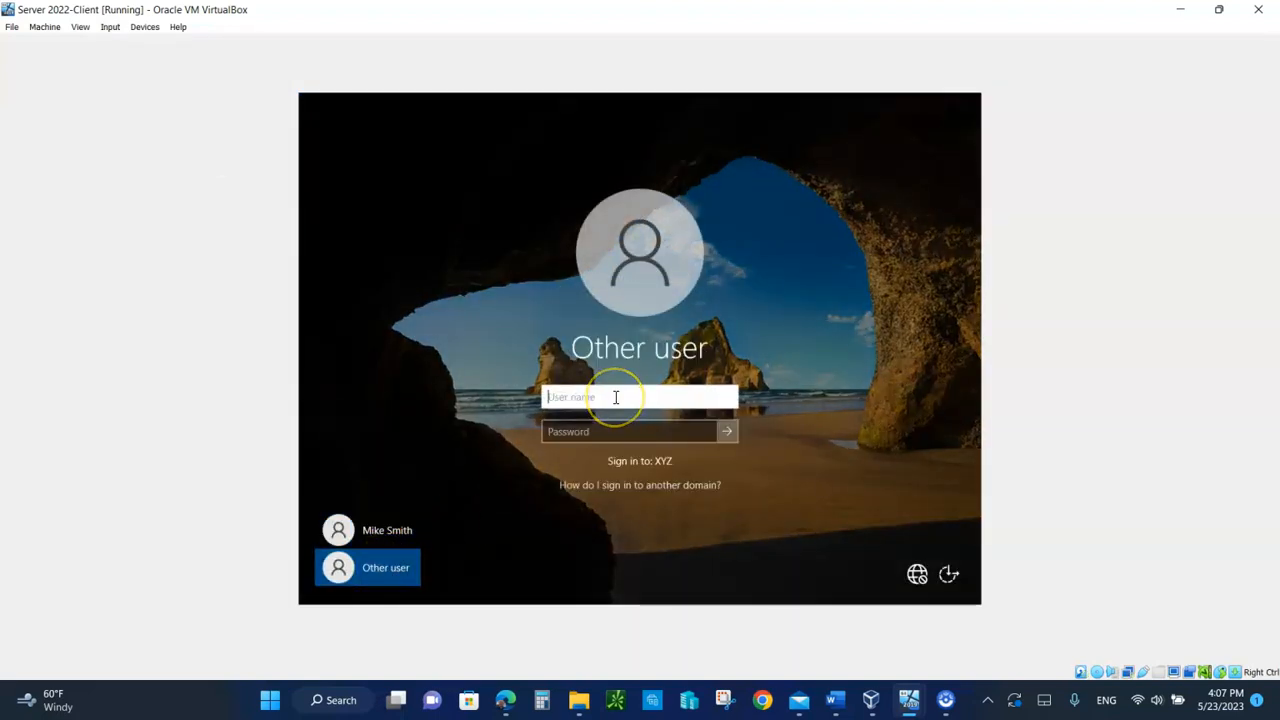
pyautogui.write('jdoe')
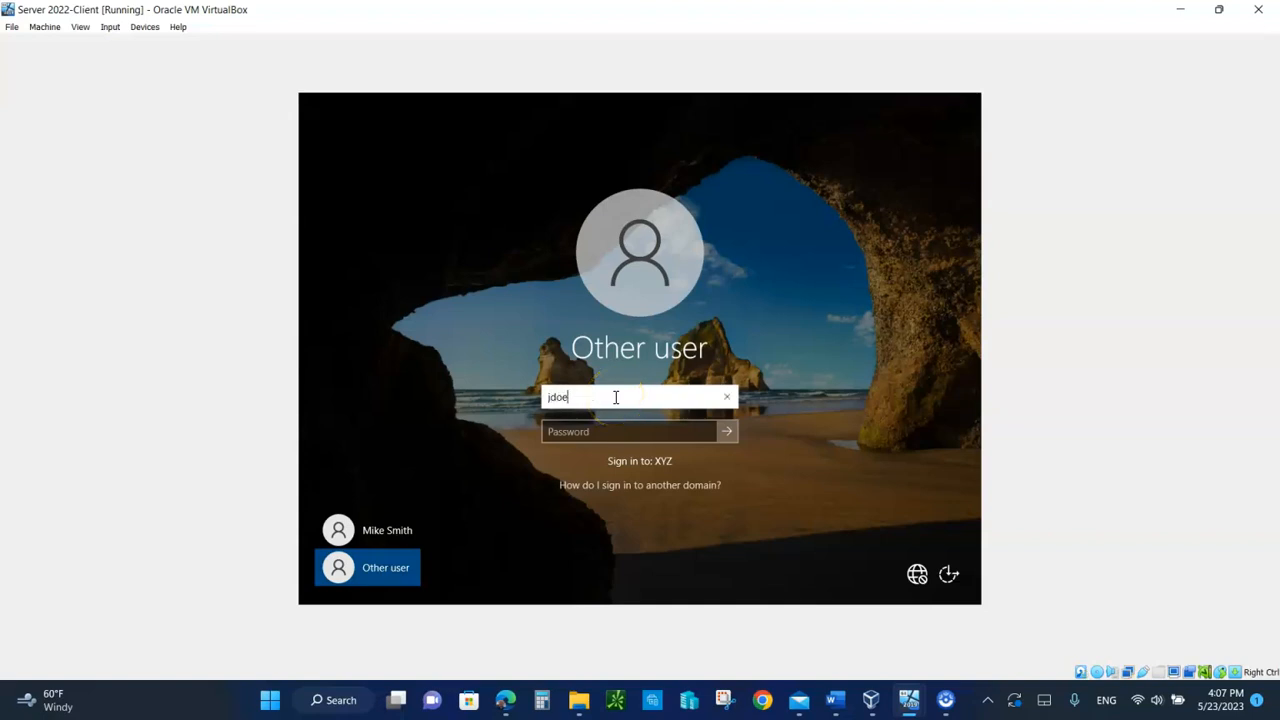
pyautogui.click(628, 432)
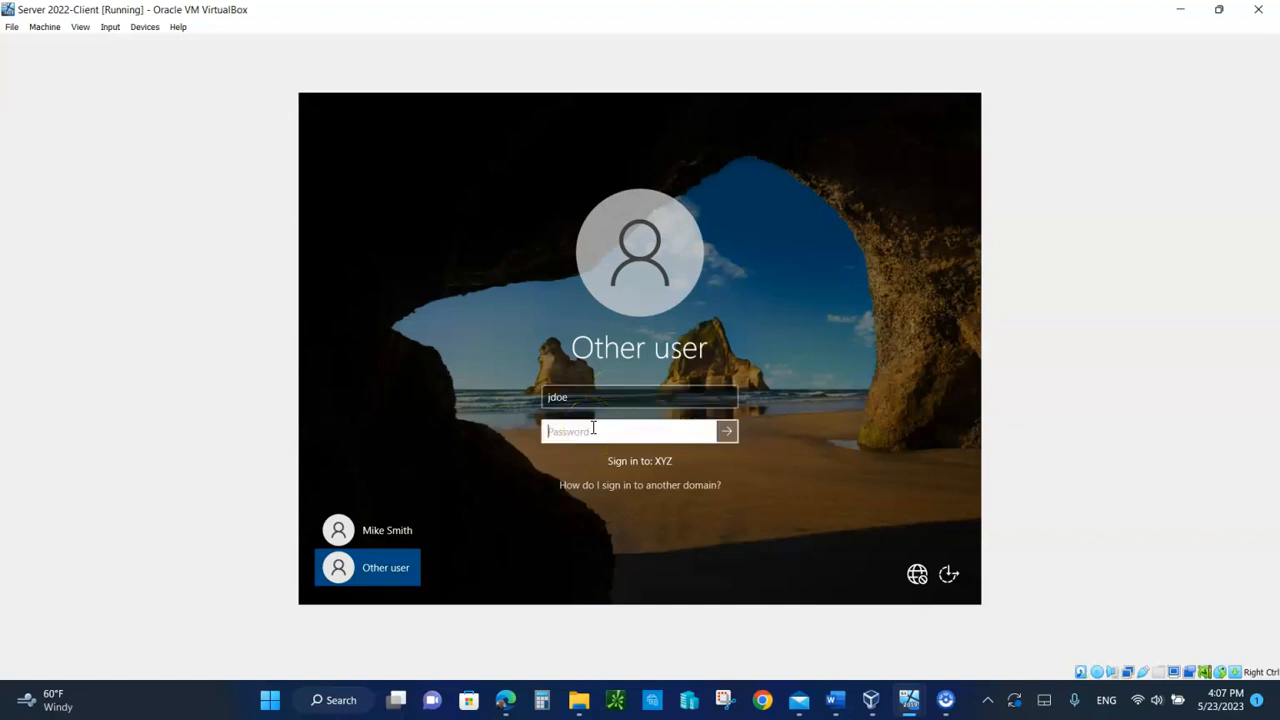
pyautogui.click(726, 432)
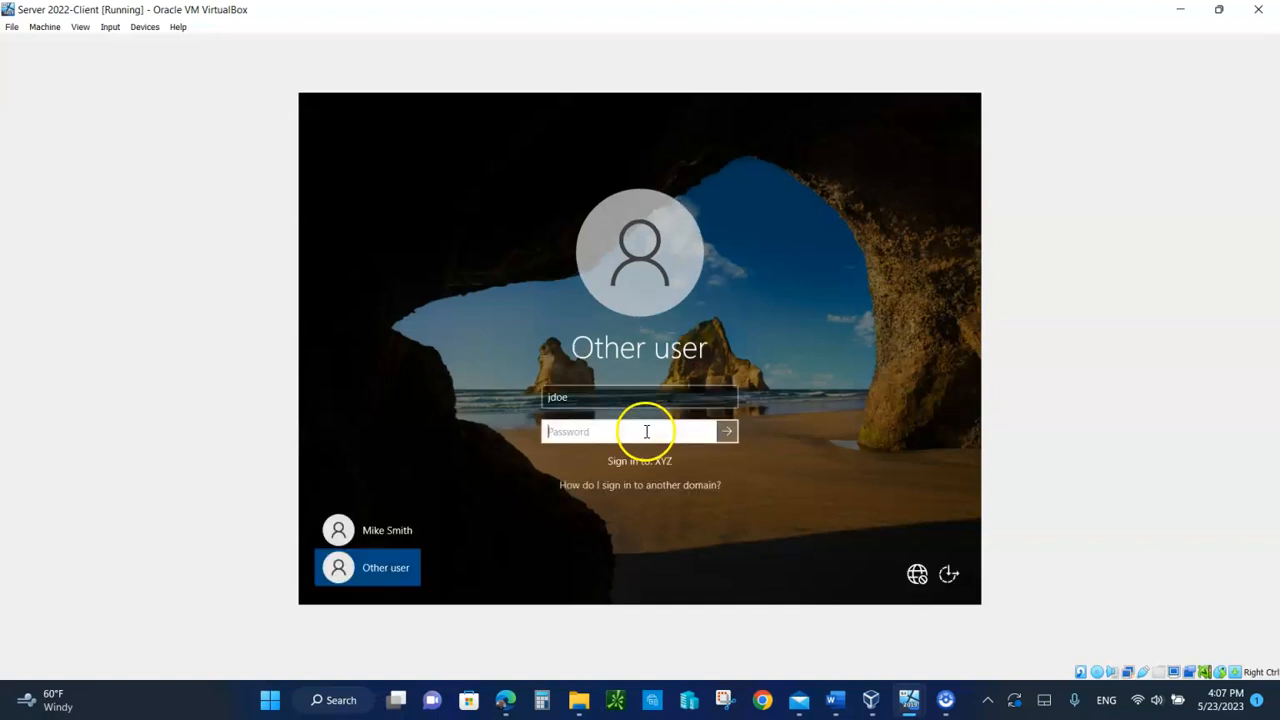
pyautogui.write('password')
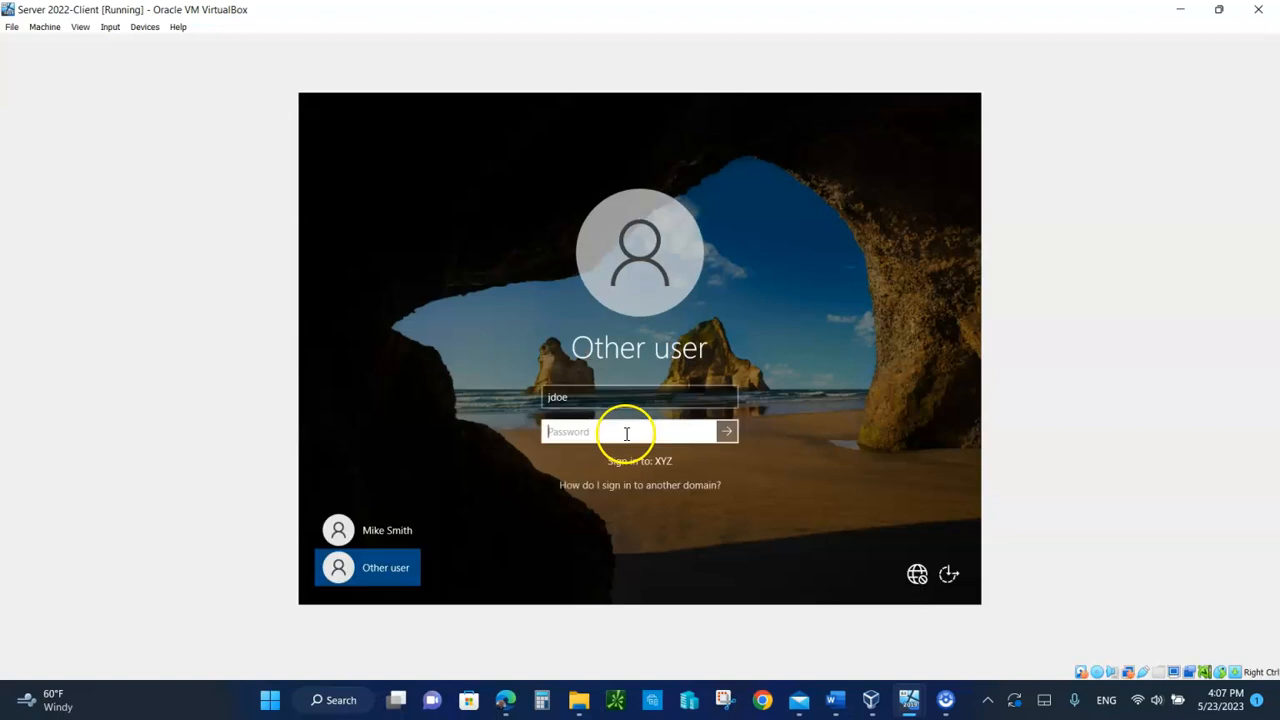
pyautogui.click(726, 432)
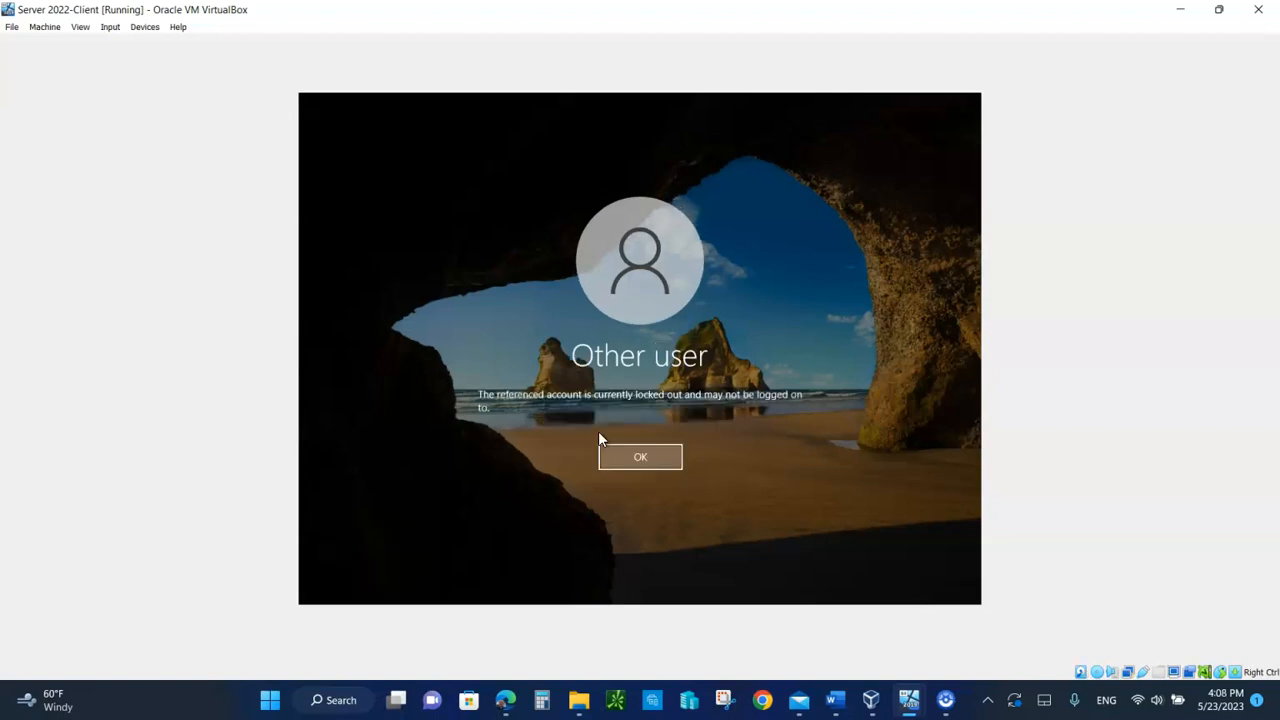
pyautogui.moveTo(610, 400)
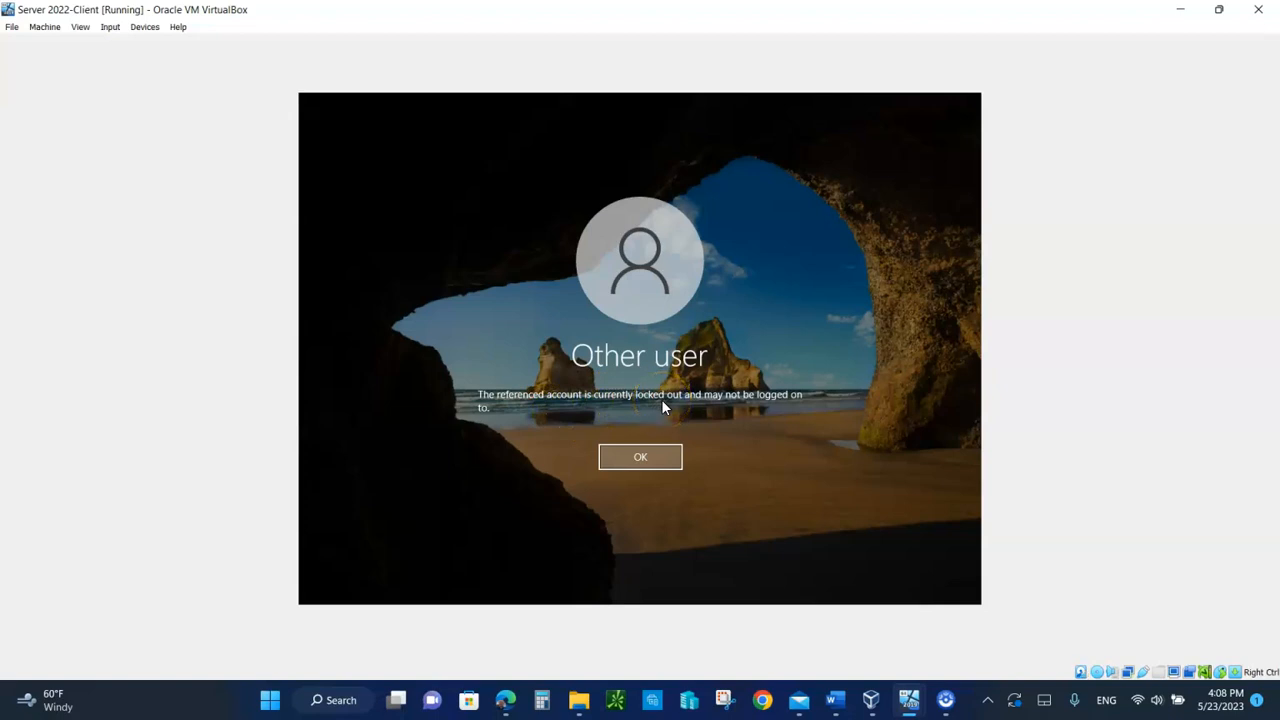
pyautogui.moveTo(680, 428)
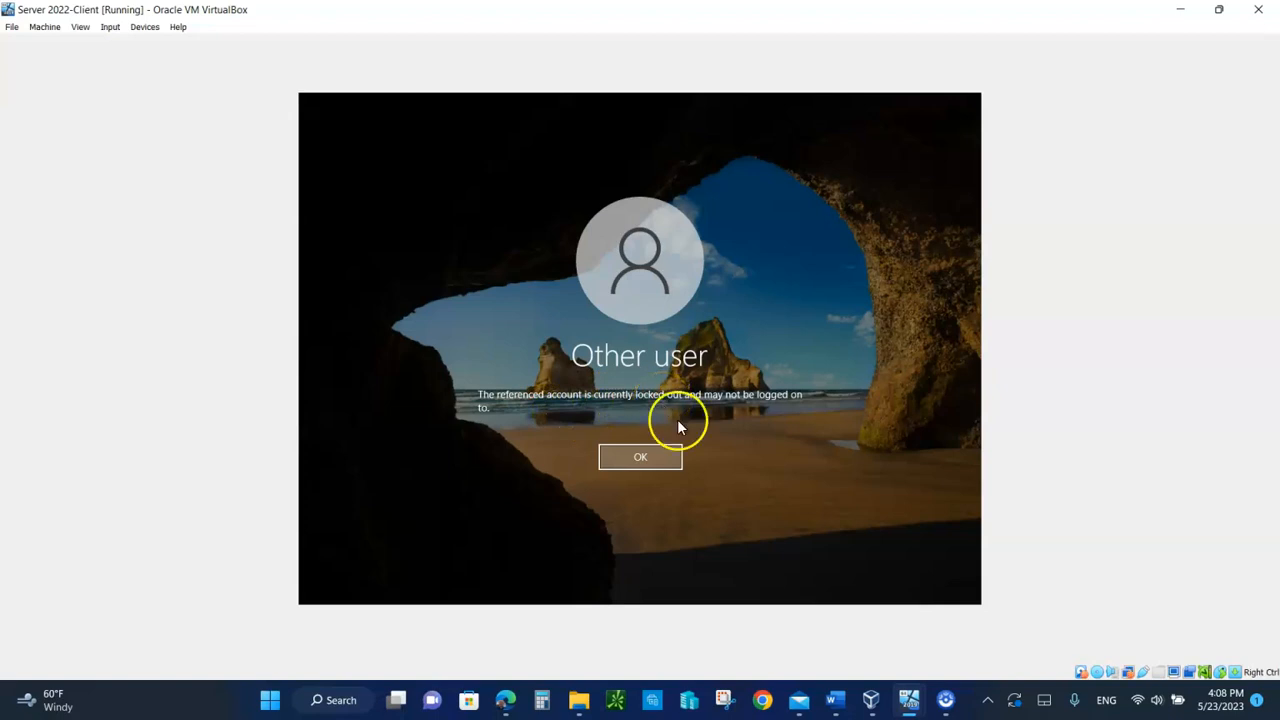
pyautogui.moveTo(600, 412)
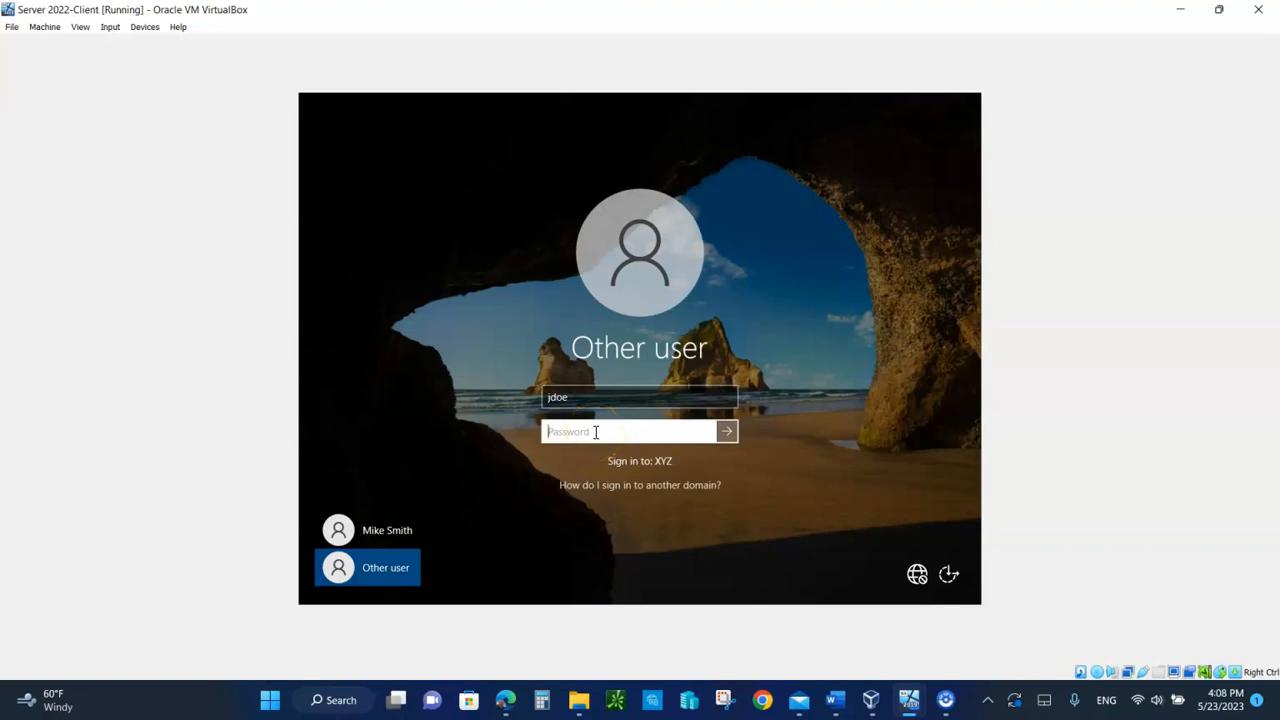
# Step: Retry the jdoe sign-in and confirm the account is still reported as locked out
pyautogui.write('•')
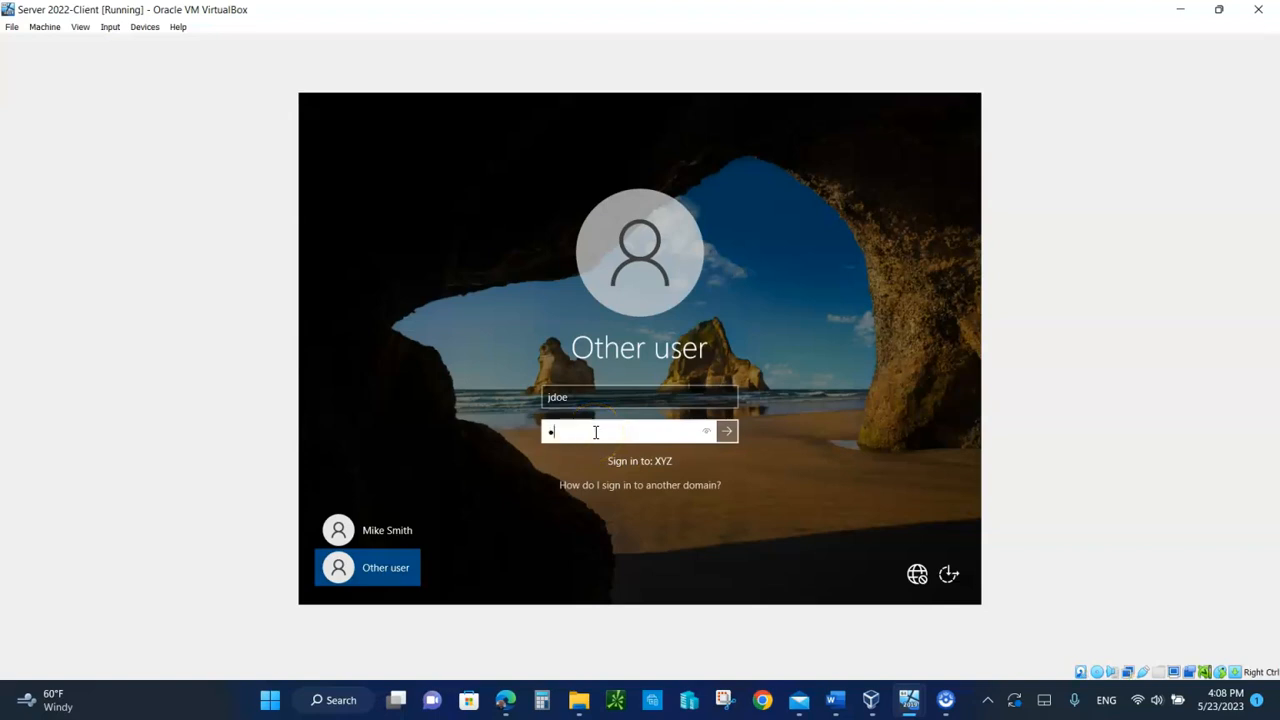
pyautogui.write('password')
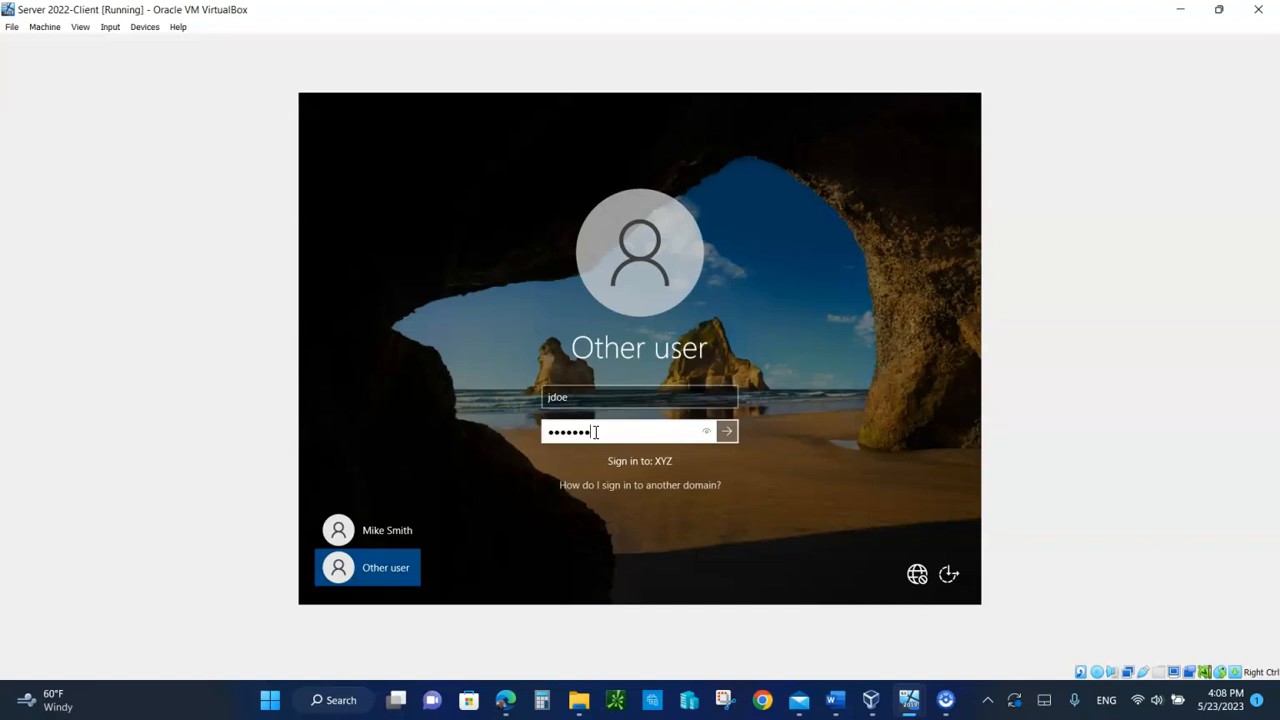
pyautogui.click(726, 432)
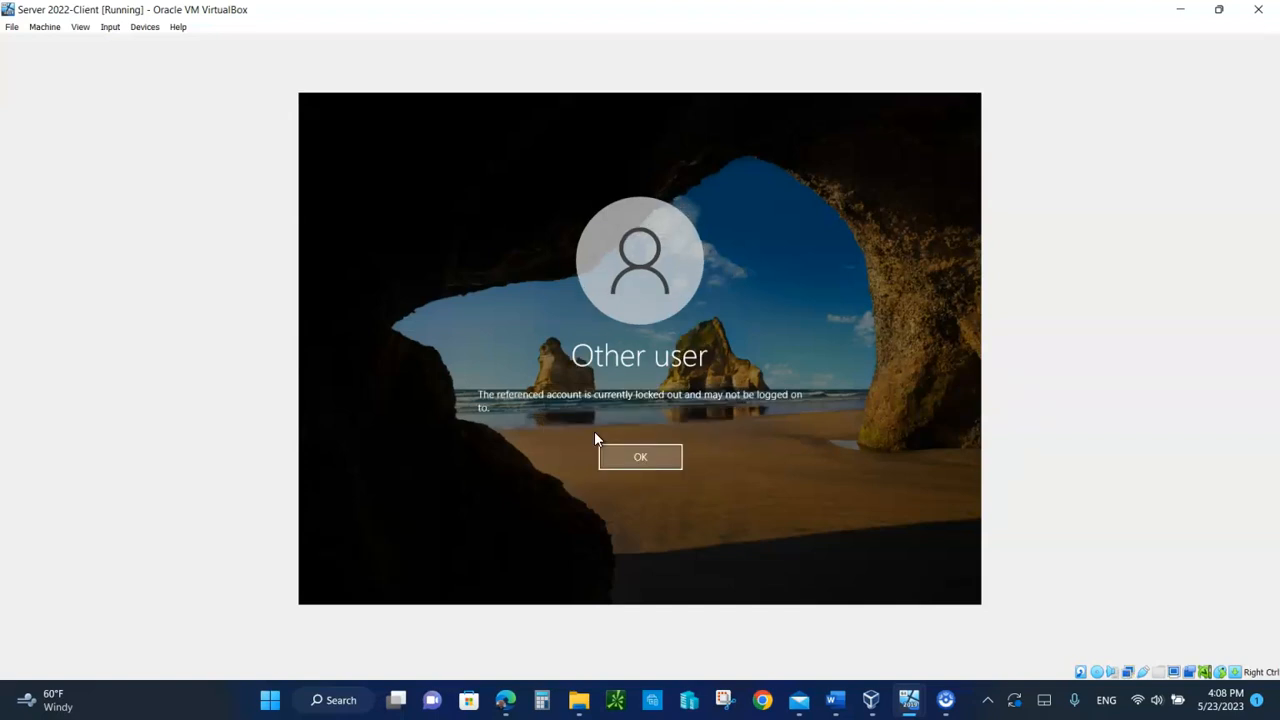
pyautogui.moveTo(804, 658)
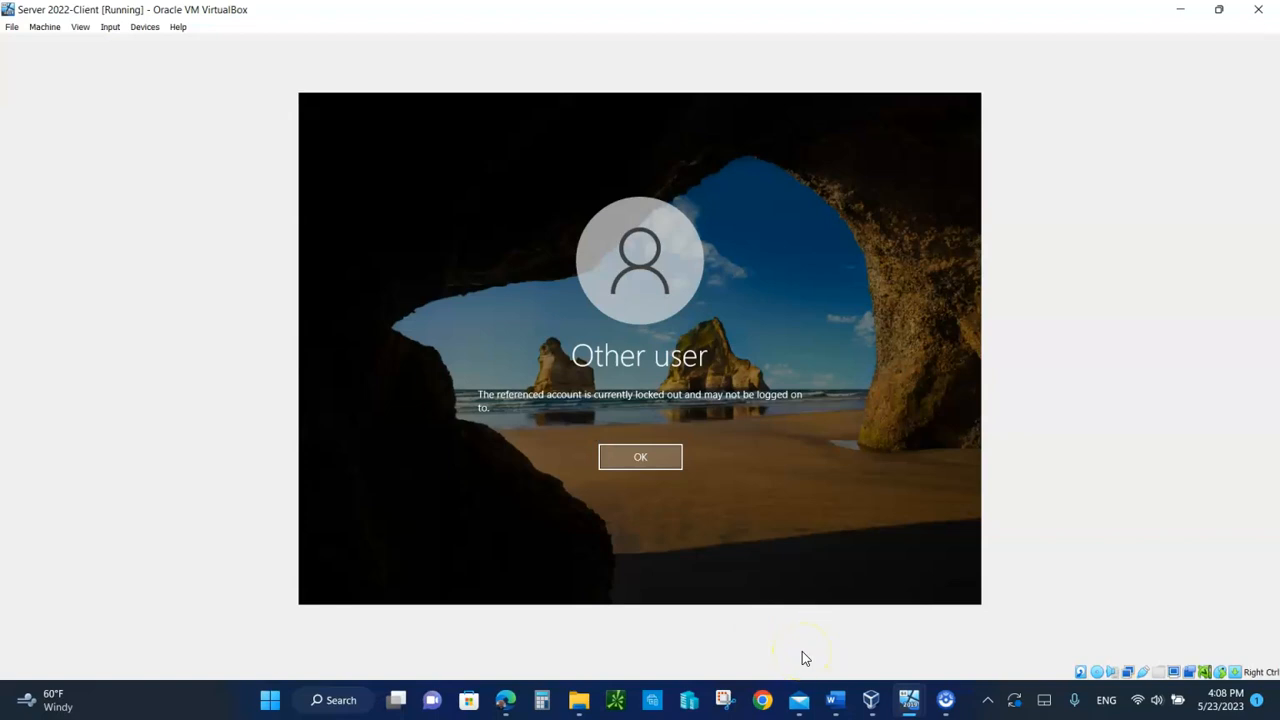
pyautogui.moveTo(908, 700)
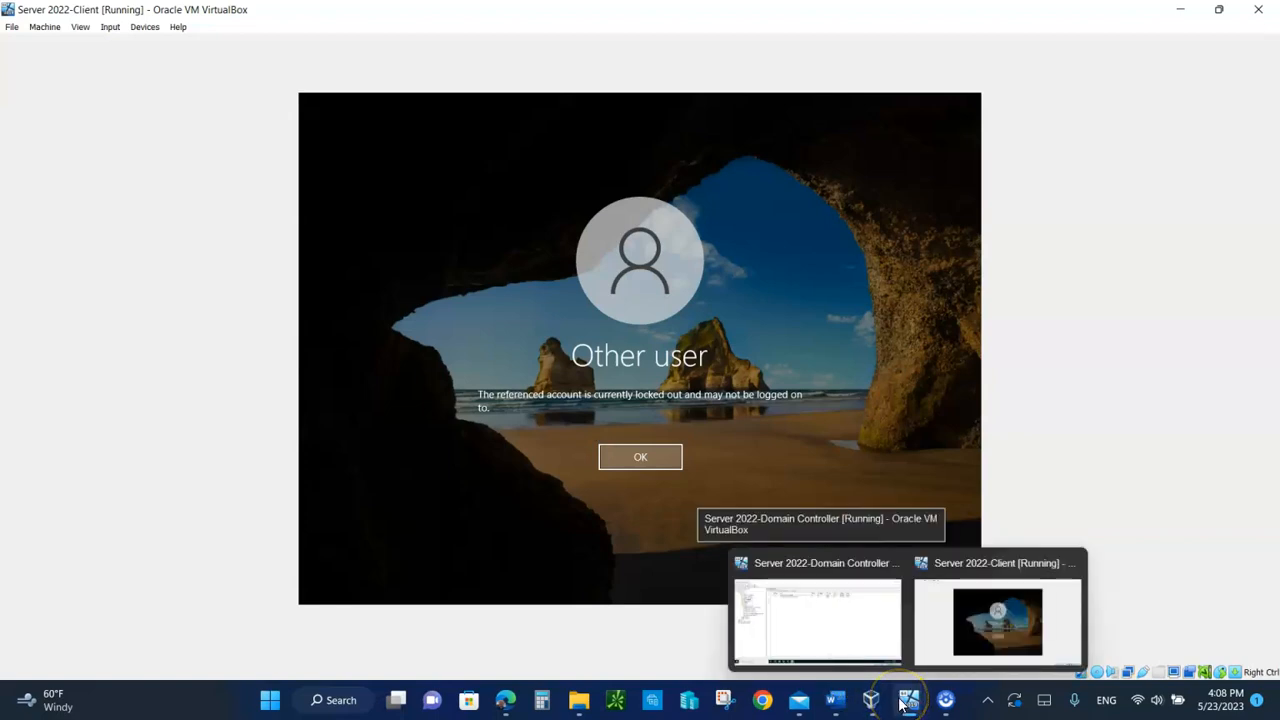
# Step: On the domain controller, show the XYZ Users OU with Jane Doe and Mike Smith
pyautogui.click(816, 620)
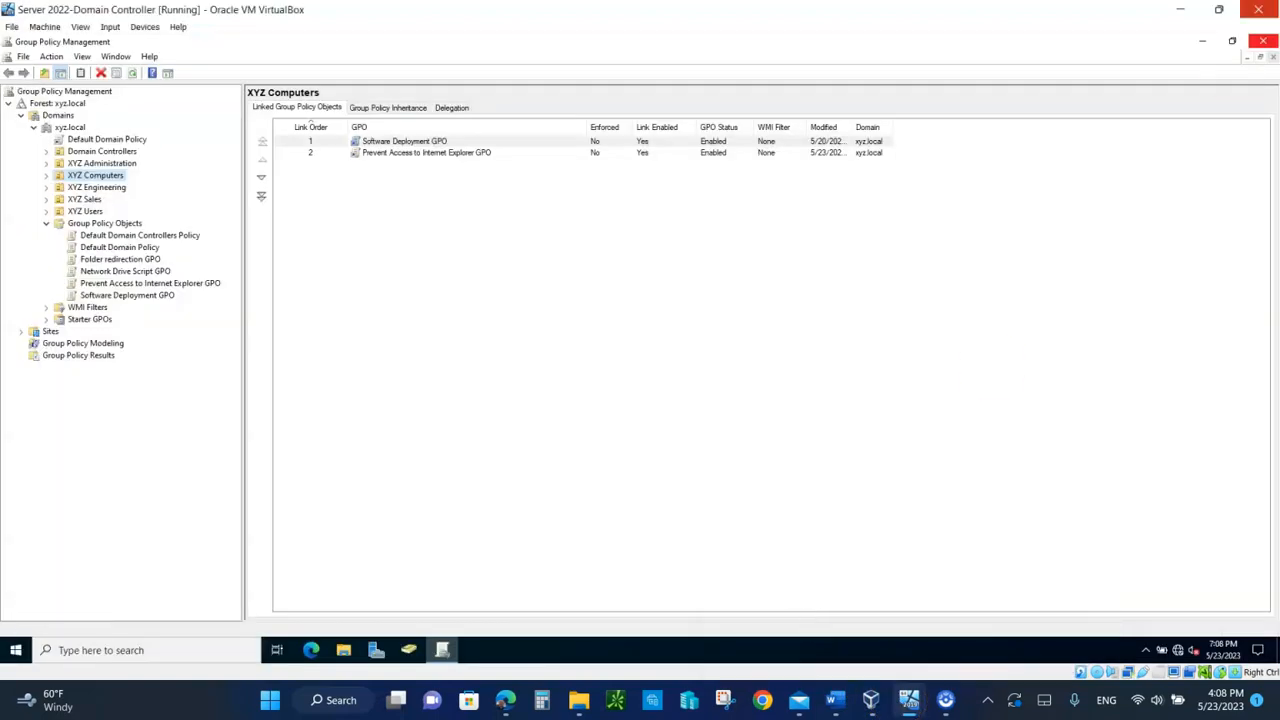
pyautogui.click(1262, 40)
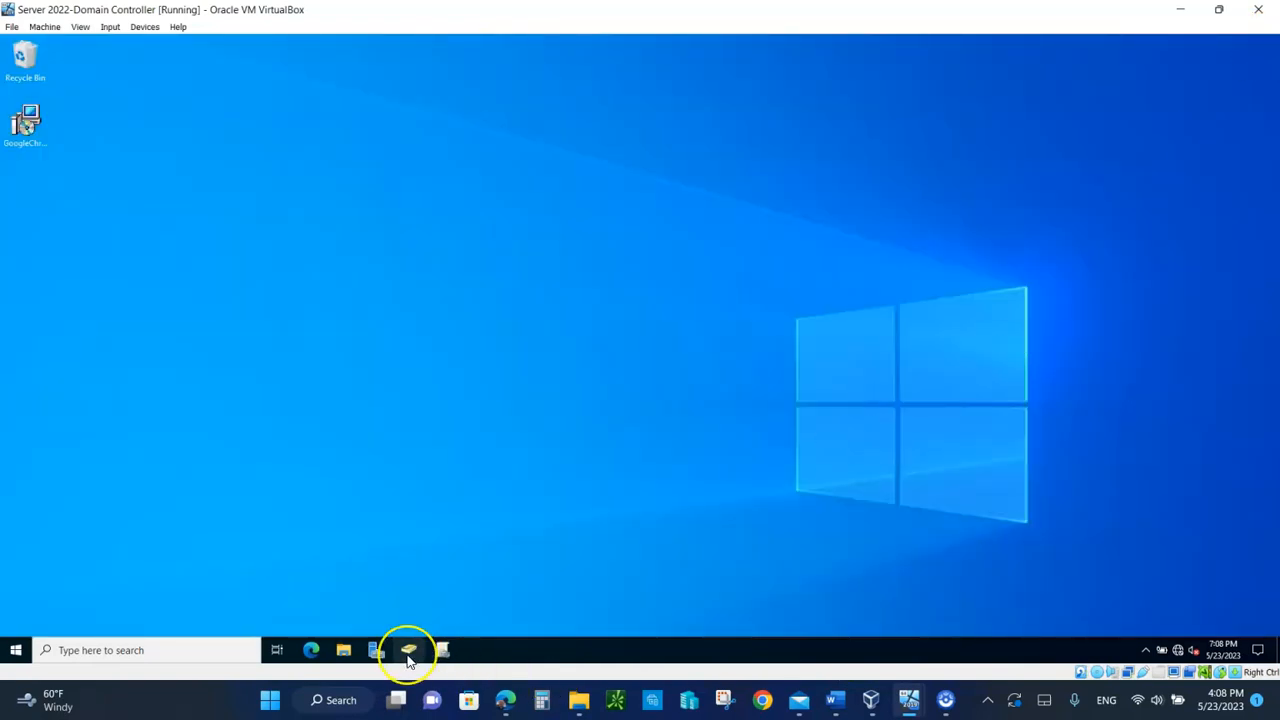
pyautogui.moveTo(408, 650)
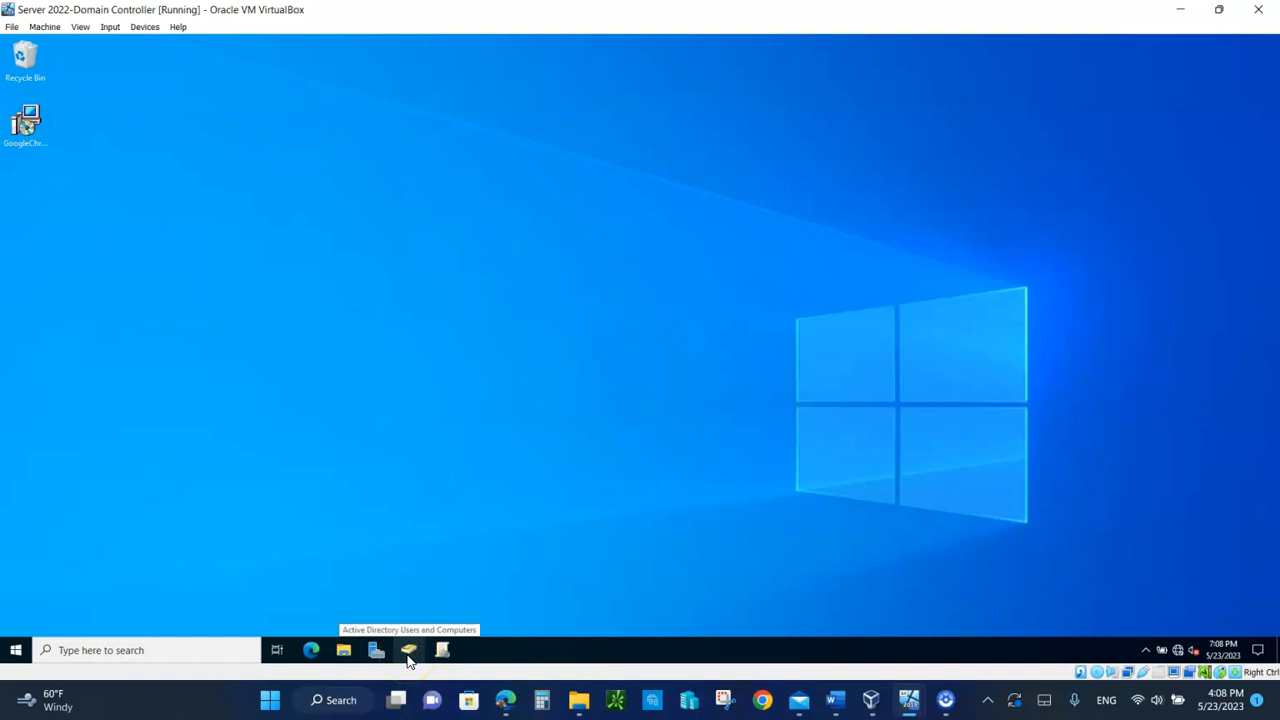
pyautogui.moveTo(408, 652)
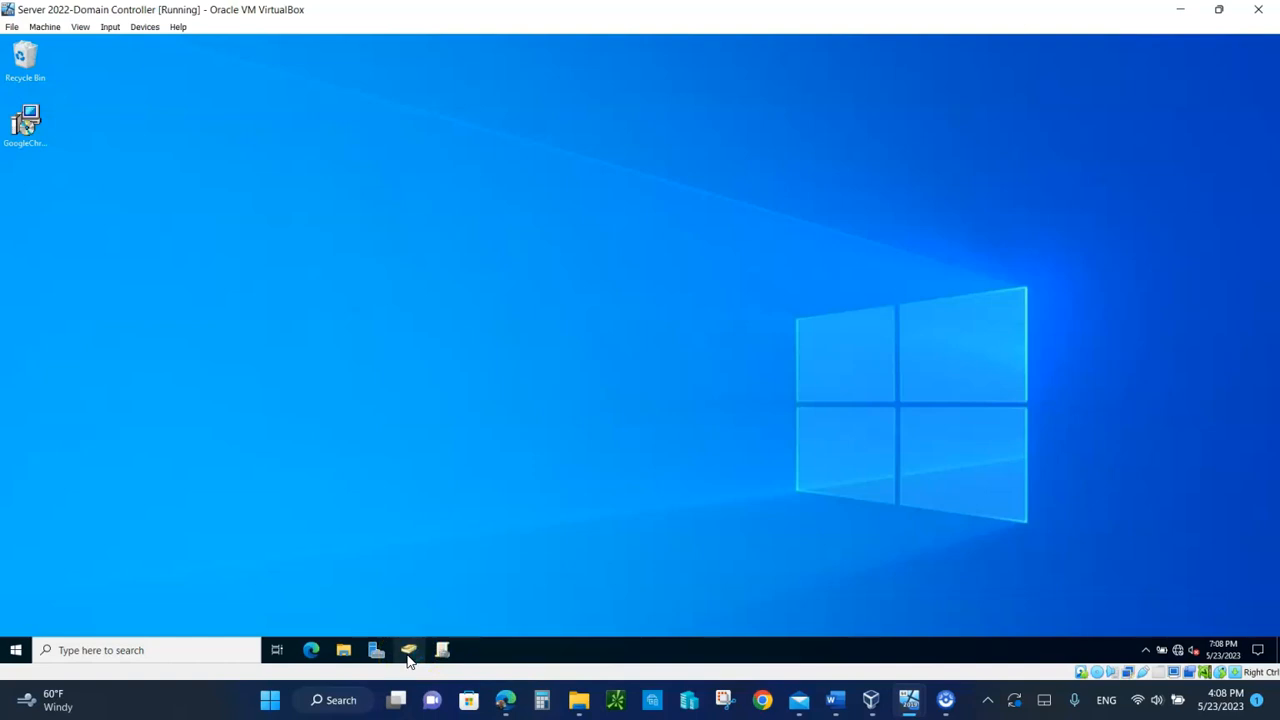
pyautogui.moveTo(408, 650)
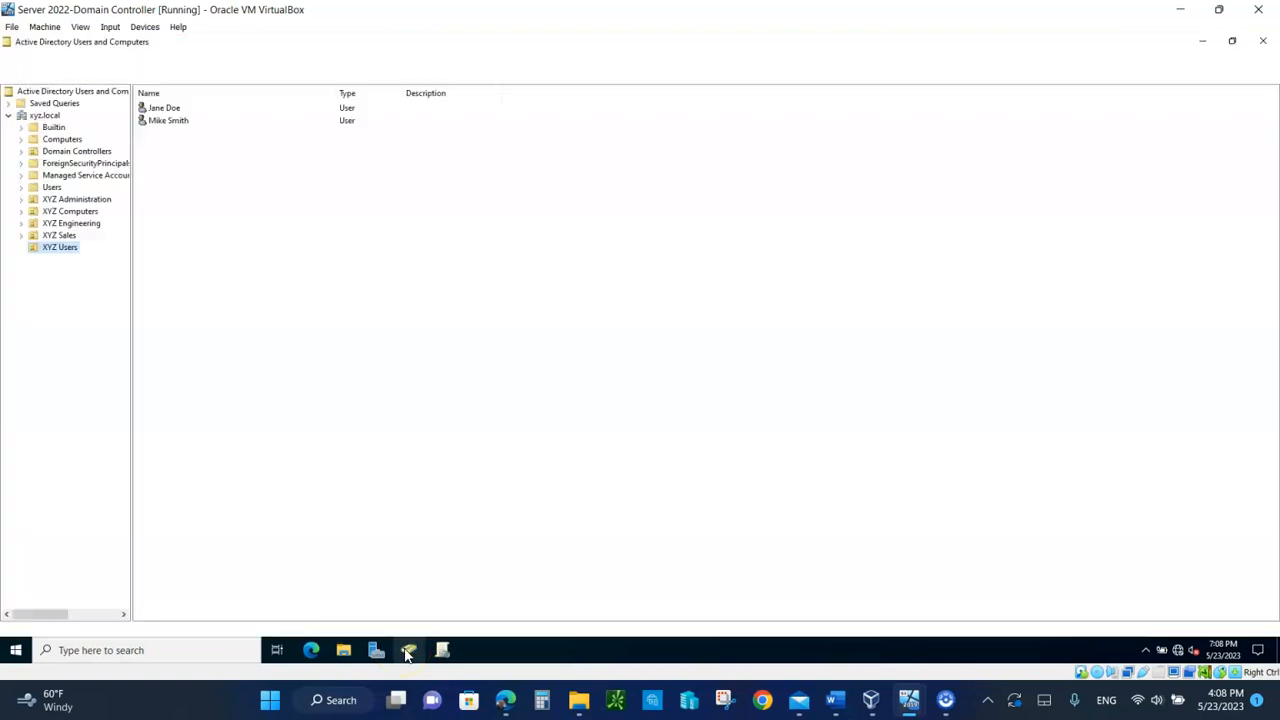
pyautogui.click(408, 650)
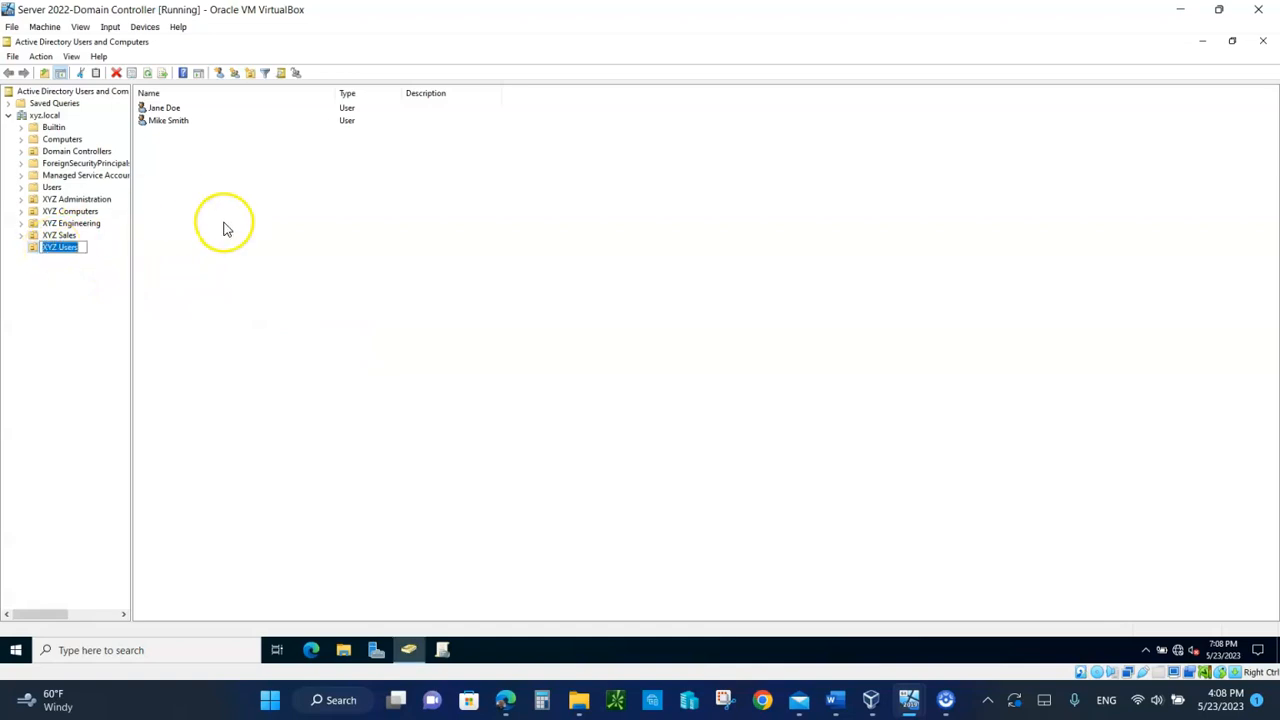
# Step: Reset Jane Doe's password, unlocking her account and requiring a change at next logon
pyautogui.rightClick(164, 108)
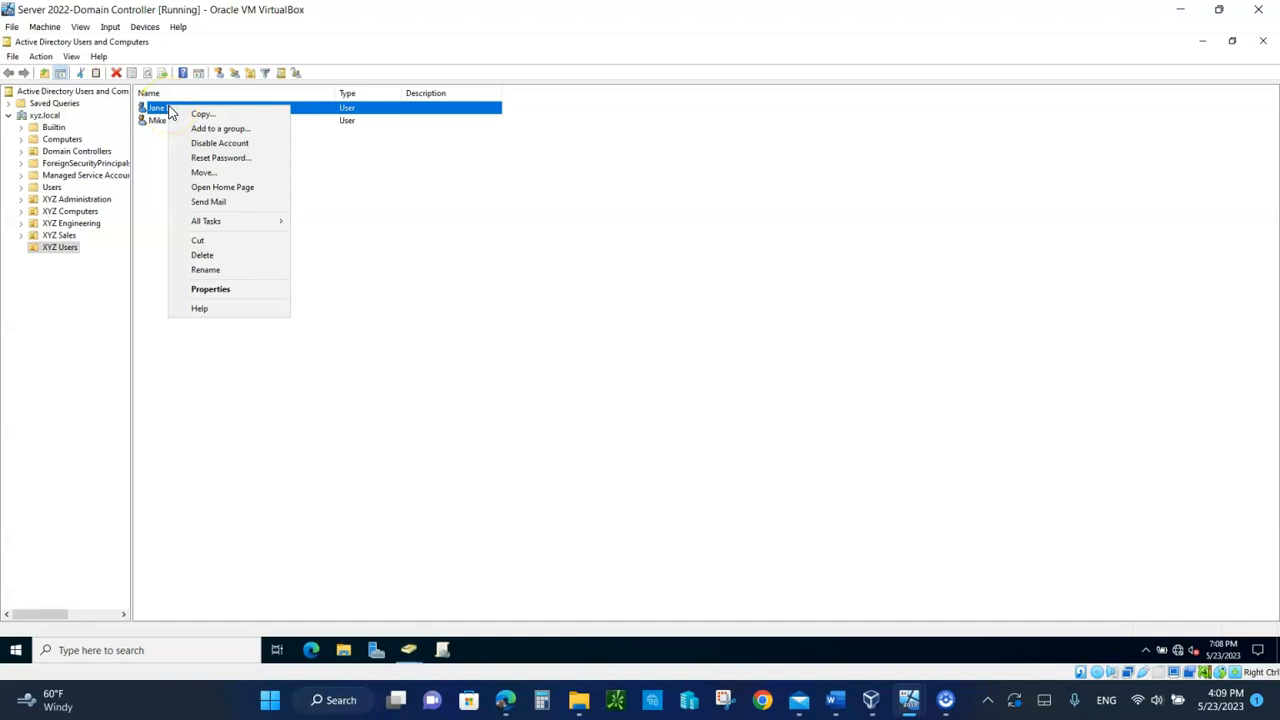
pyautogui.moveTo(220, 158)
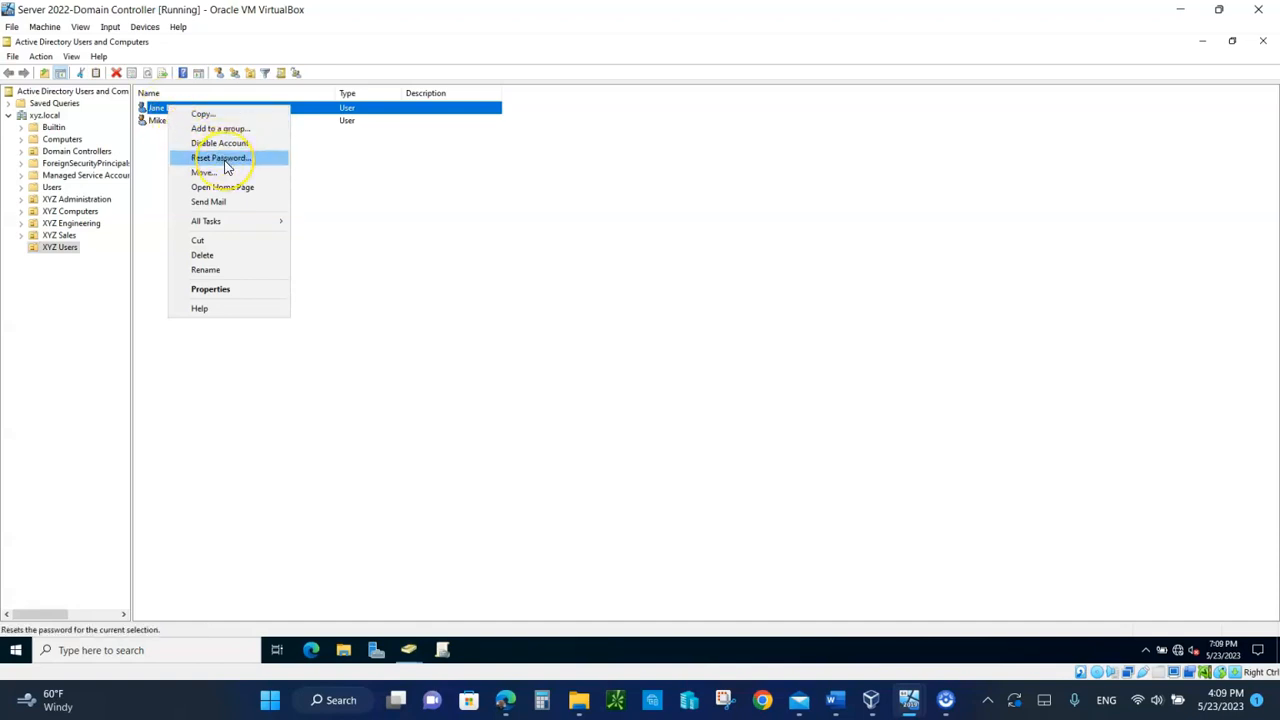
pyautogui.click(220, 156)
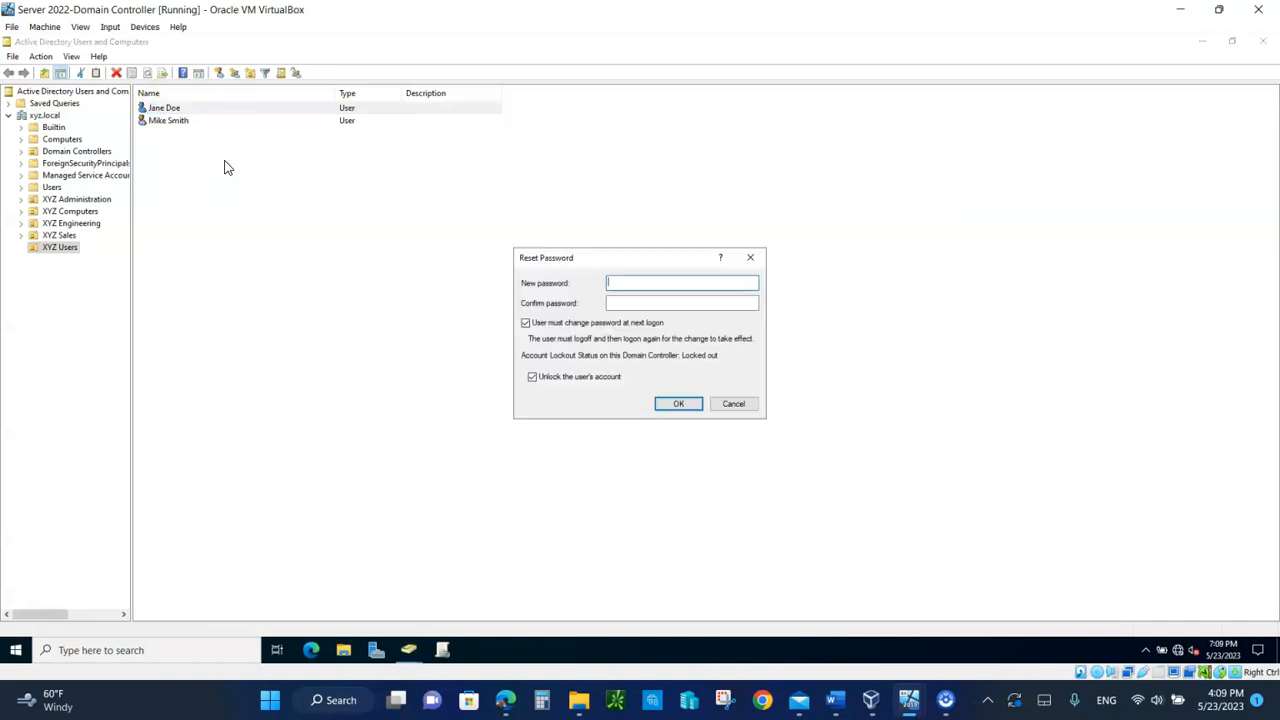
pyautogui.moveTo(596, 398)
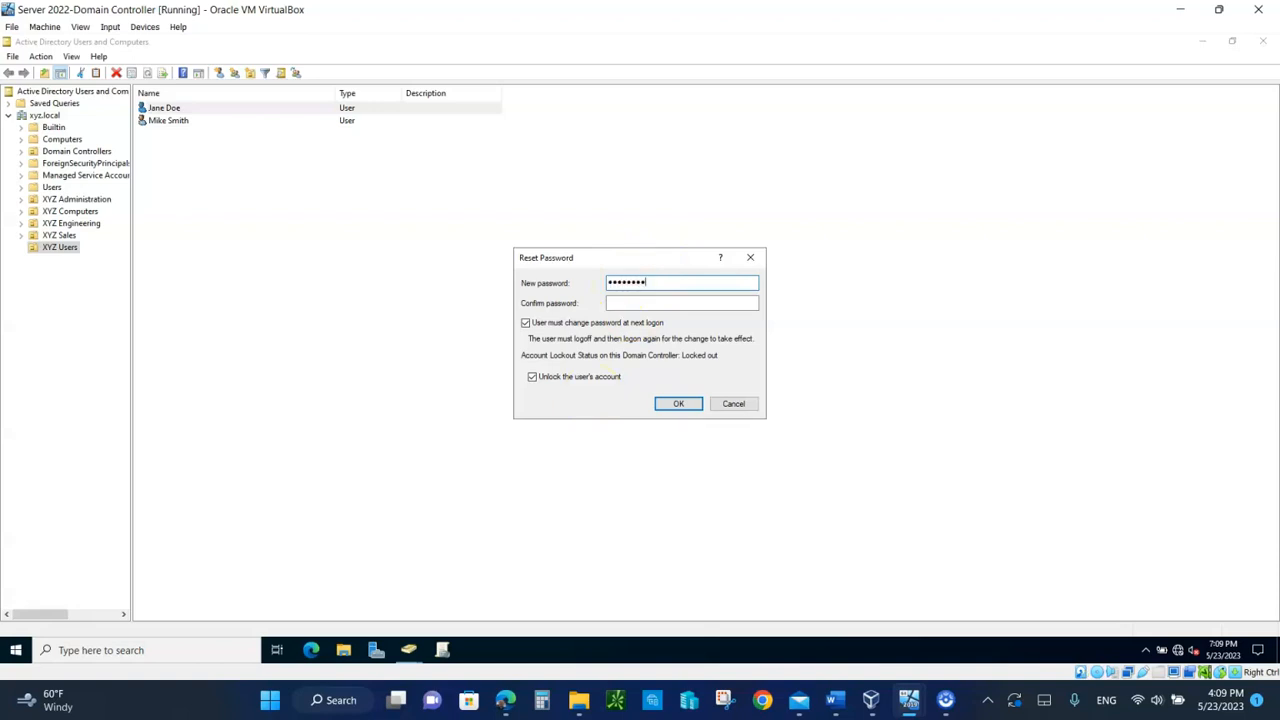
pyautogui.click(660, 304)
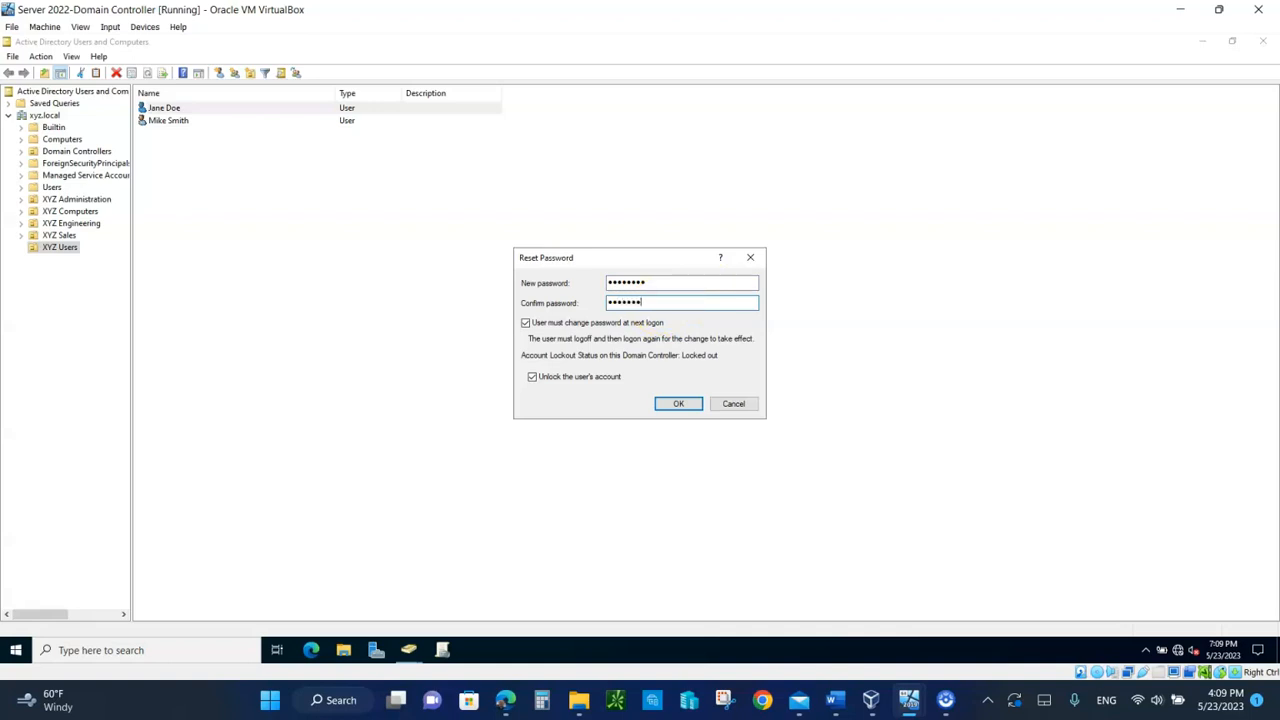
pyautogui.write('•')
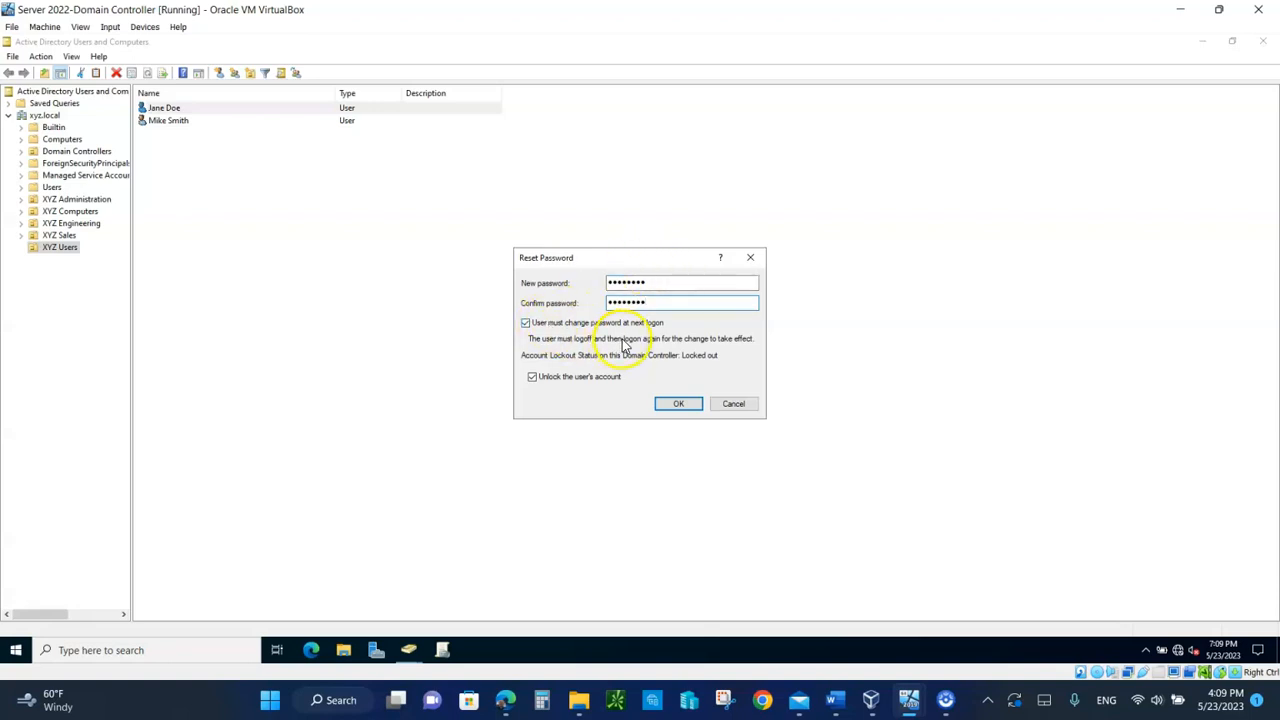
pyautogui.moveTo(622, 344)
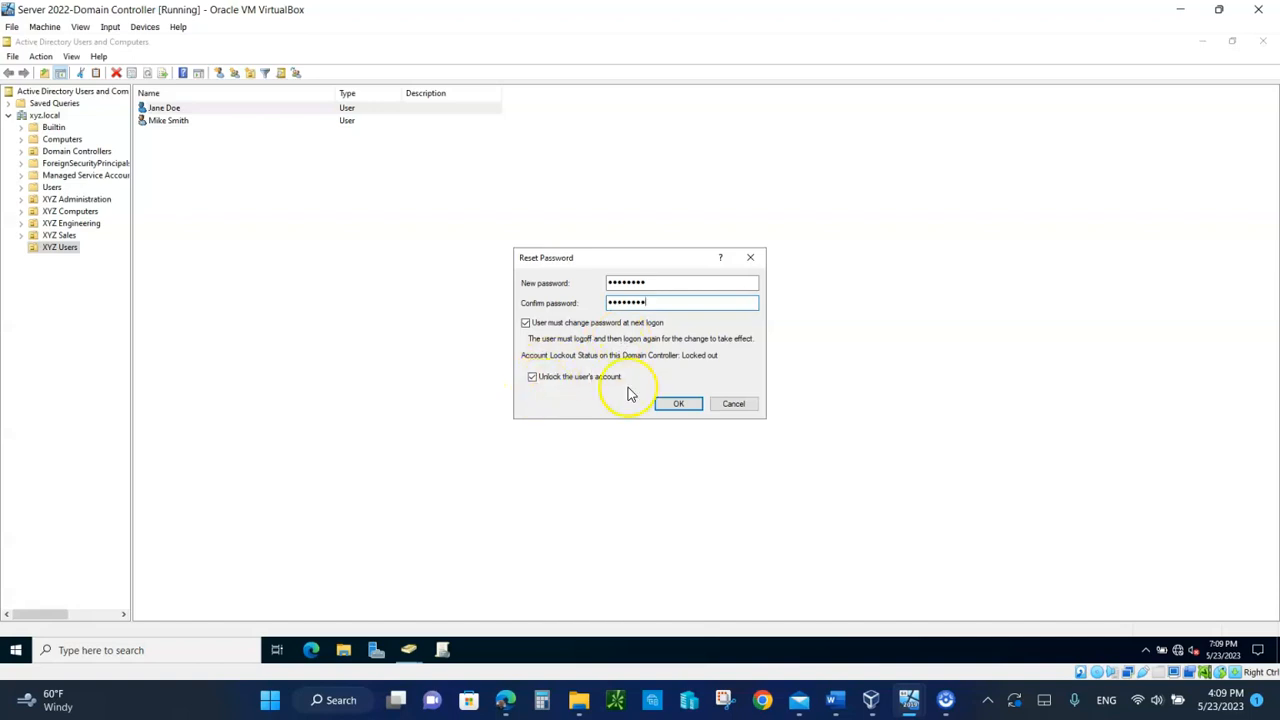
pyautogui.moveTo(640, 236)
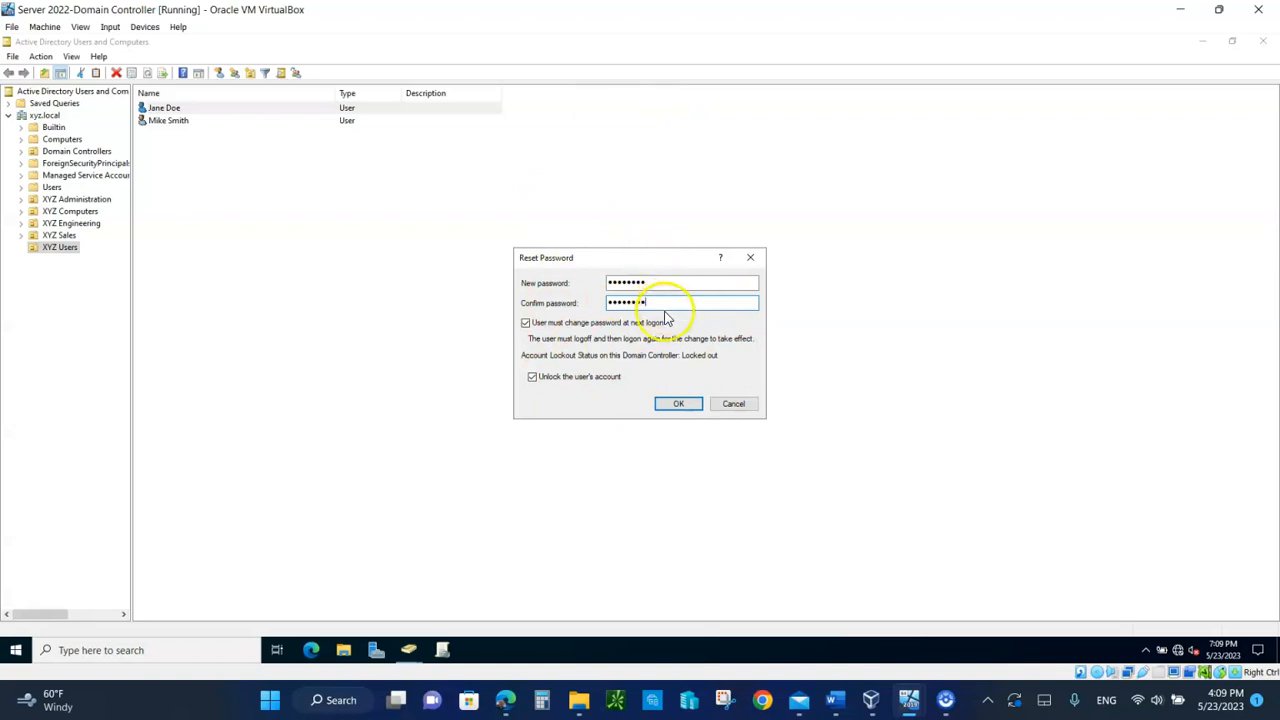
pyautogui.click(678, 404)
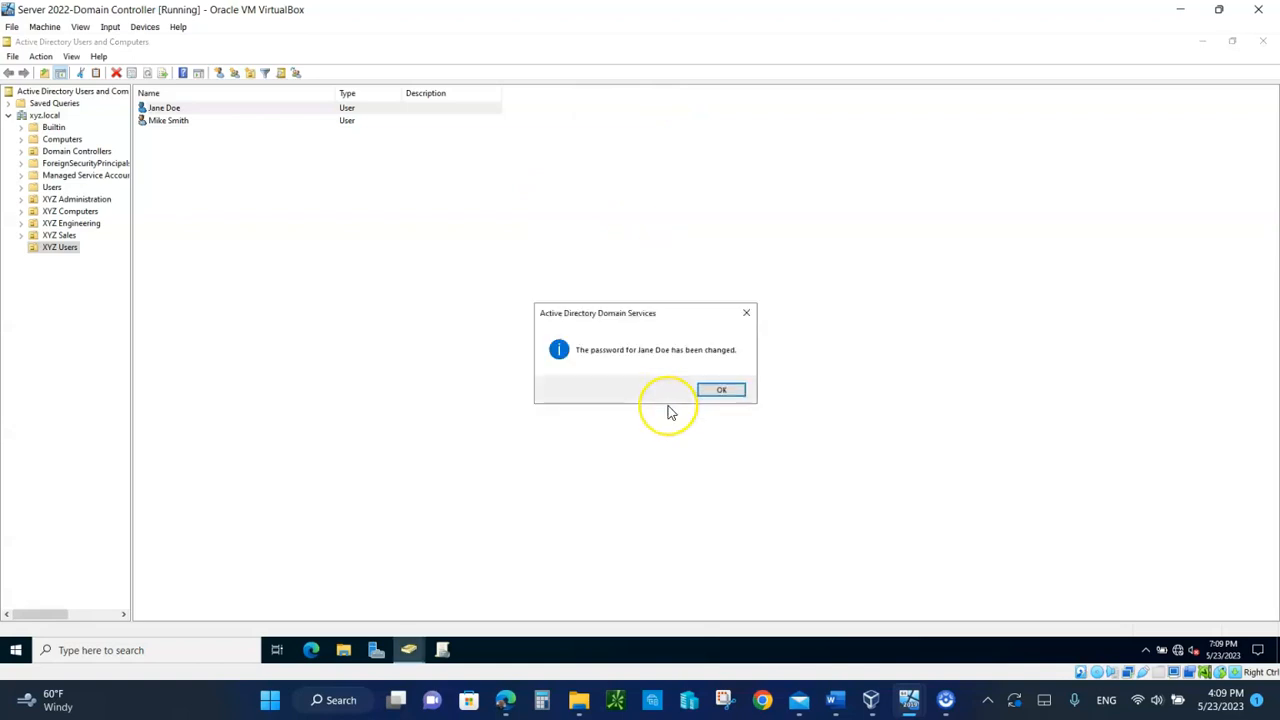
pyautogui.moveTo(696, 360)
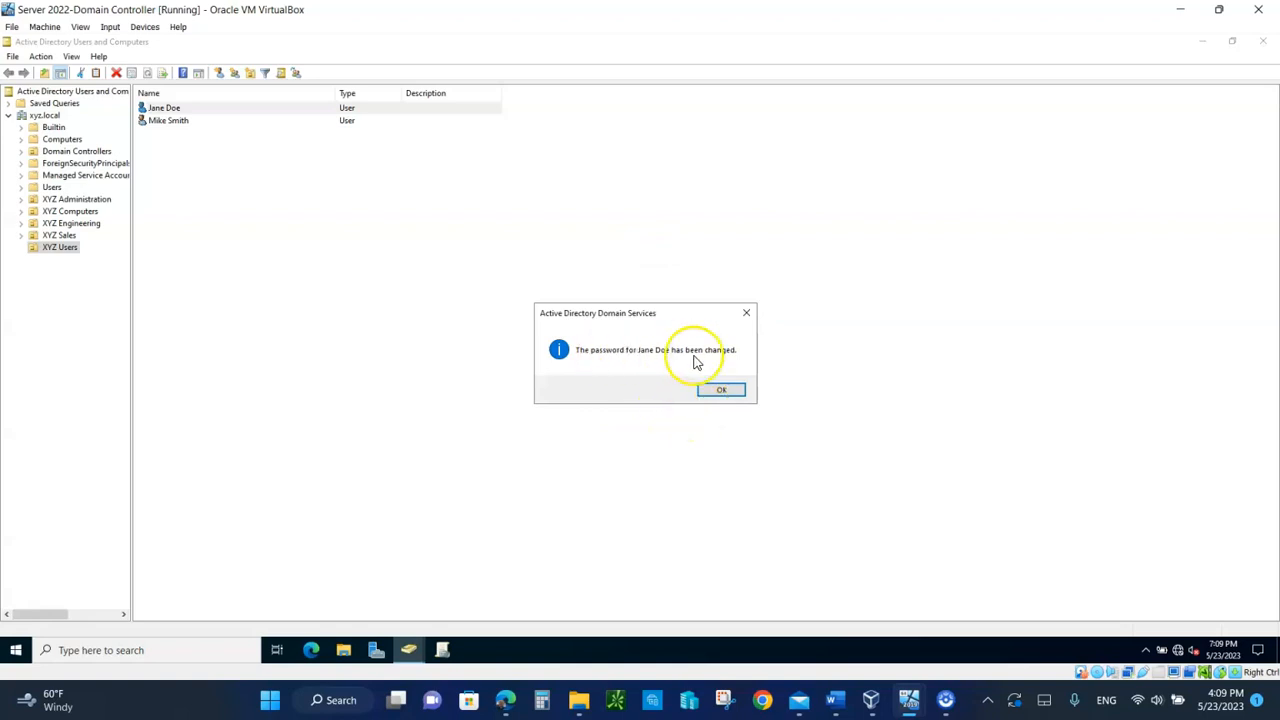
pyautogui.click(720, 390)
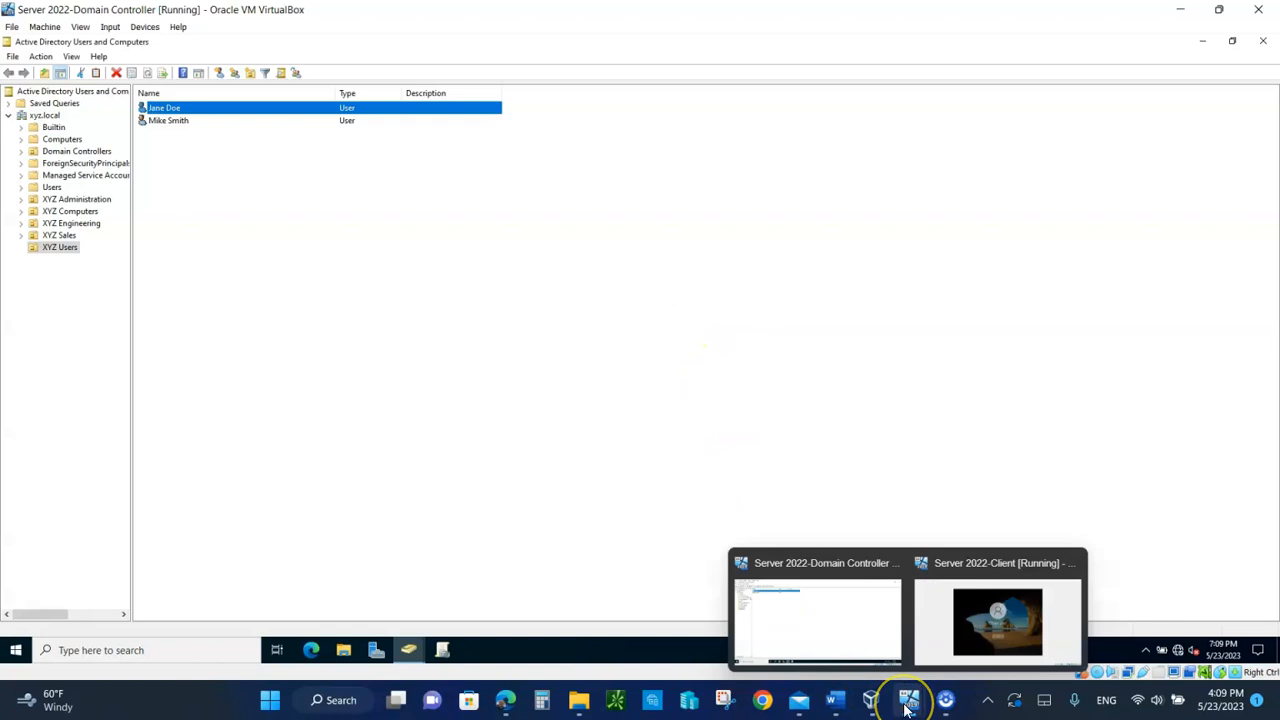
# Step: On the client VM, dismiss the lockout notice and sign in jdoe with the reset password
pyautogui.click(996, 620)
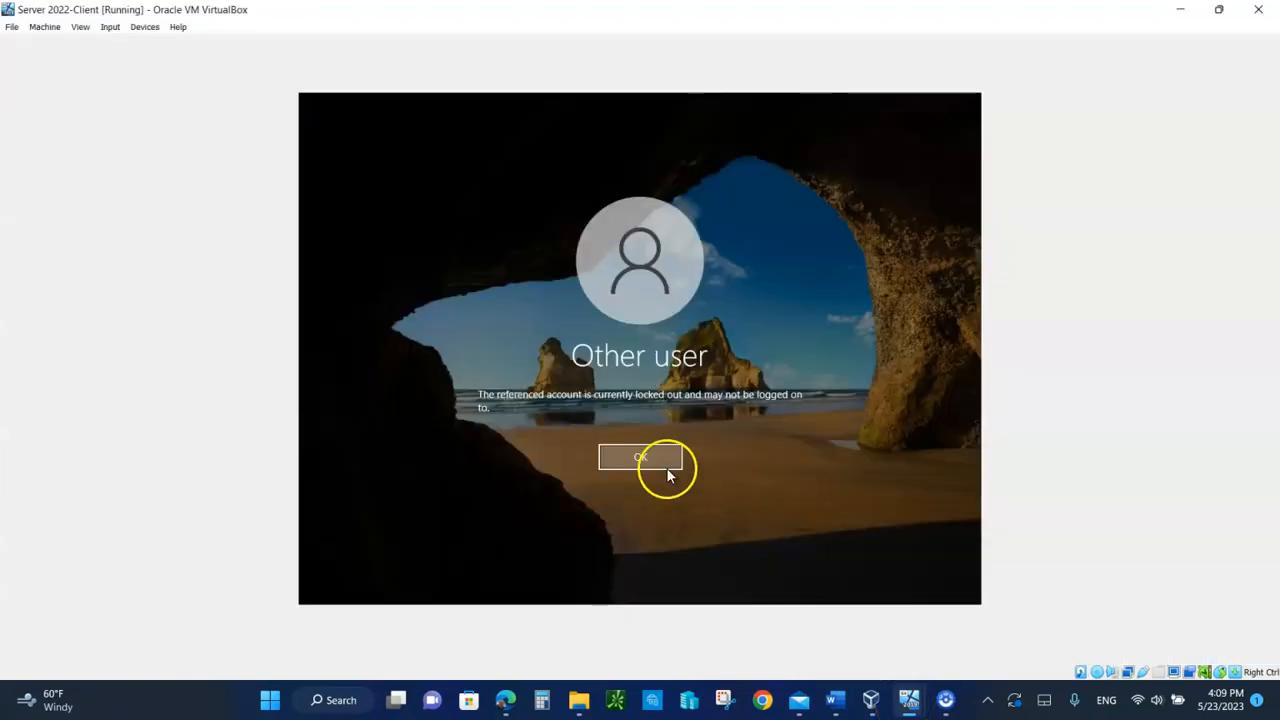
pyautogui.click(640, 456)
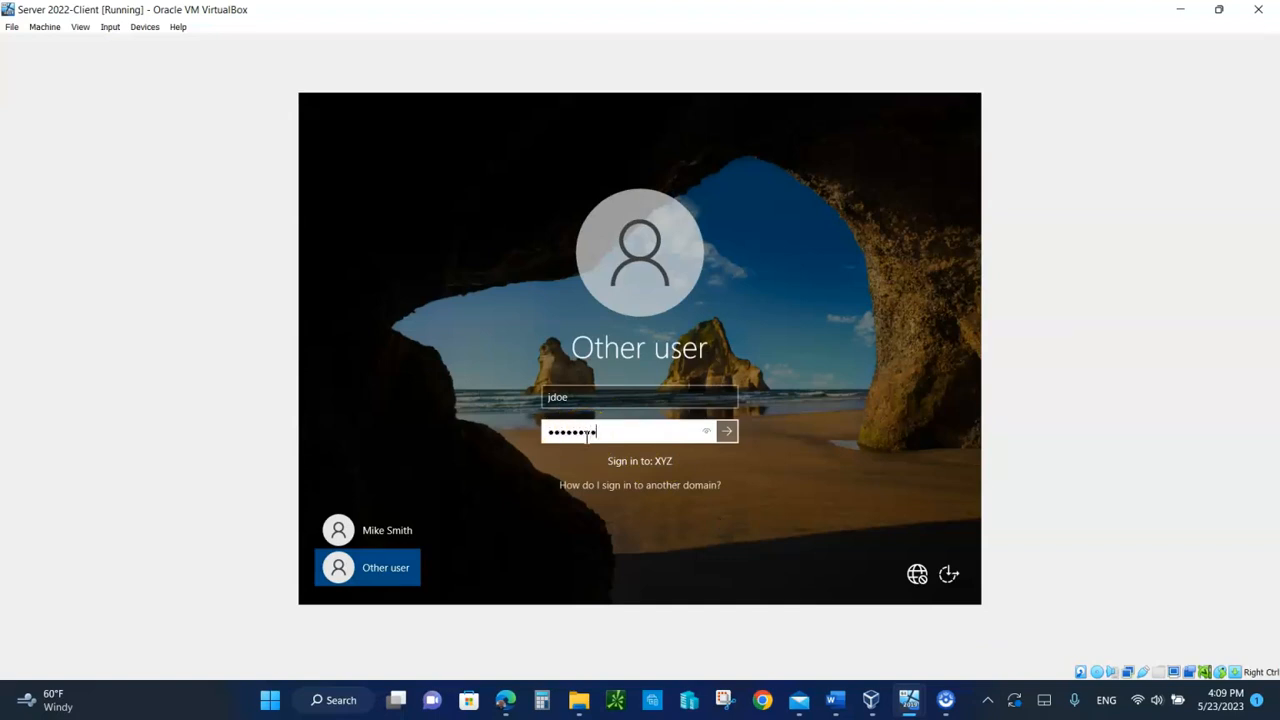
pyautogui.click(728, 432)
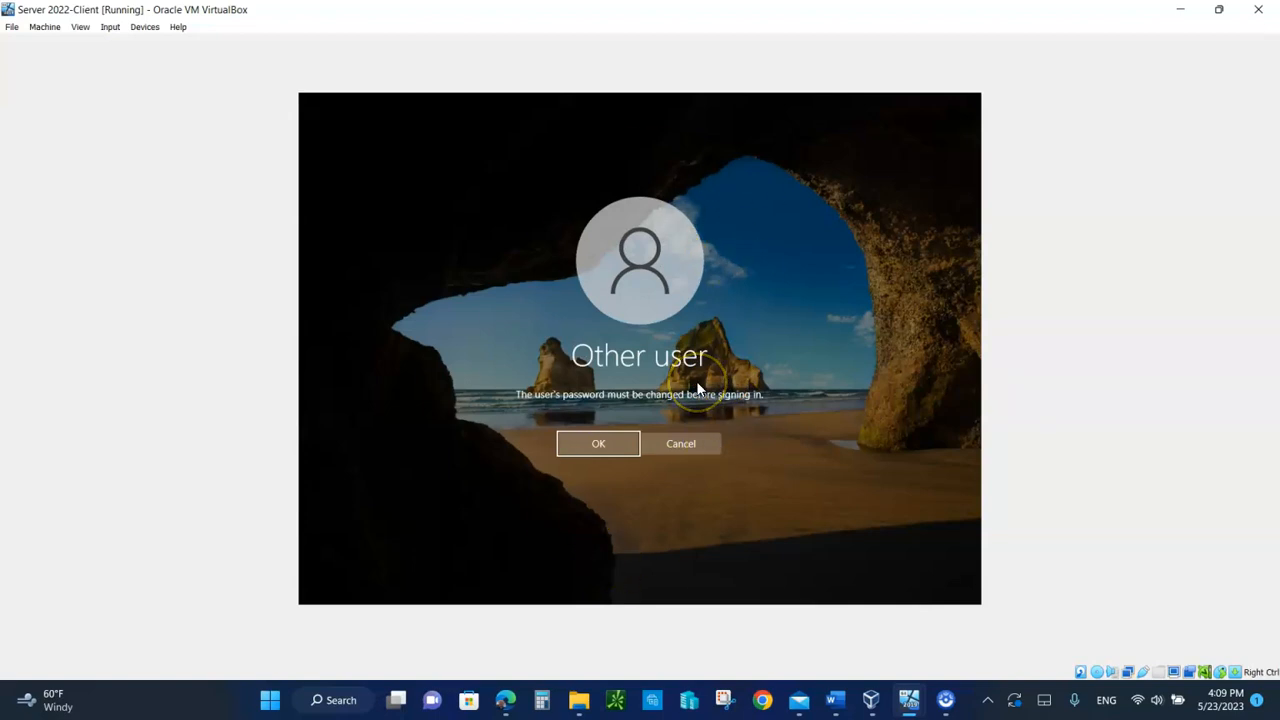
pyautogui.moveTo(640, 488)
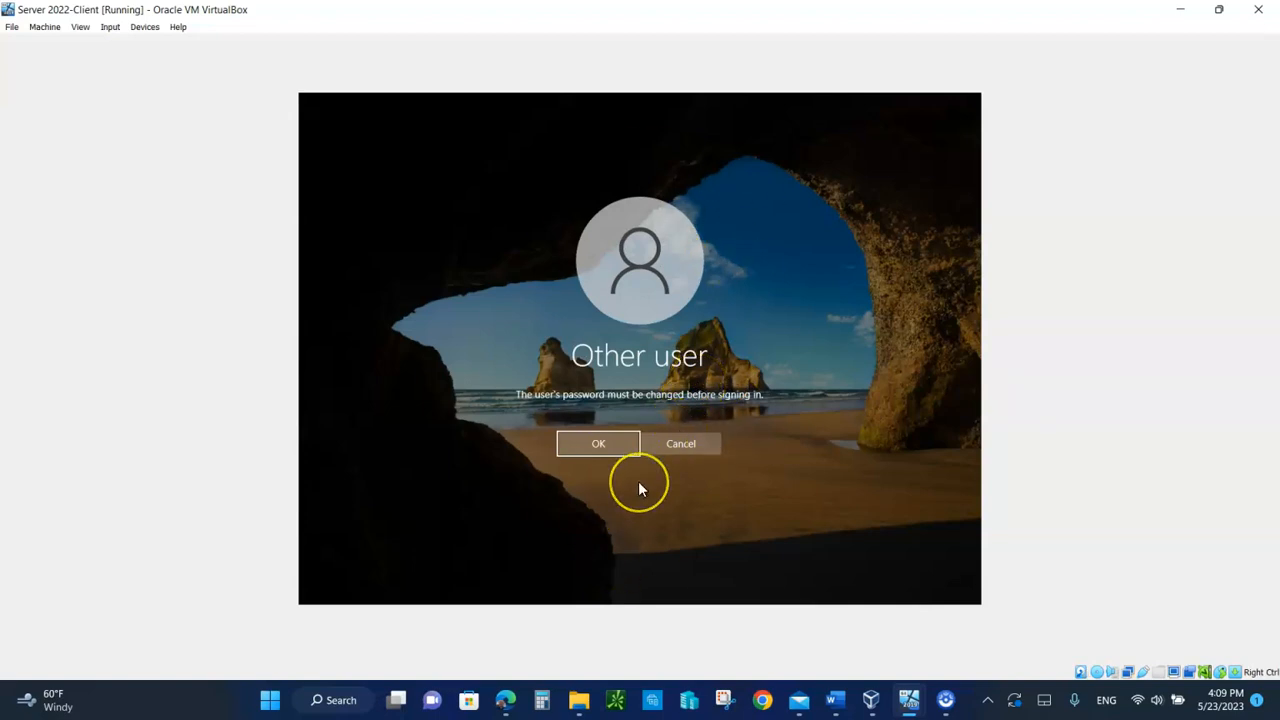
# Step: Set jdoe's new password when prompted at sign-in
pyautogui.click(598, 444)
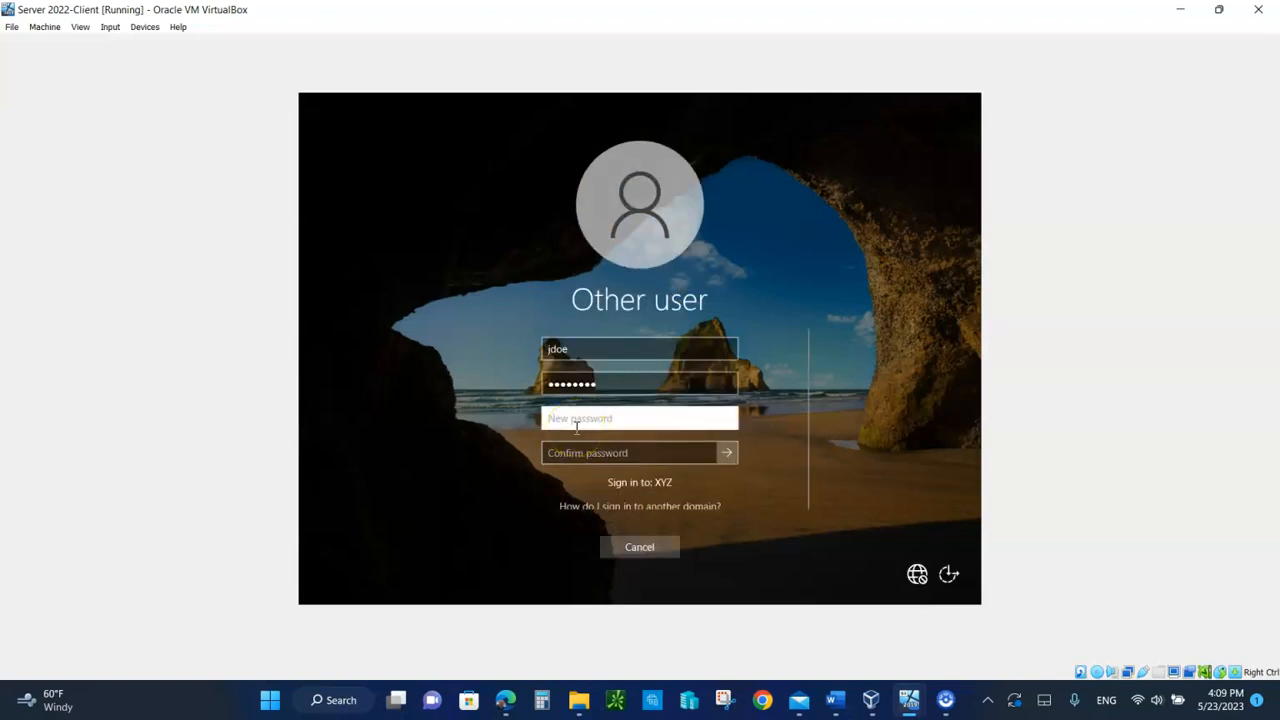
pyautogui.write('password')
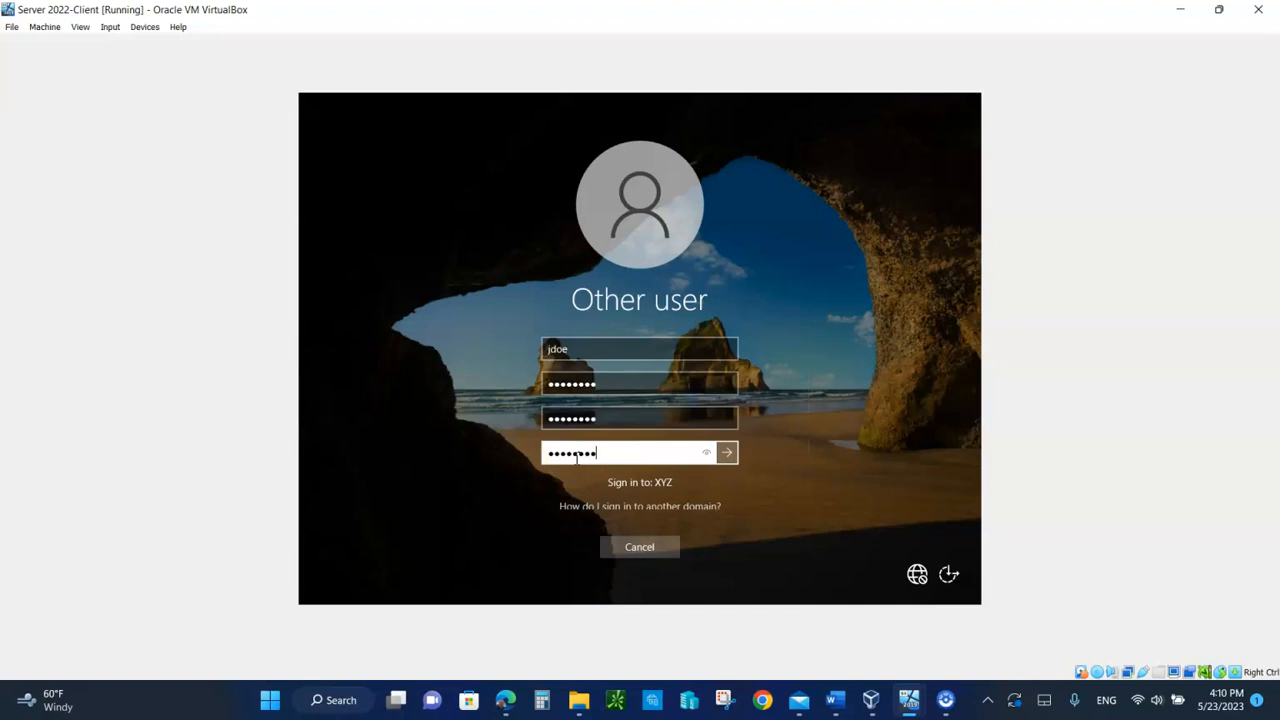
pyautogui.click(728, 452)
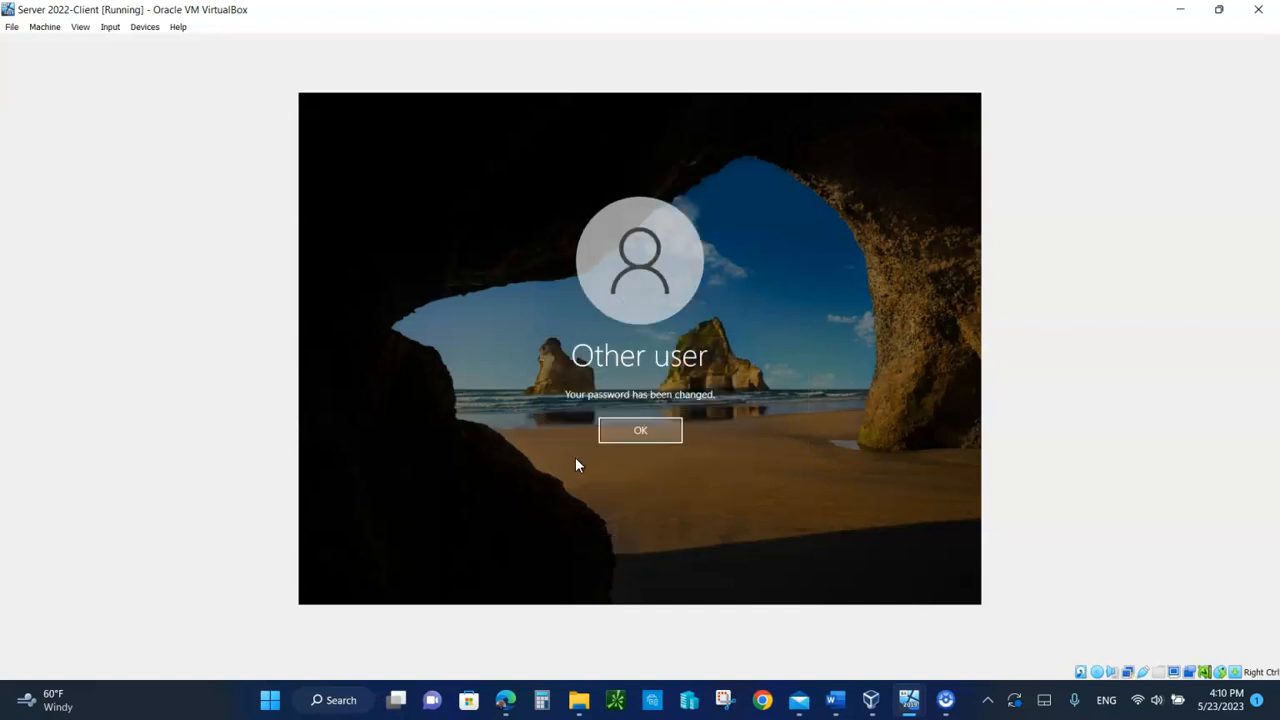
# Step: Acknowledge the password change and cancel the Shutdown Event Tracker to reach jdoe's desktop
pyautogui.click(640, 430)
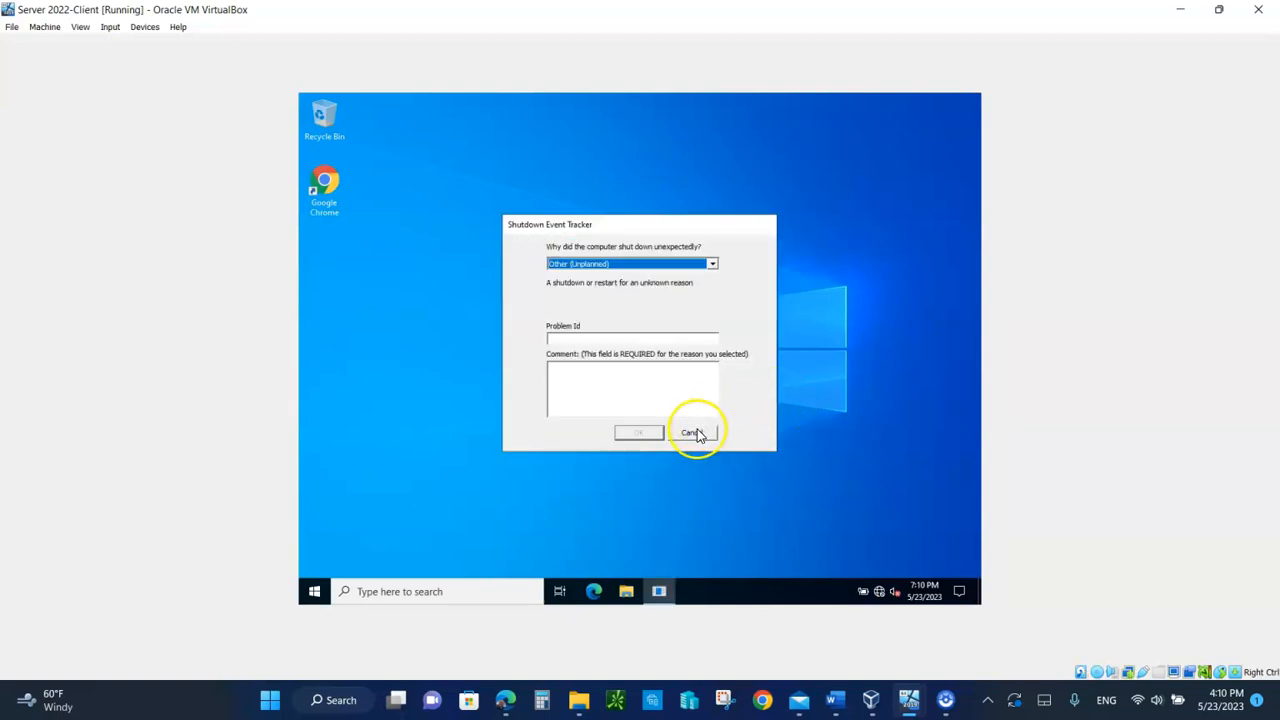
pyautogui.click(692, 432)
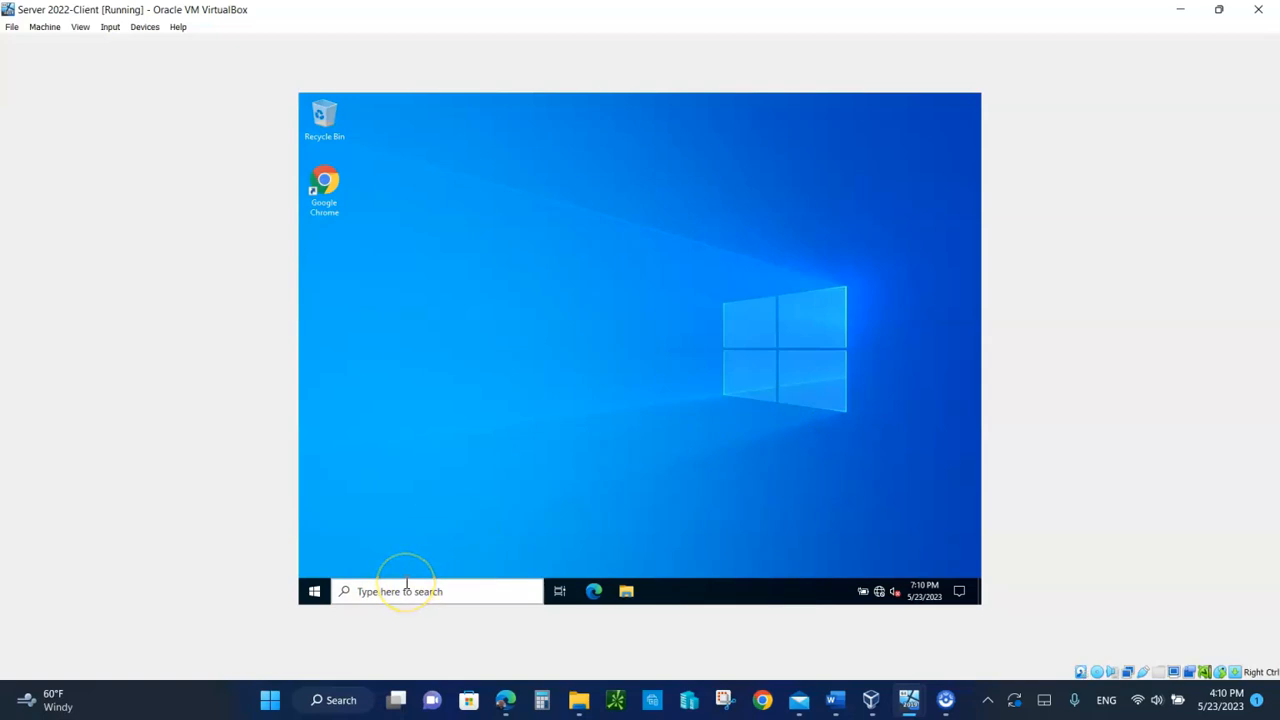
pyautogui.moveTo(140, 556)
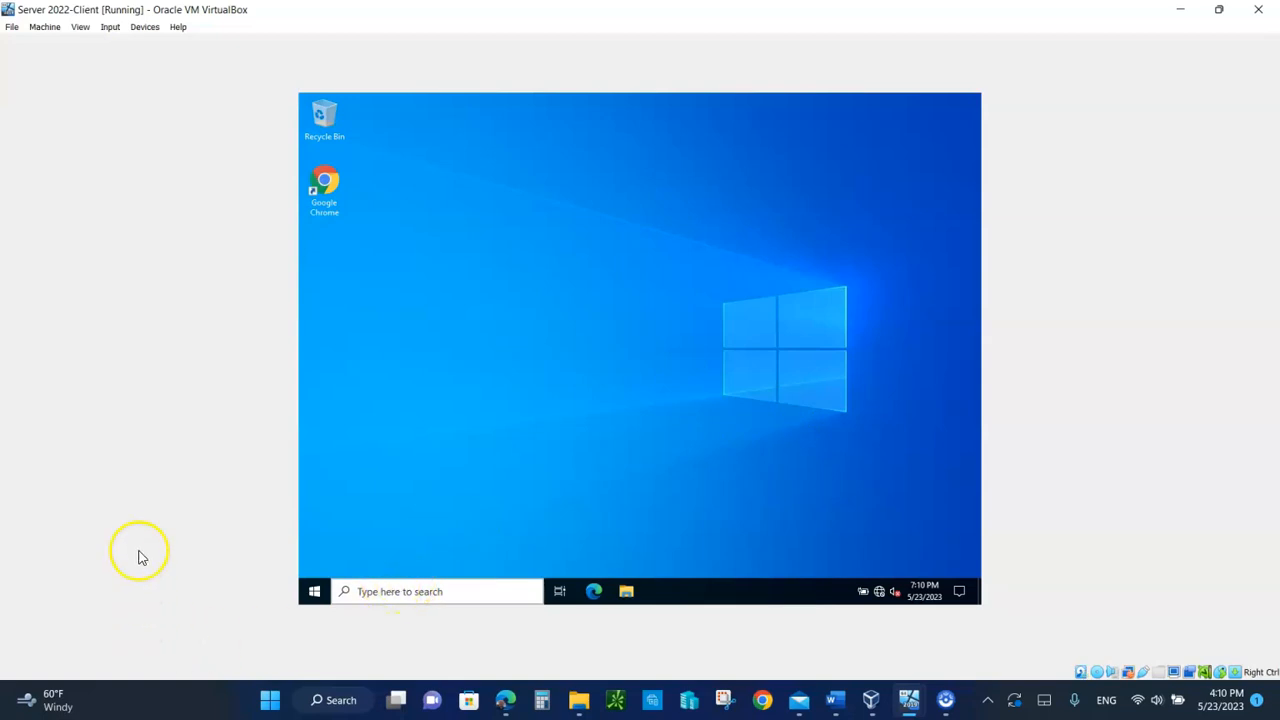